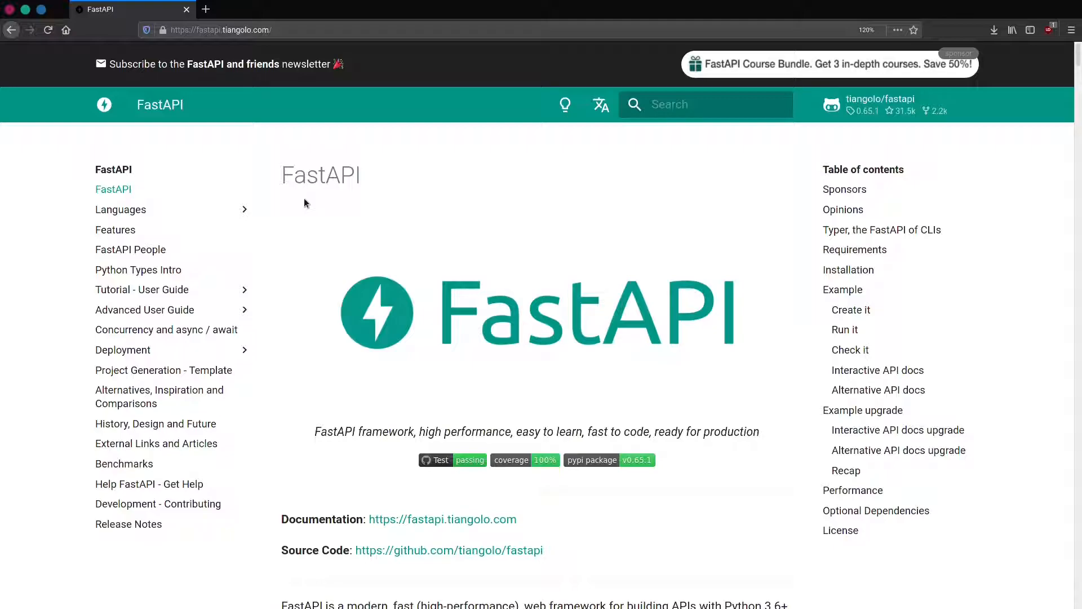
# Step: Install fastapi and uvicorn with pip in the diabetes_ environment
pyautogui.click(259, 9)
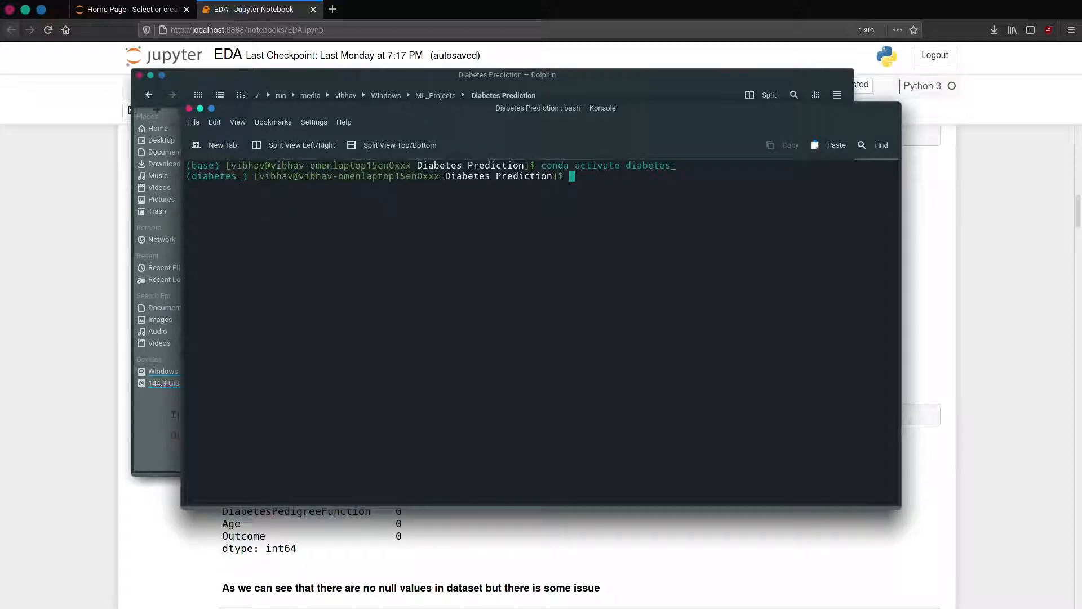
pyautogui.write('pip inat')
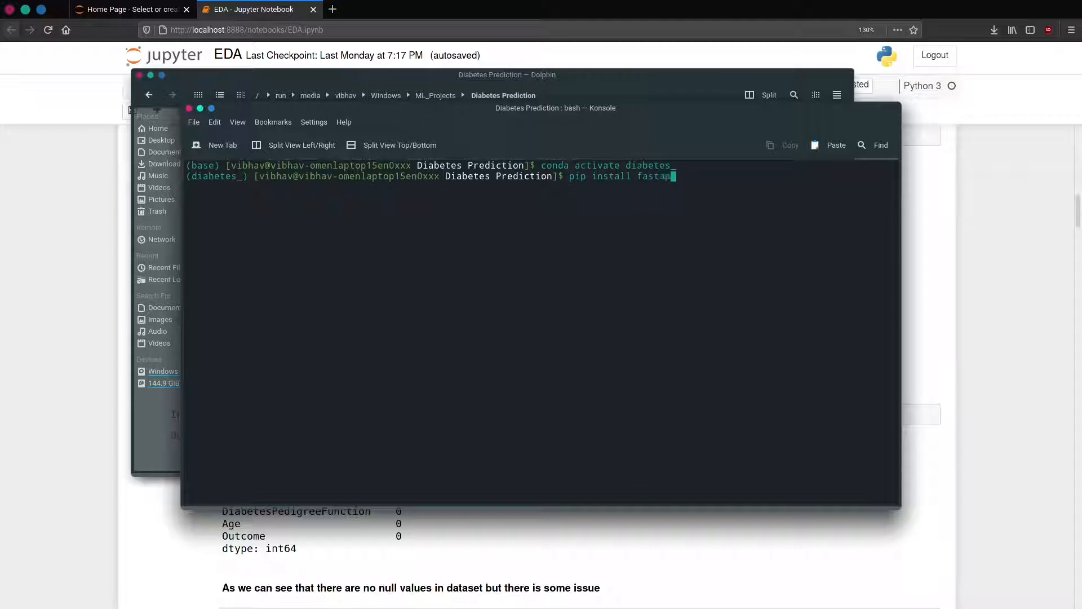
pyautogui.write('(')
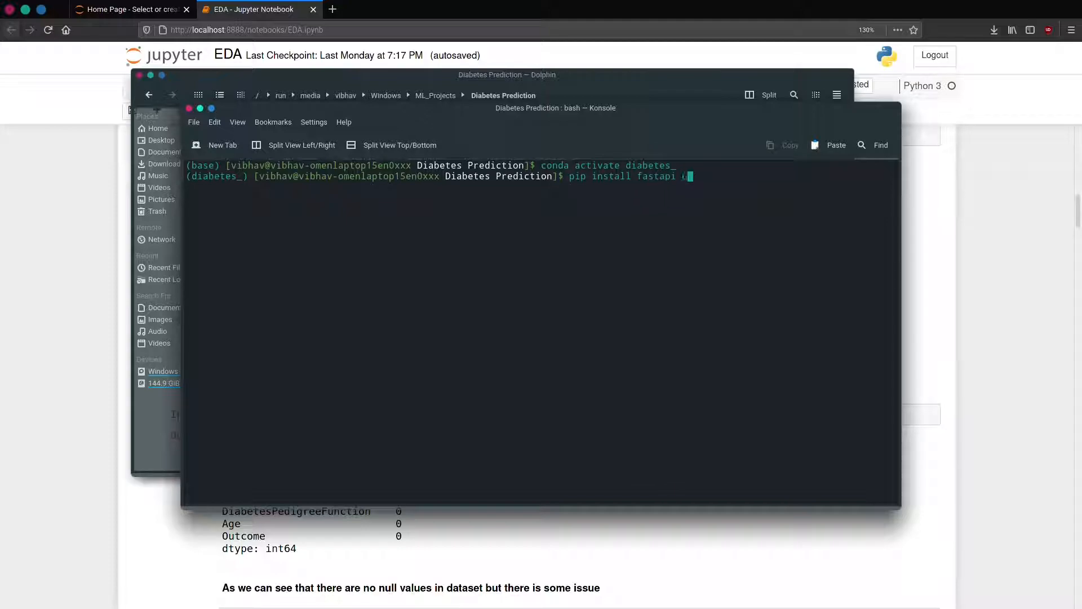
pyautogui.write('uvicorn')
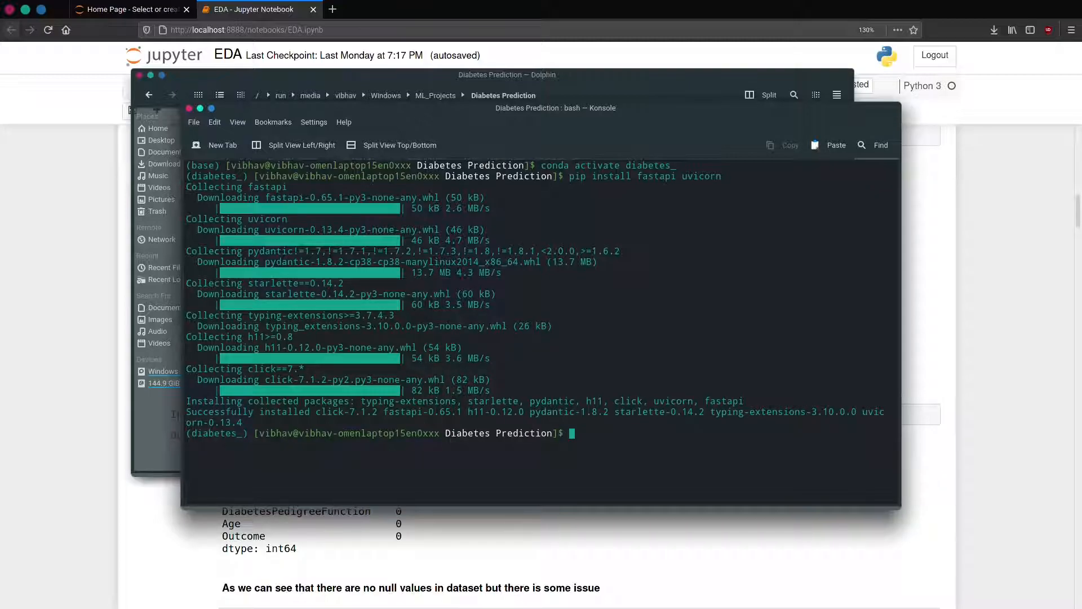
# Step: Launch Visual Studio Code on the project folder with 'code .'
pyautogui.write('code .')
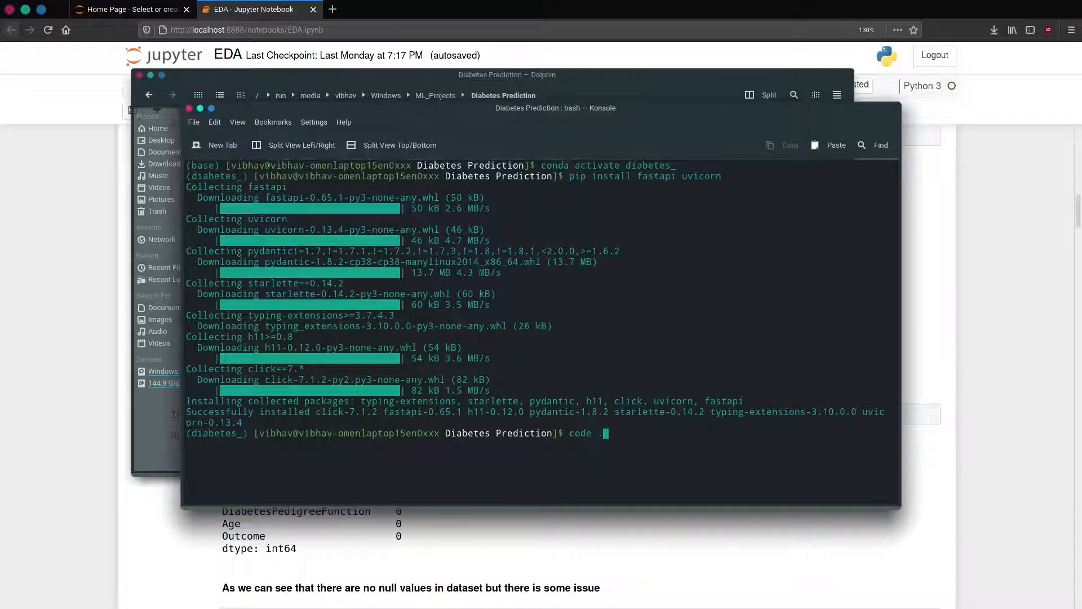
pyautogui.press('Return')
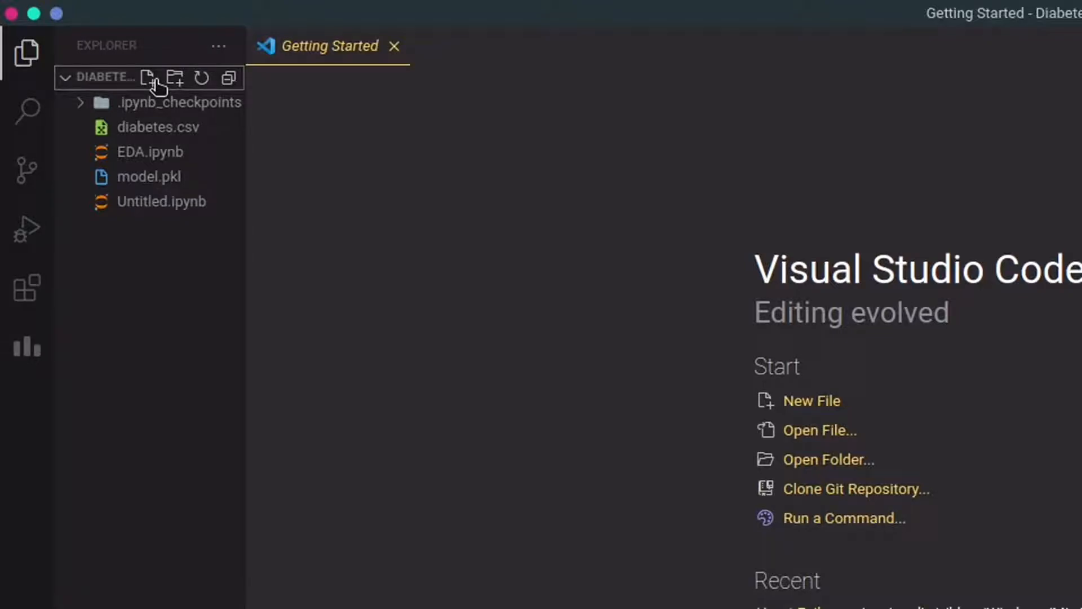
# Step: Create app.py and select the Python 3.8.8 diabetes_ conda interpreter
pyautogui.click(147, 77)
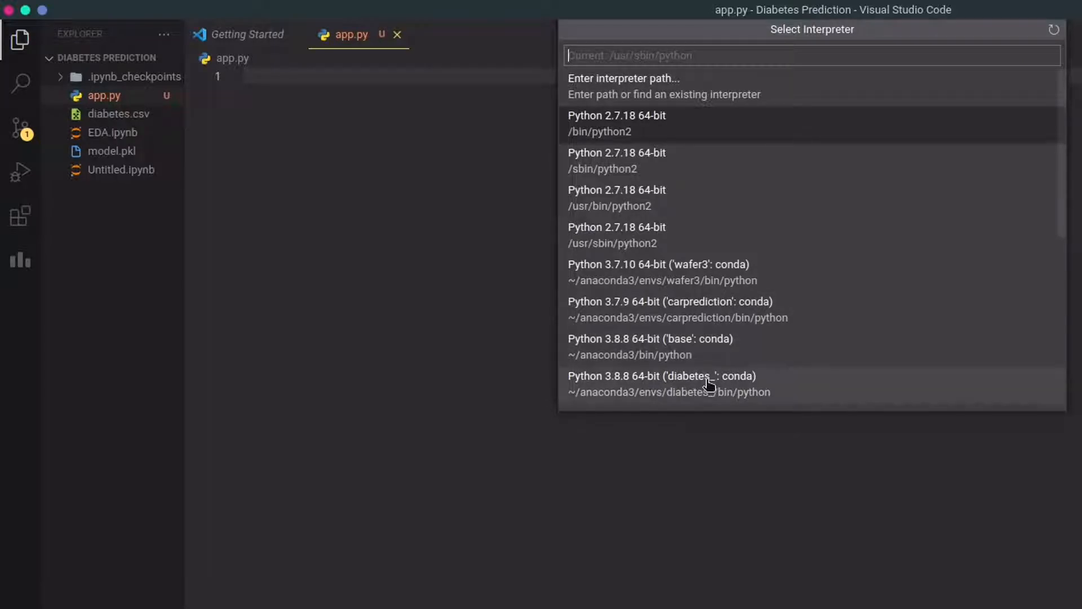
pyautogui.click(661, 383)
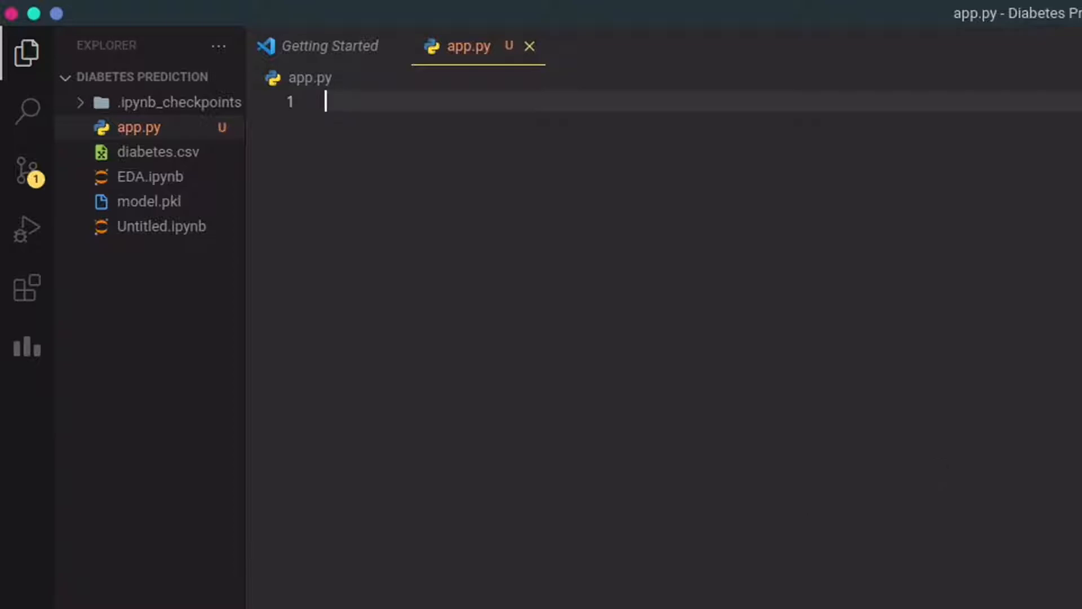
pyautogui.moveTo(359, 142)
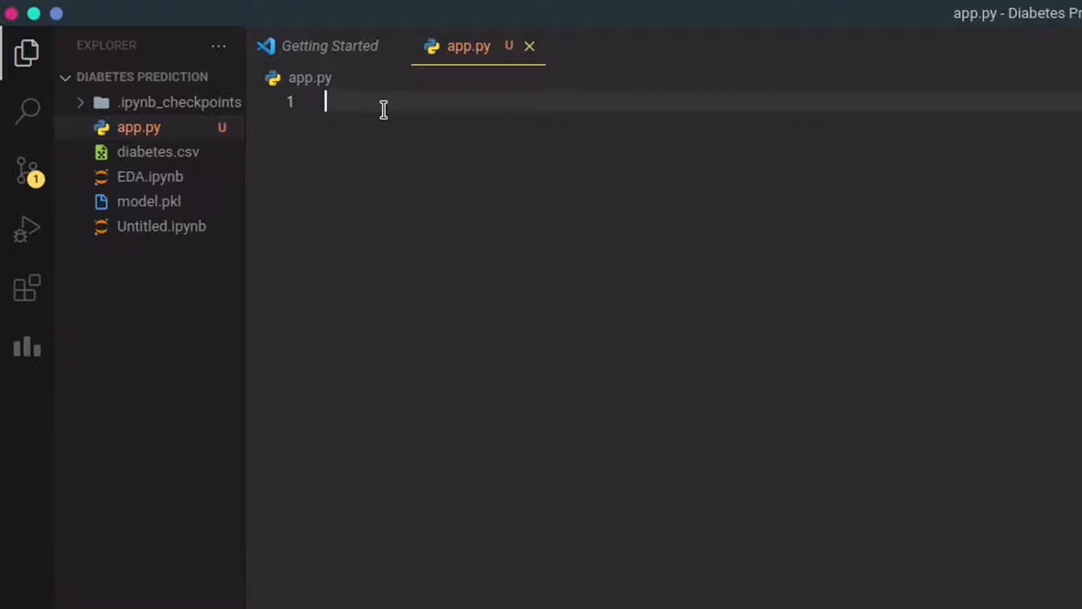
# Step: Import FastAPI from fastapi and import uvicorn at the top of app.py
pyautogui.write('from')
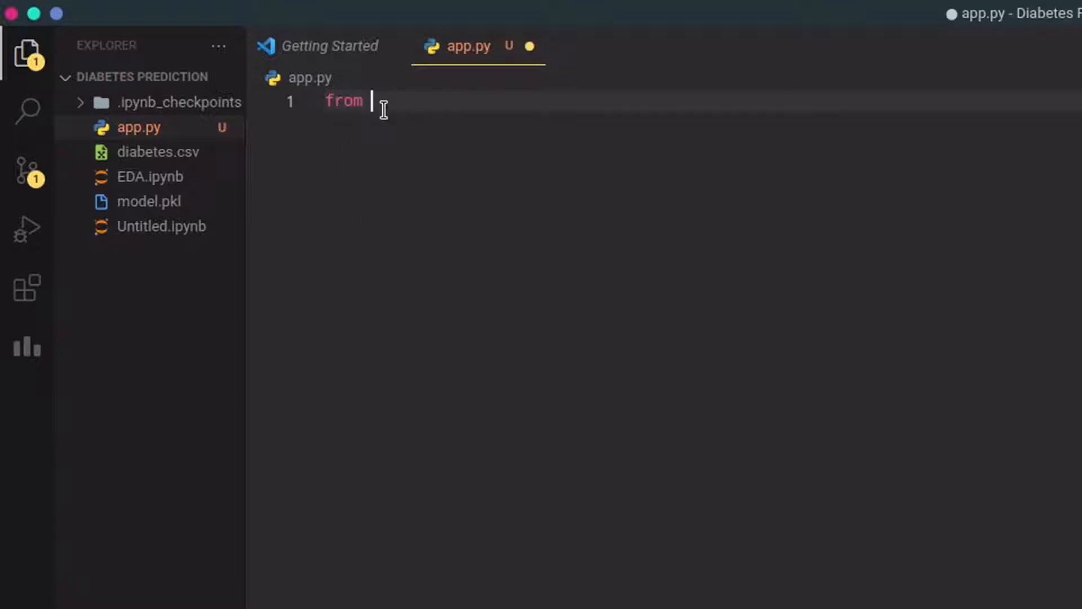
pyautogui.write('fastap')
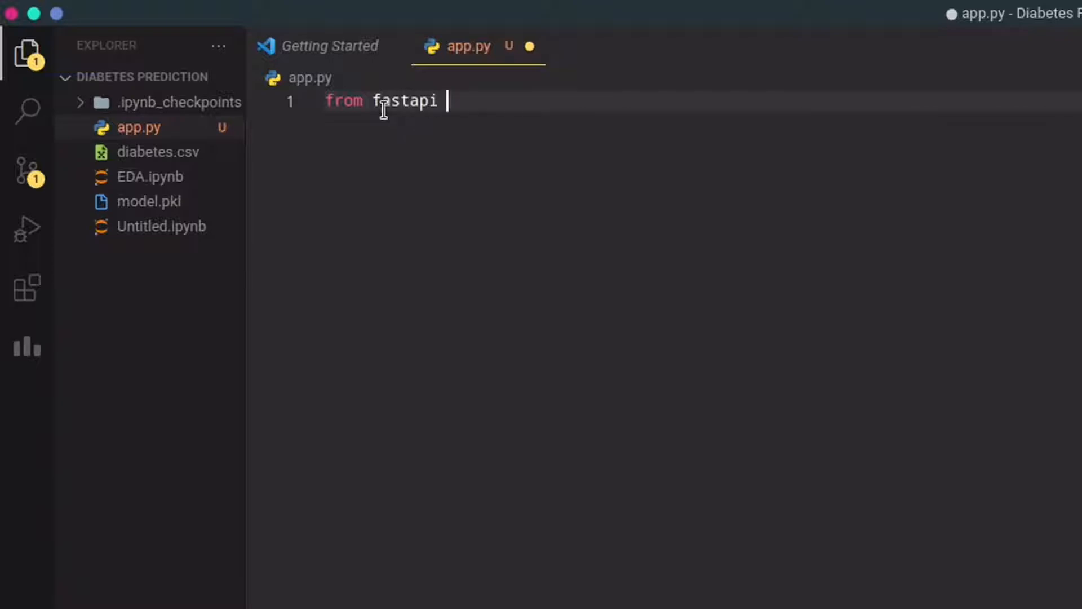
pyautogui.write('import FastAPI')
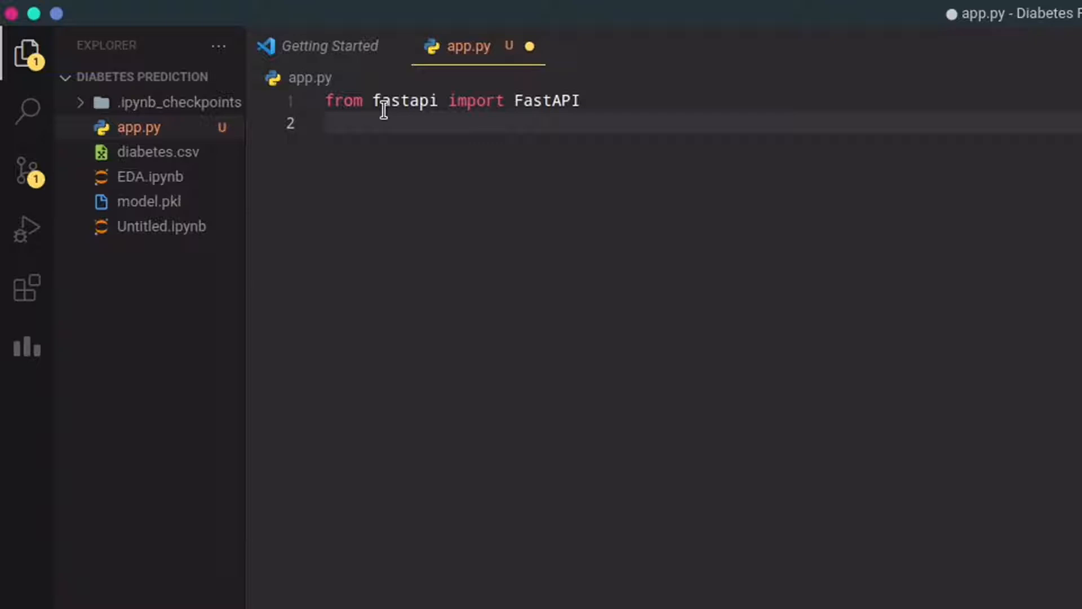
pyautogui.write('i')
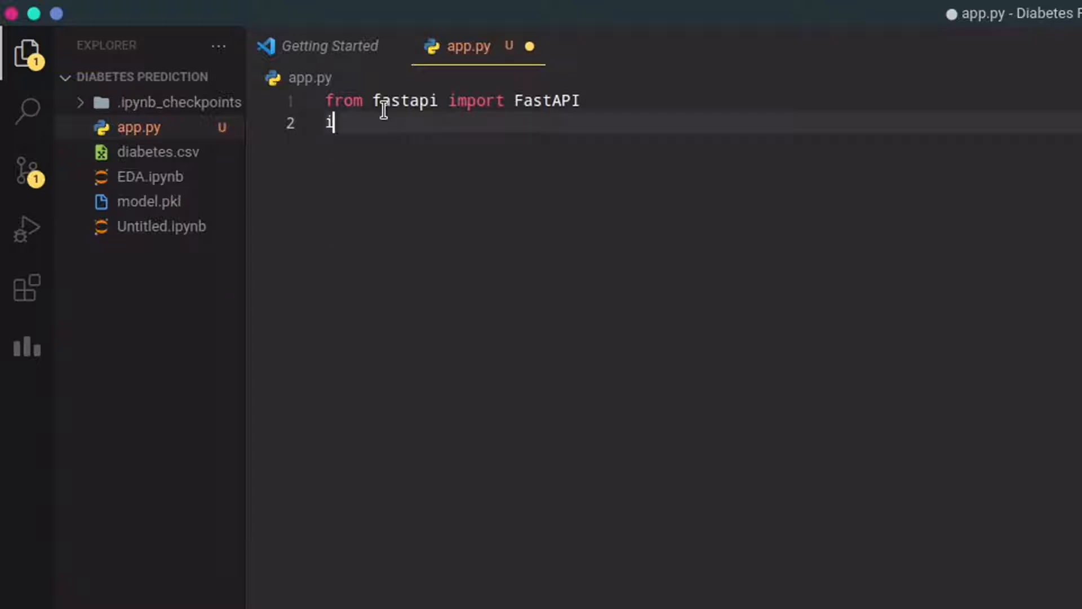
pyautogui.write('mport uvicorn')
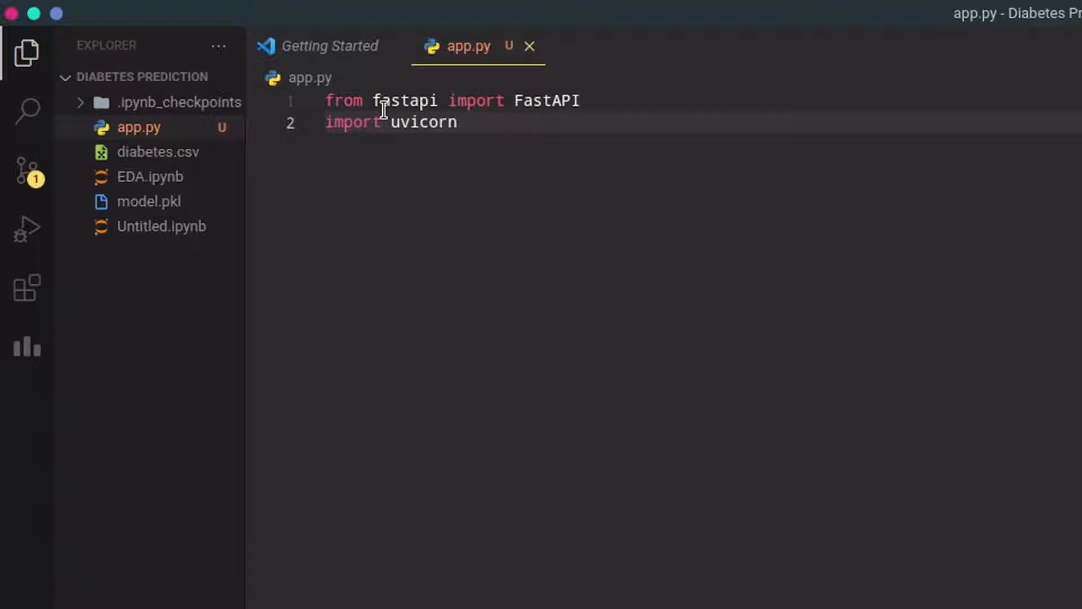
pyautogui.press('enter')
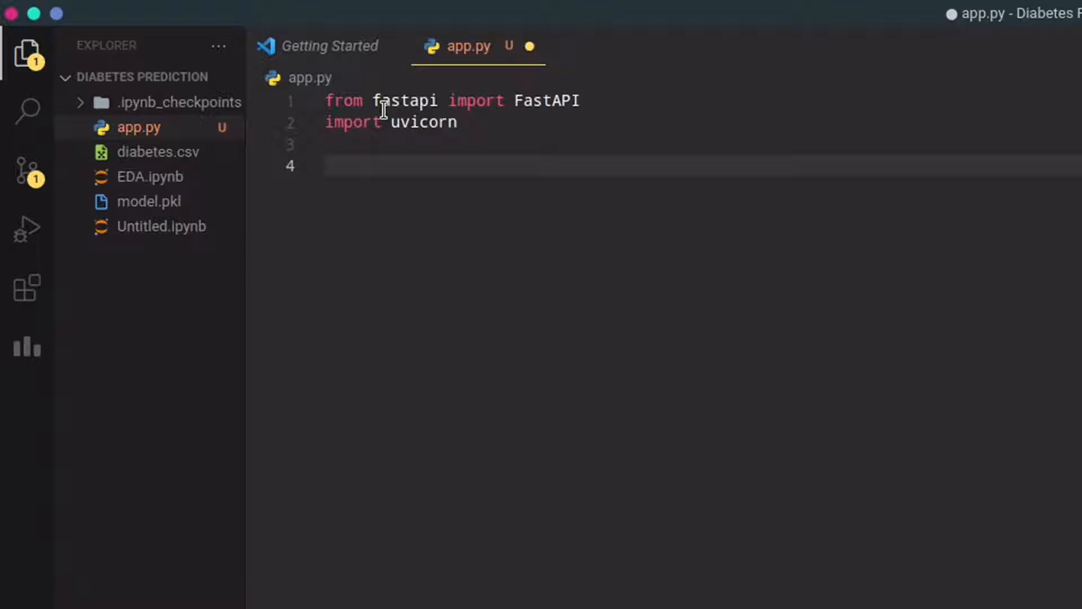
pyautogui.write('app')
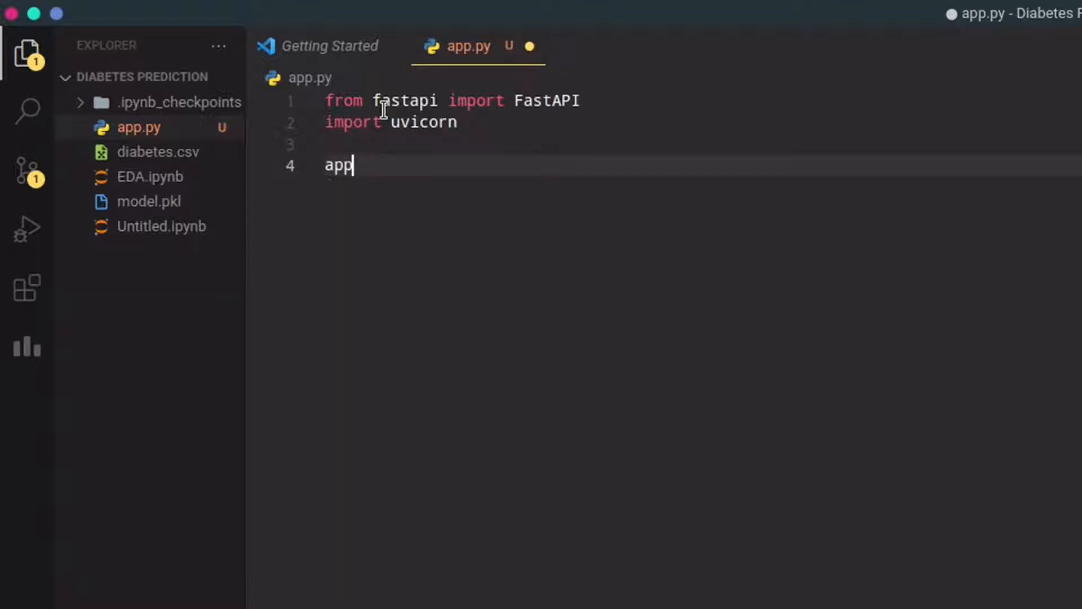
pyautogui.write('=FastAPI()')
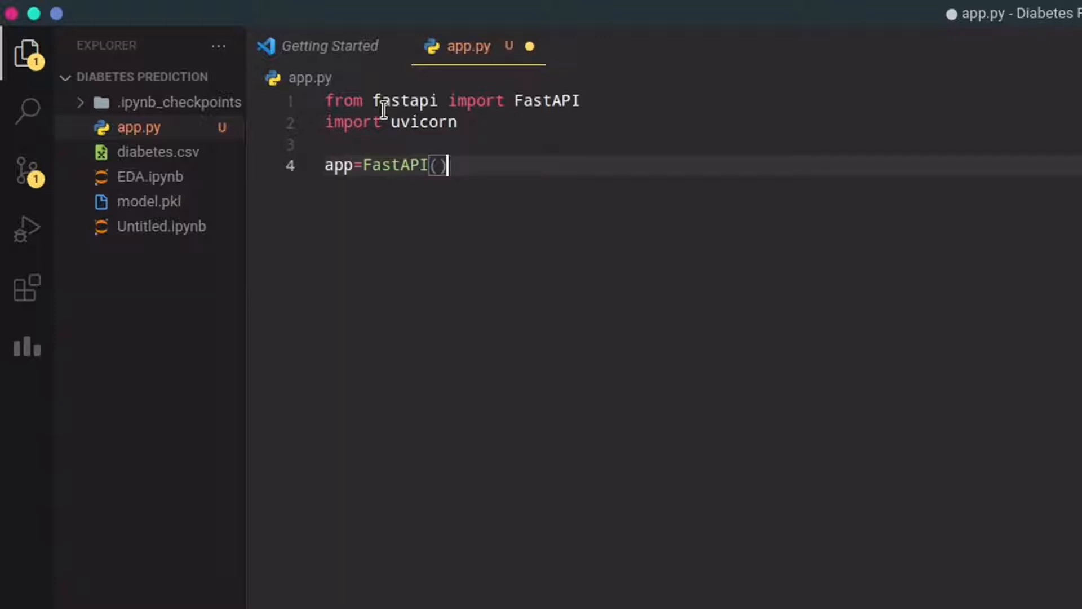
pyautogui.press('Enter')
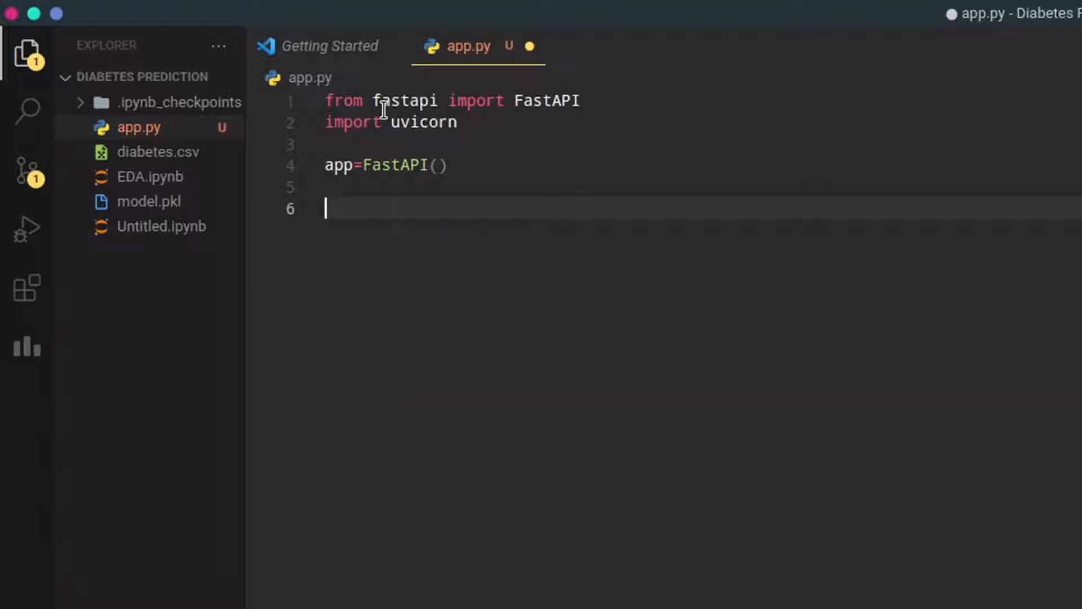
pyautogui.write('@app.get("')
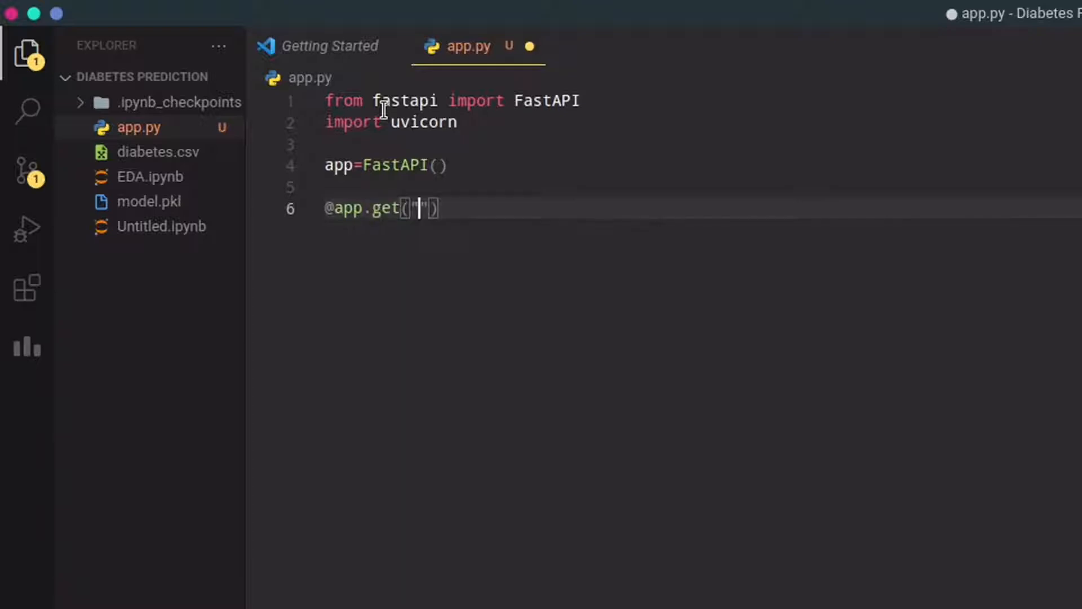
pyautogui.write('/')
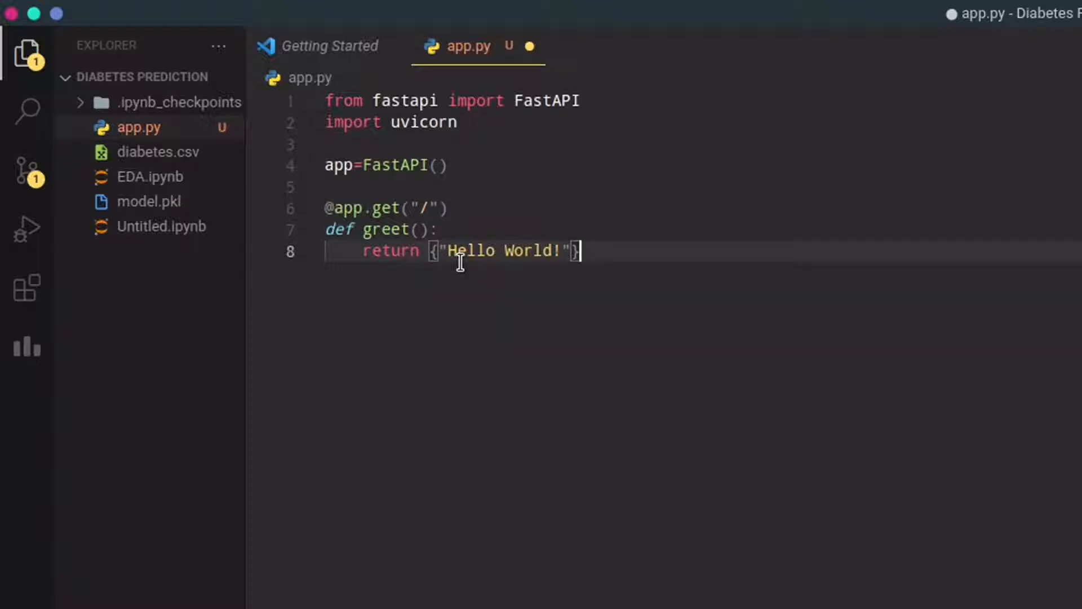
pyautogui.moveTo(404, 319)
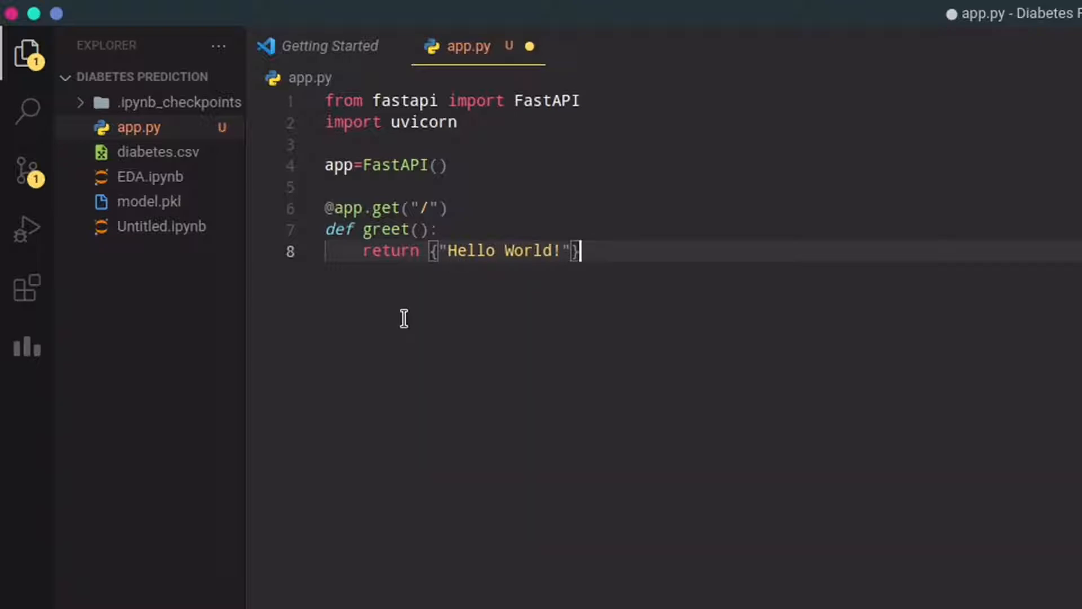
pyautogui.moveTo(512, 350)
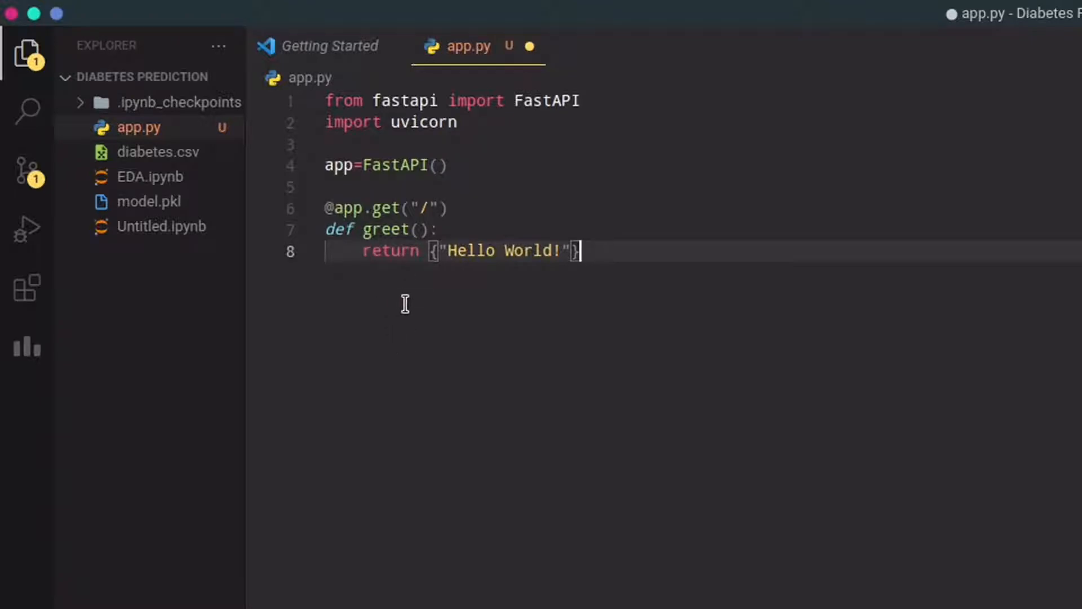
pyautogui.moveTo(451, 317)
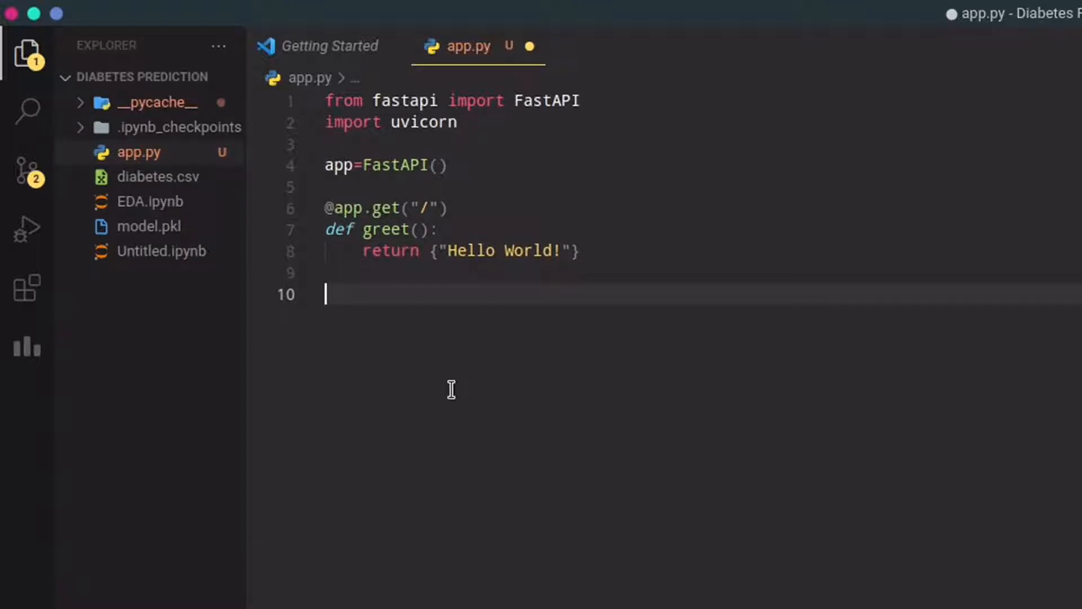
# Step: Add an if __name__=="__main__": block calling uvicorn.run(
pyautogui.write('if __name__=="__main__":')
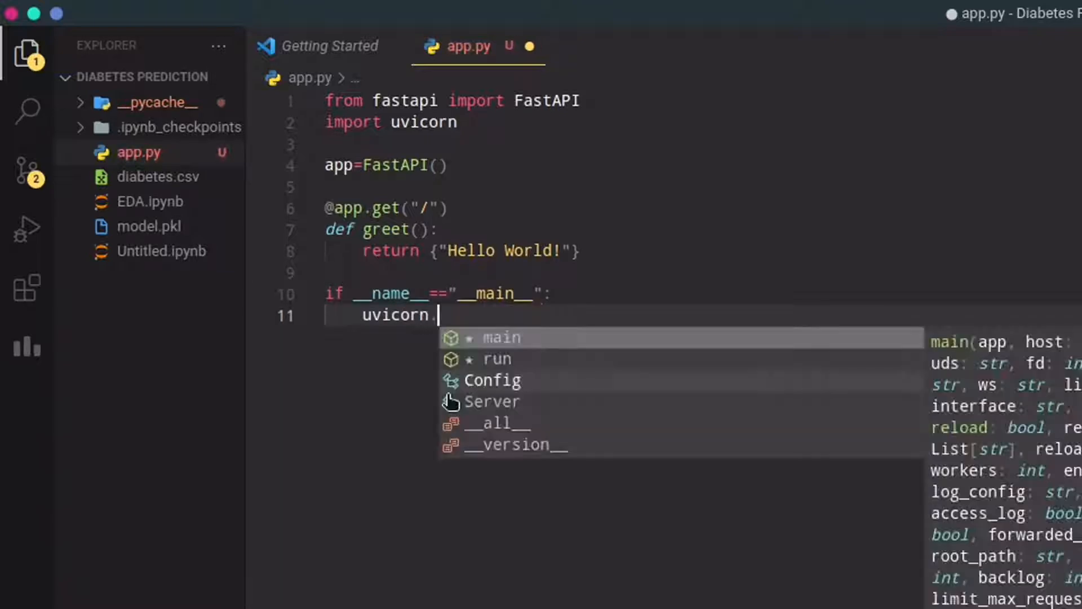
pyautogui.write('run')
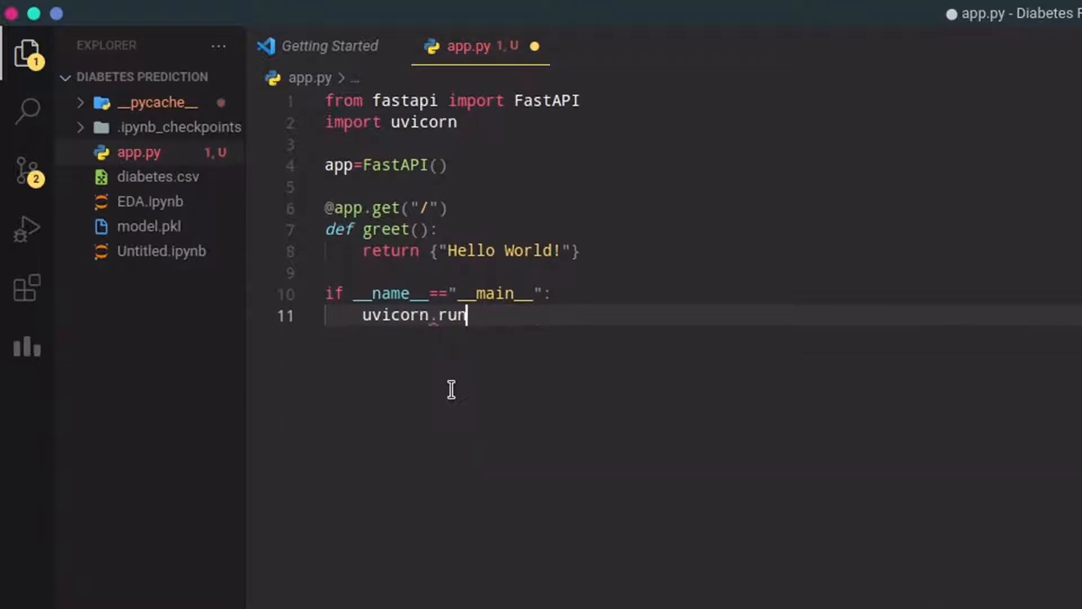
pyautogui.write('(')
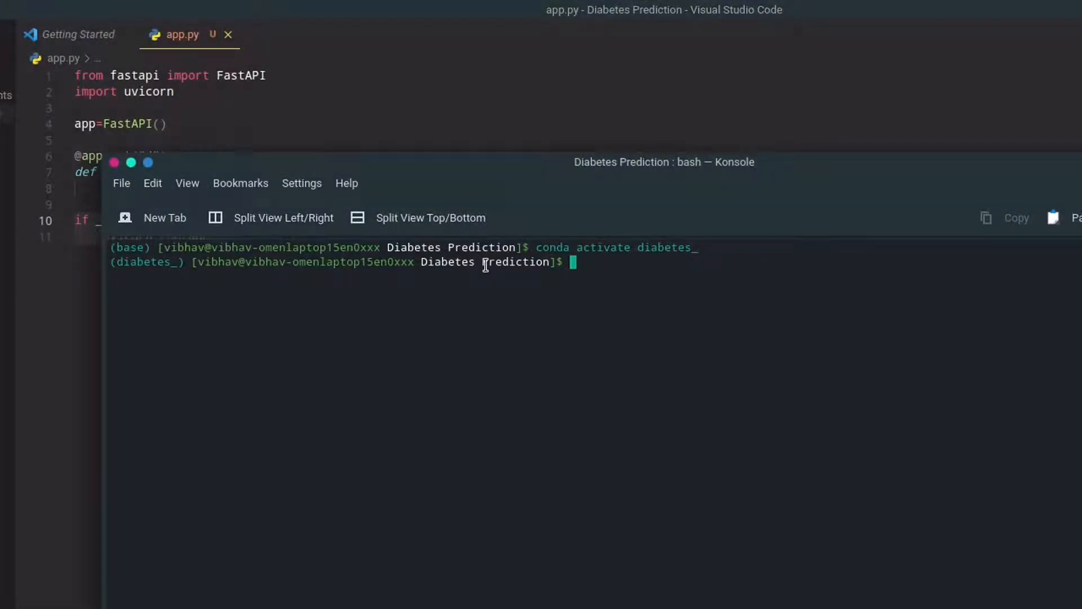
# Step: Start the server with 'uvicorn app:app --reload' on 127.0.0.1:8000
pyautogui.write('uvicorn')
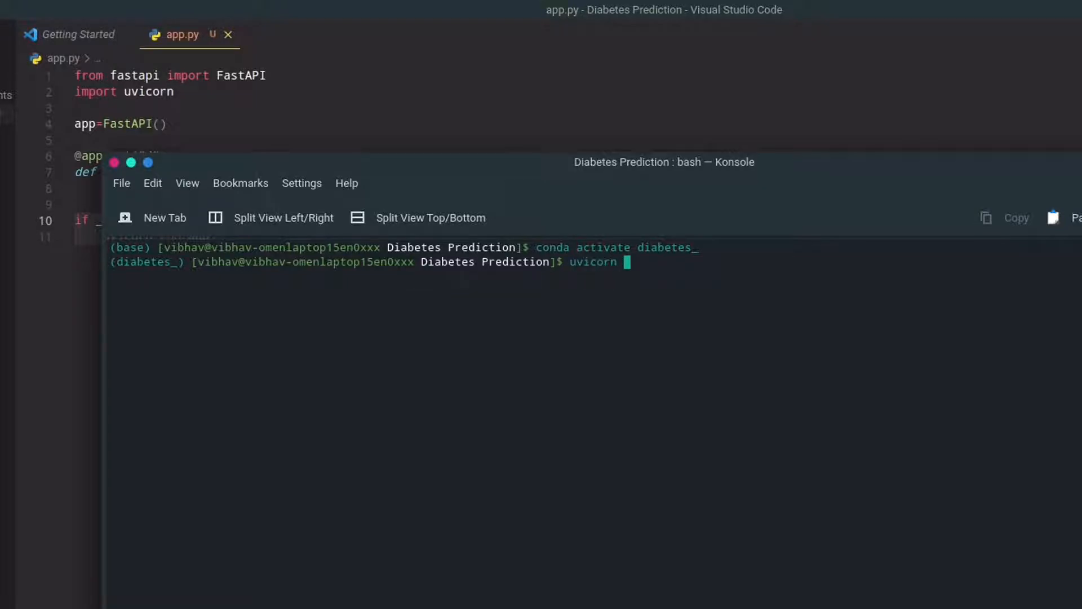
pyautogui.write('a')
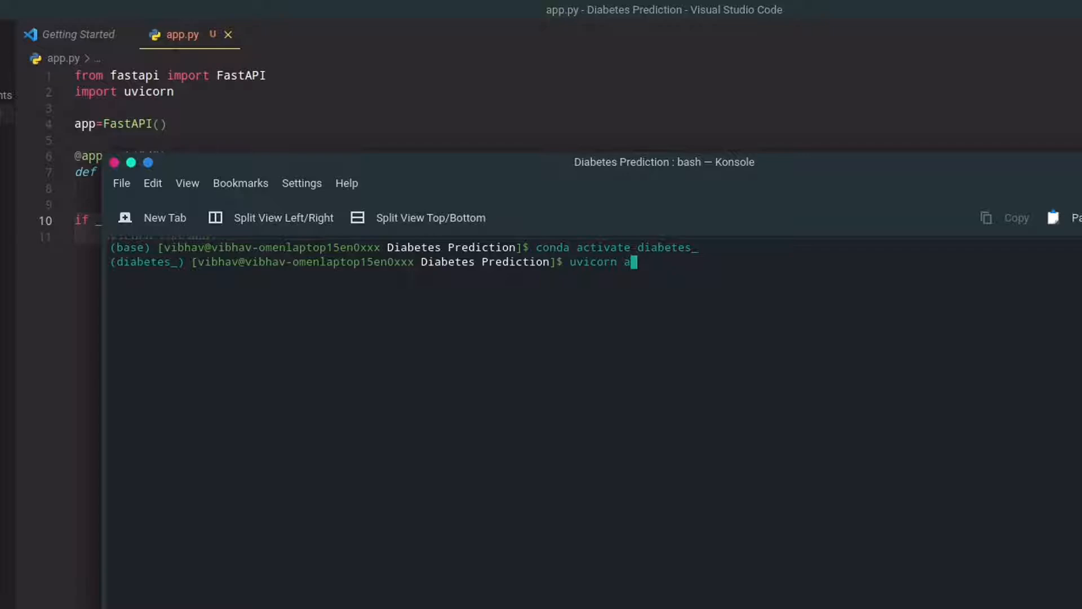
pyautogui.write('a')
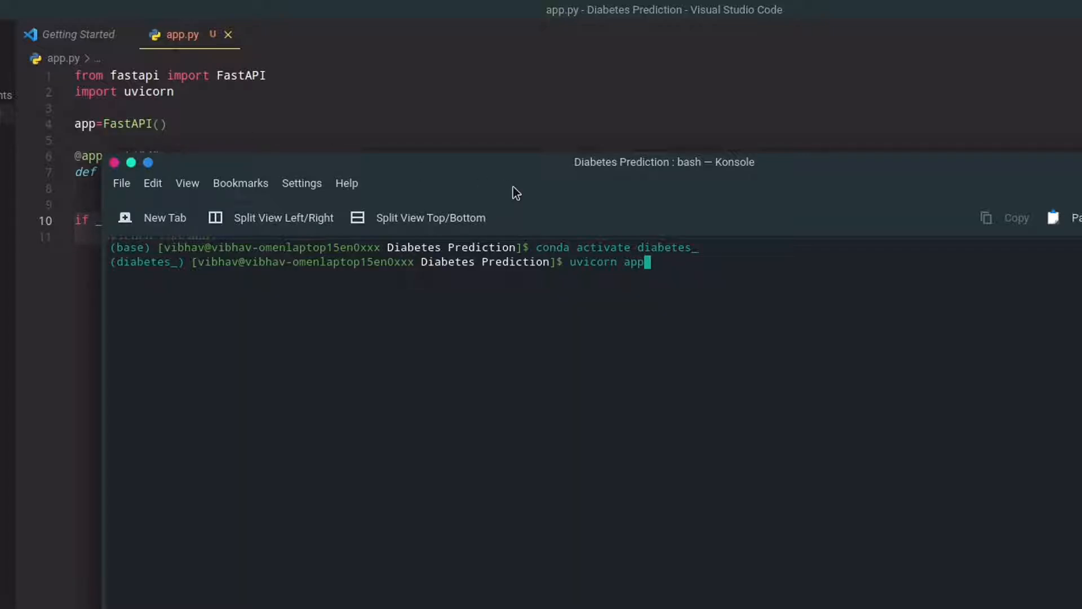
pyautogui.write(':')
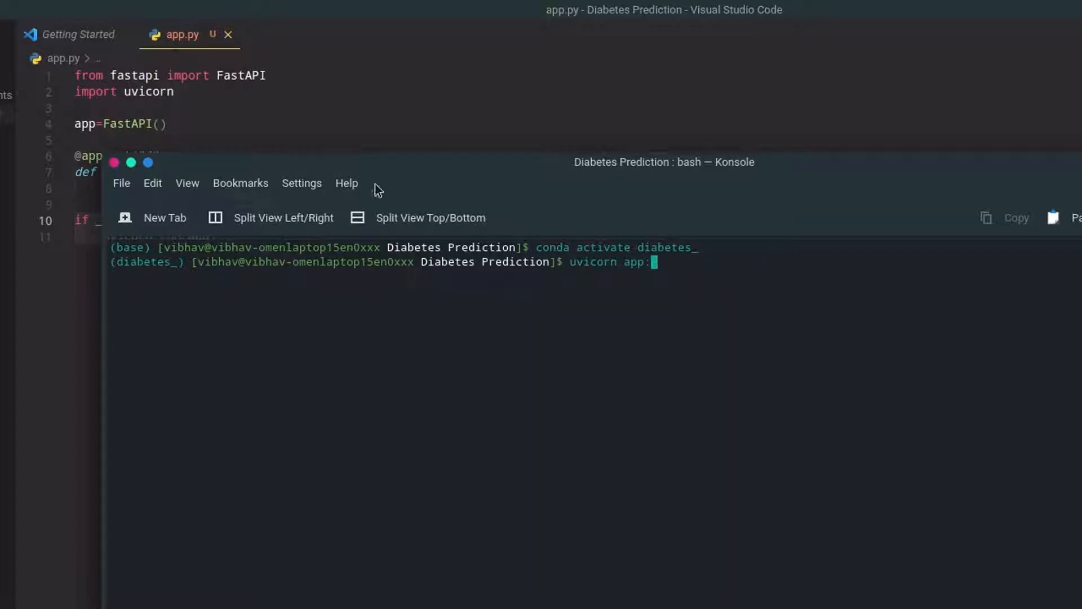
pyautogui.write('app --reload')
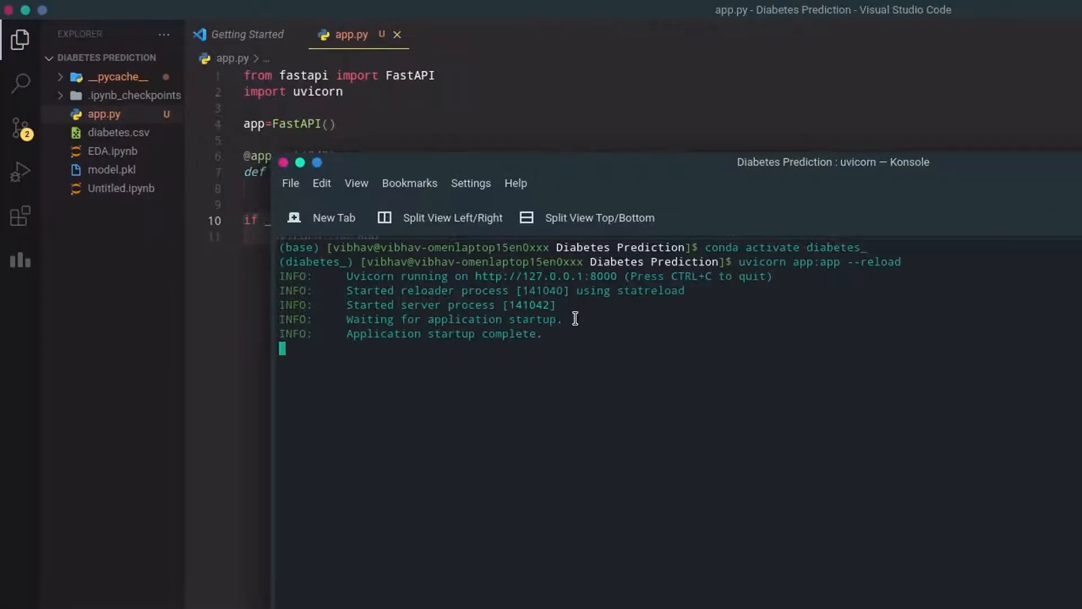
pyautogui.moveTo(545, 277)
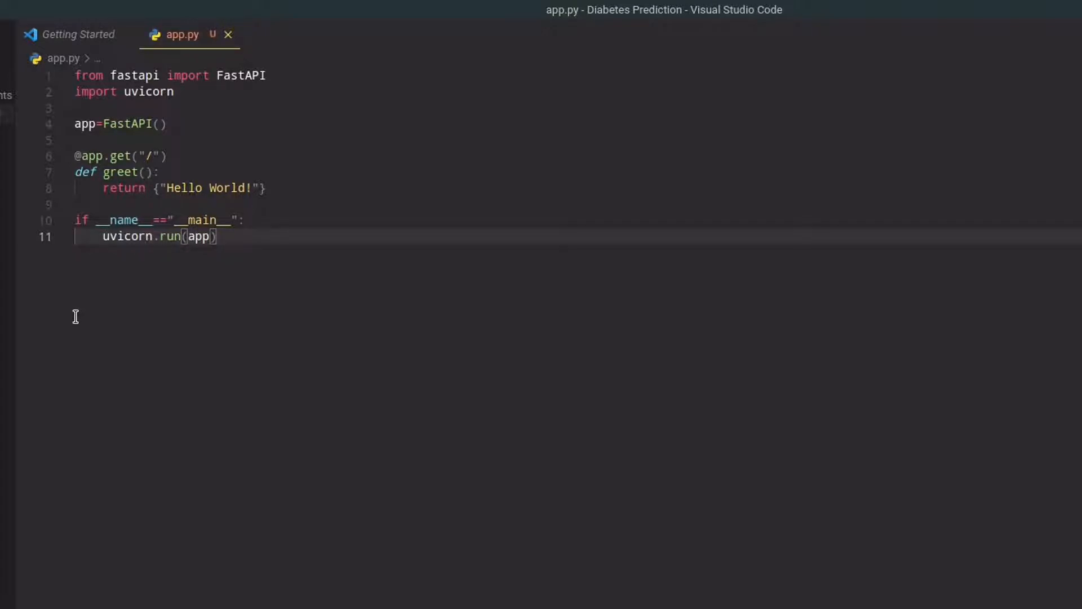
pyautogui.click(19, 39)
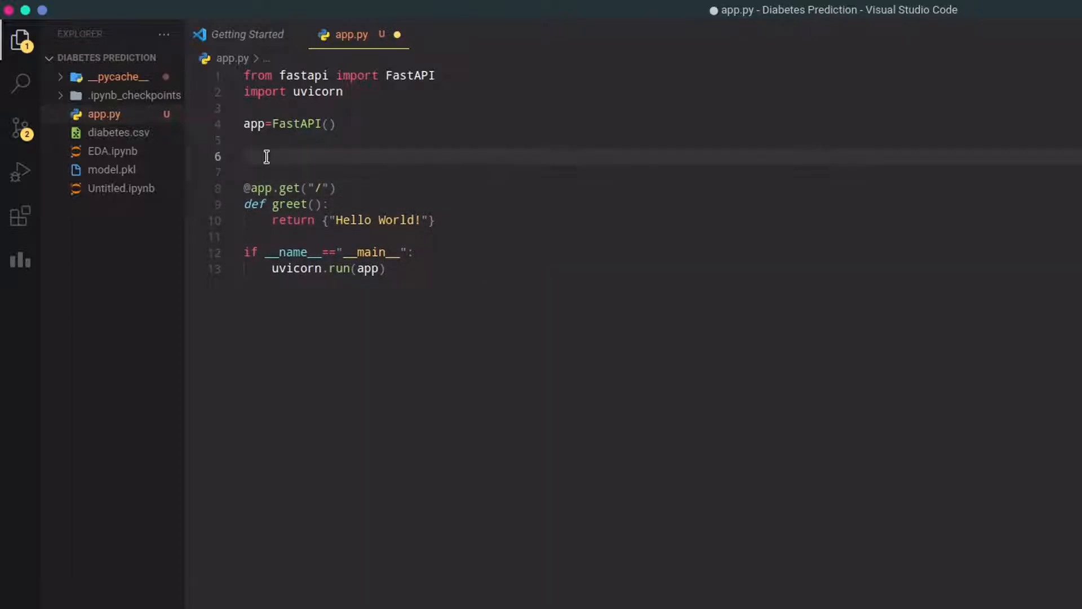
pyautogui.write('@app.get("")')
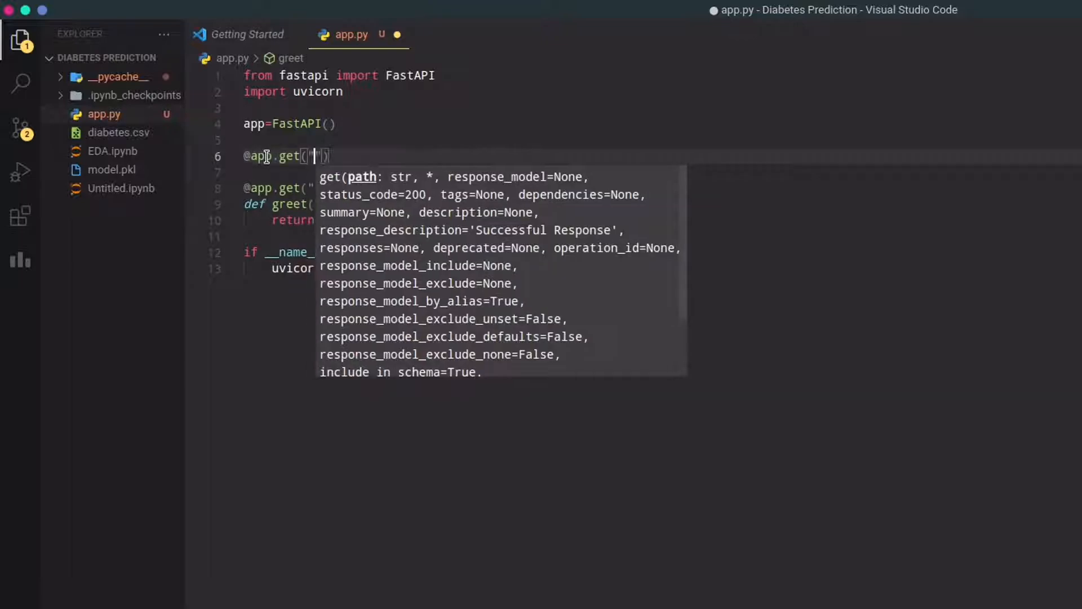
pyautogui.write('/{name')
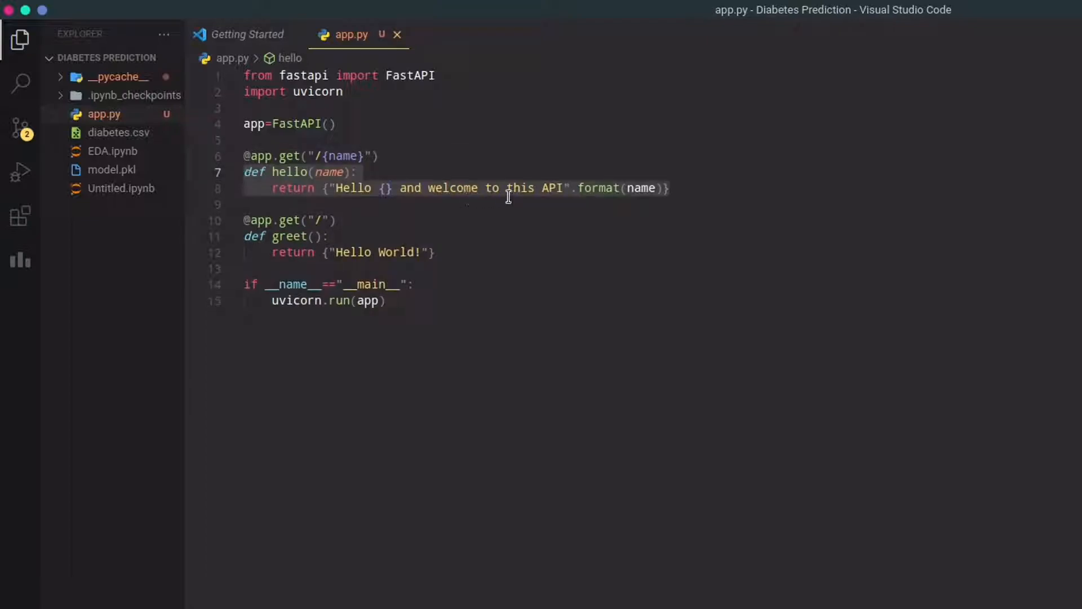
pyautogui.moveTo(319, 157)
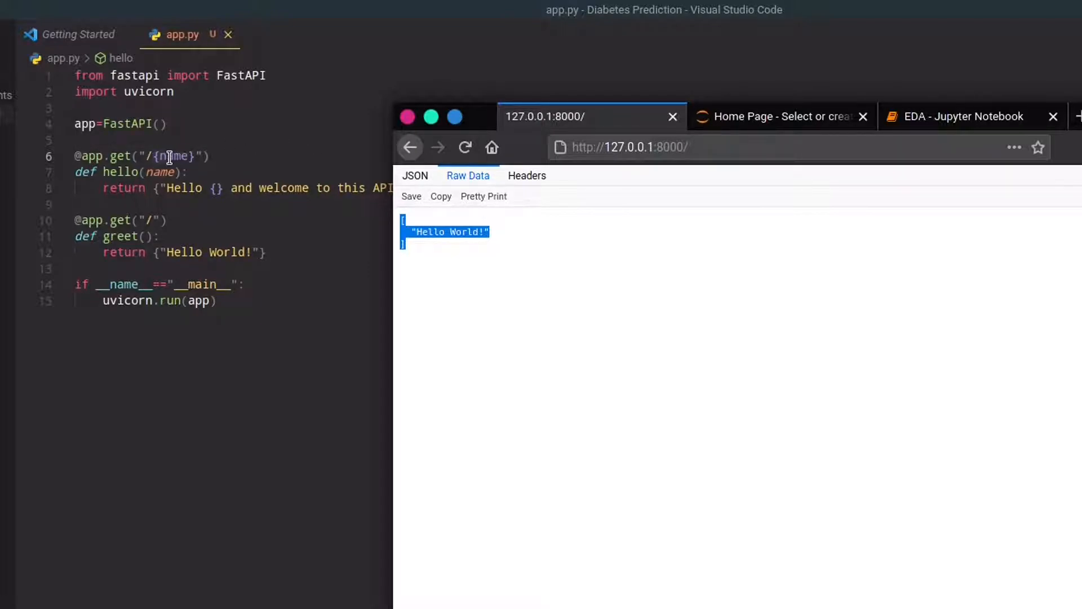
pyautogui.click(689, 147)
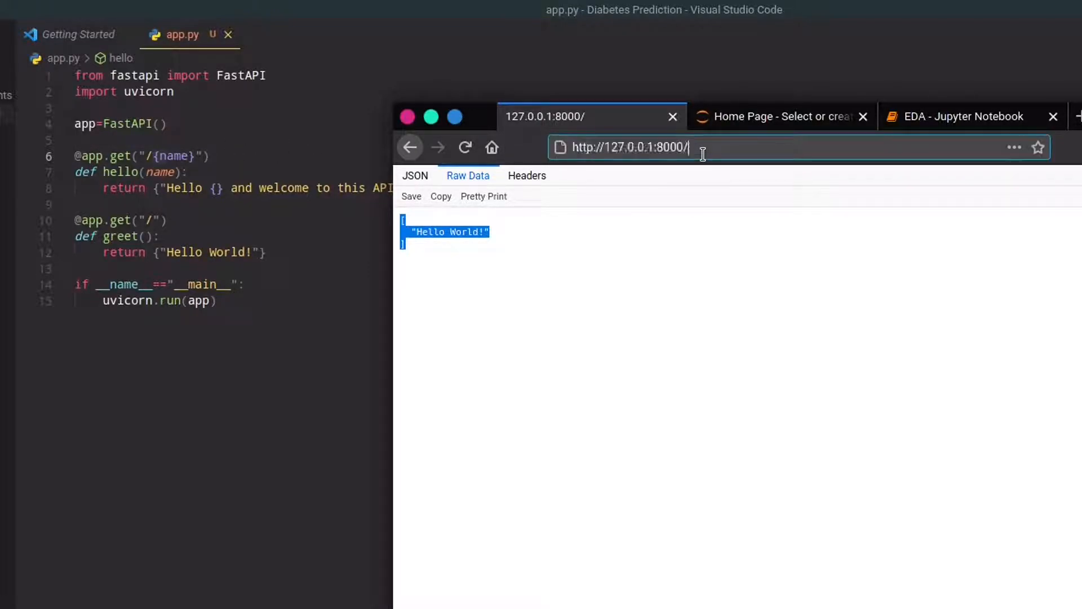
pyautogui.write('vibha')
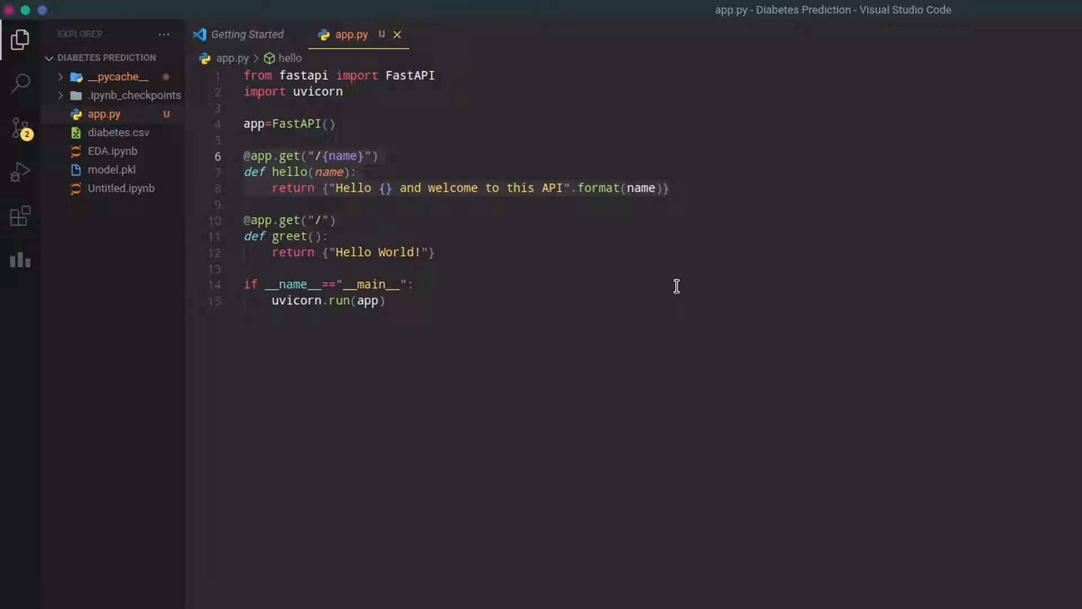
pyautogui.moveTo(541, 239)
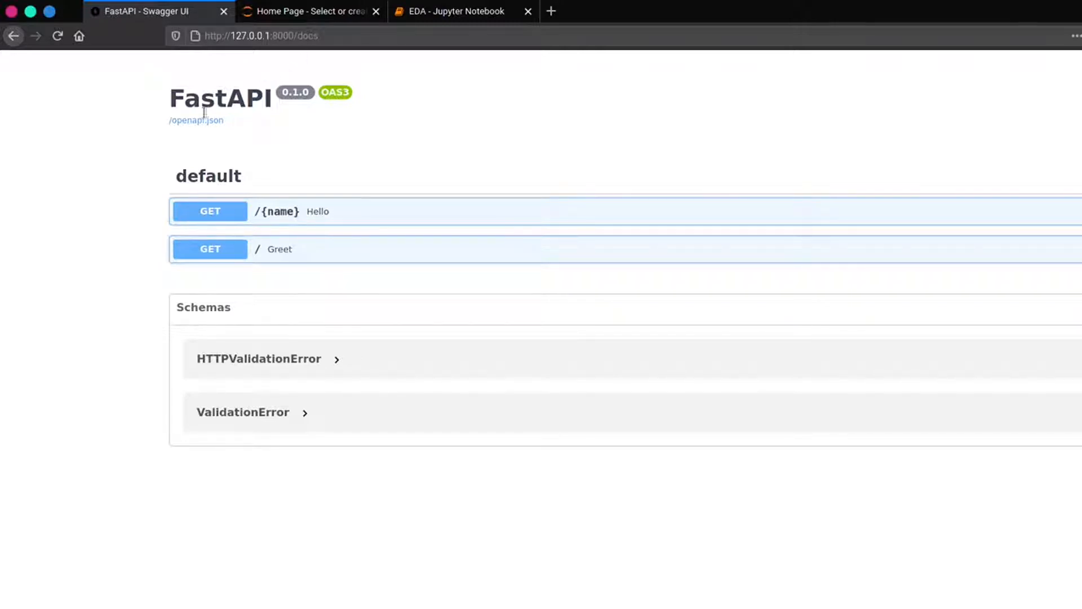
pyautogui.moveTo(880, 181)
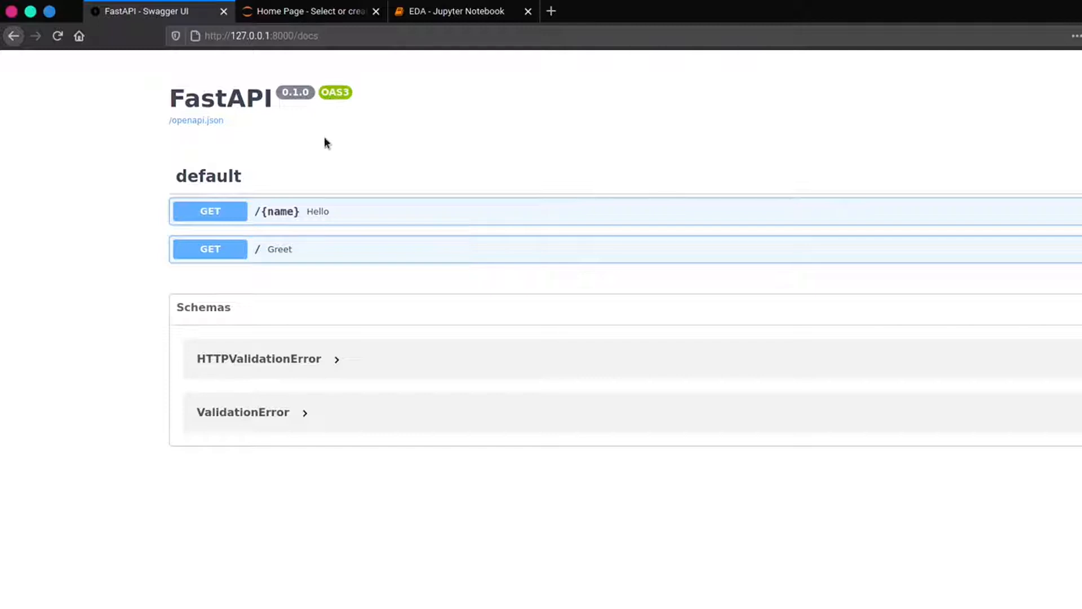
pyautogui.moveTo(145, 154)
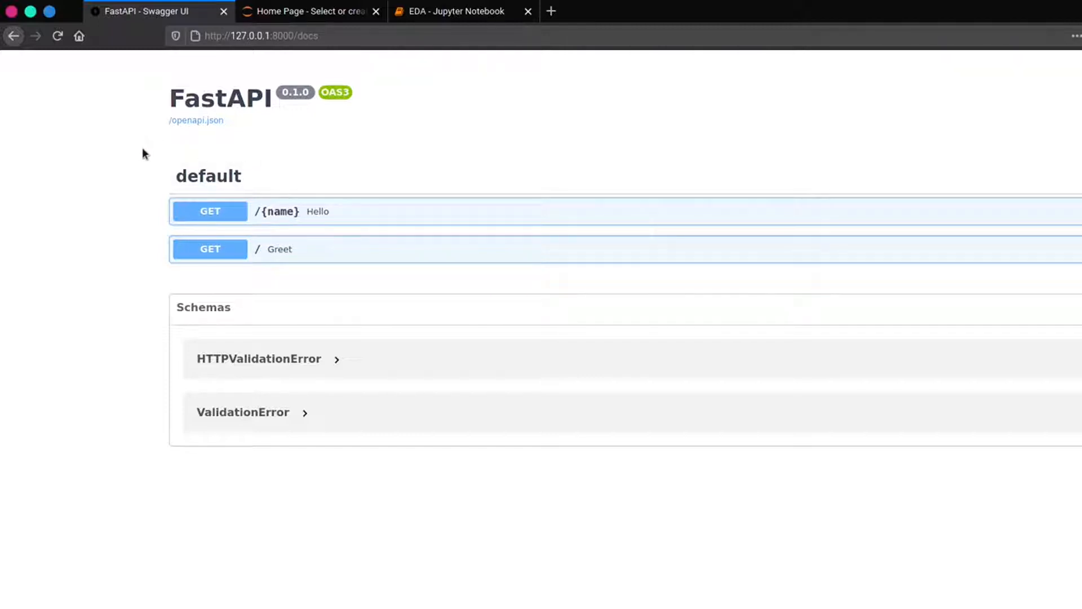
pyautogui.moveTo(218, 199)
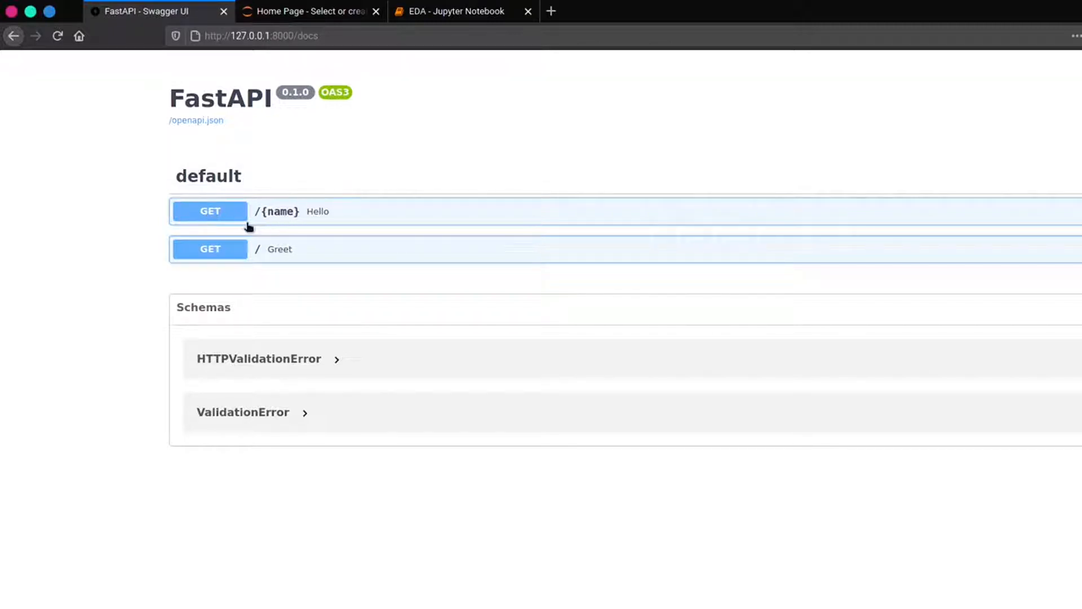
# Step: Execute GET /{name} with Stranger in Swagger UI, then the root GET / route
pyautogui.write('Vi')
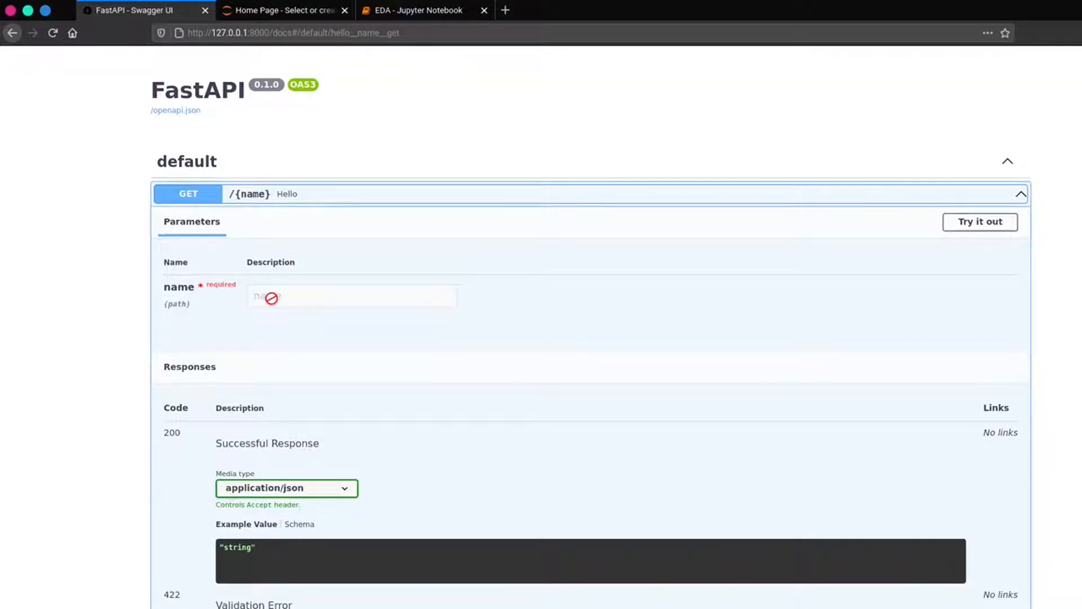
pyautogui.moveTo(790, 266)
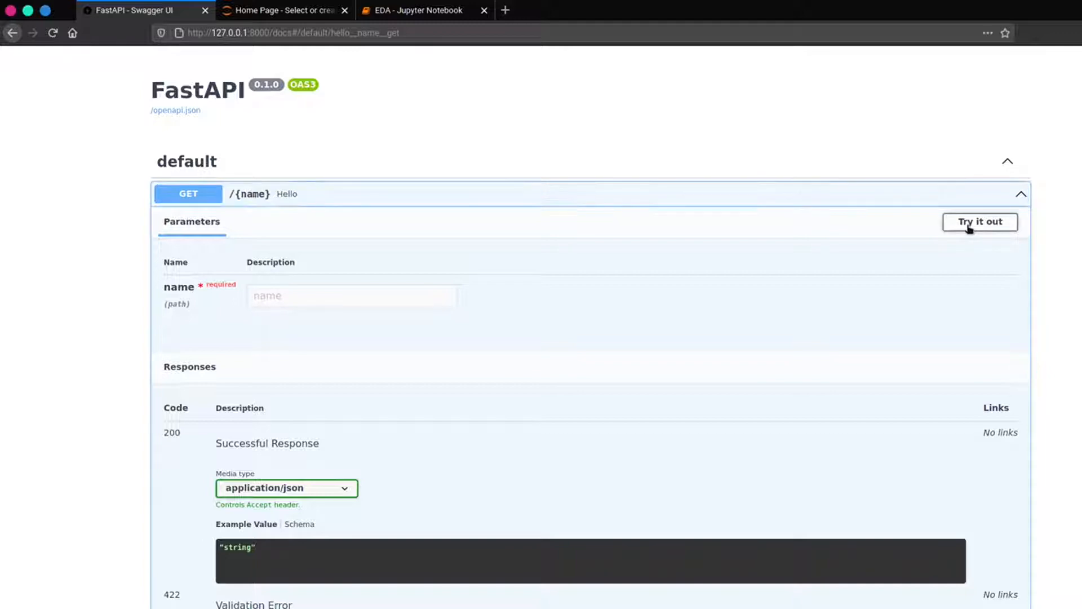
pyautogui.write('Strange')
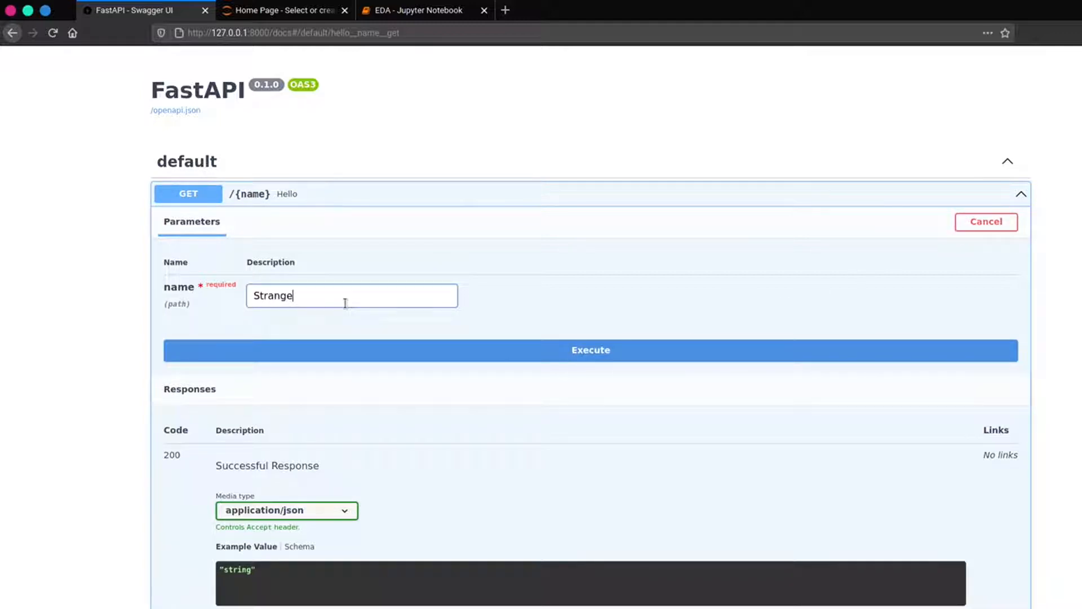
pyautogui.write('r')
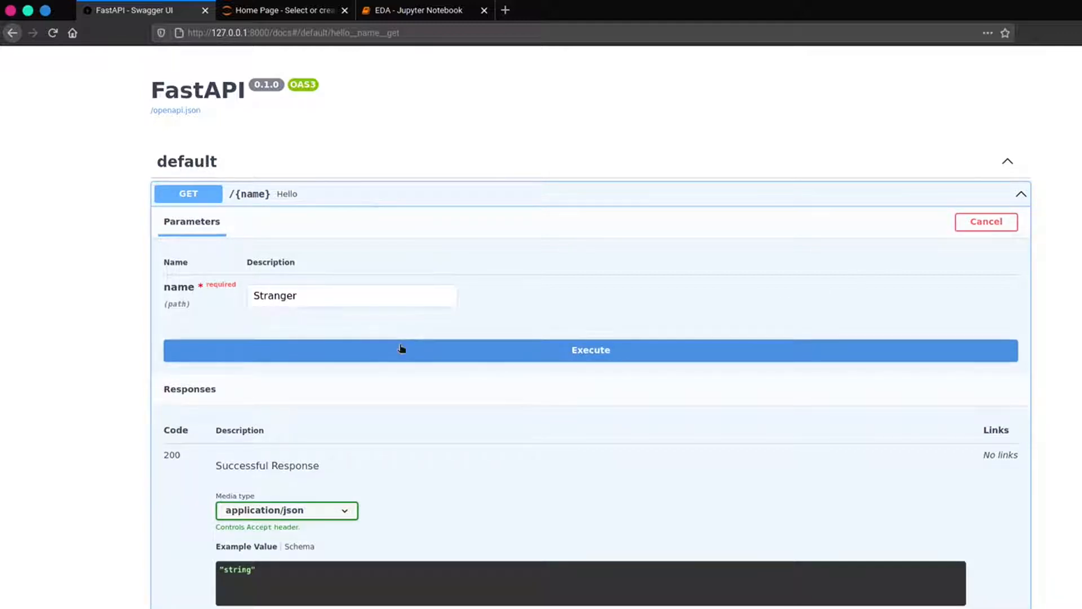
pyautogui.click(590, 350)
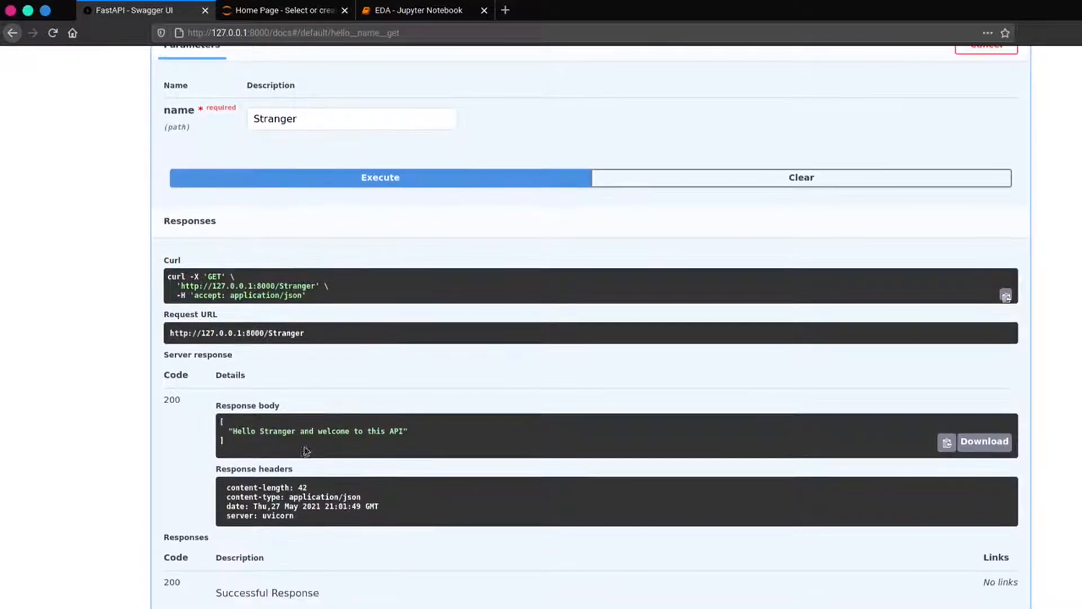
pyautogui.moveTo(235, 448)
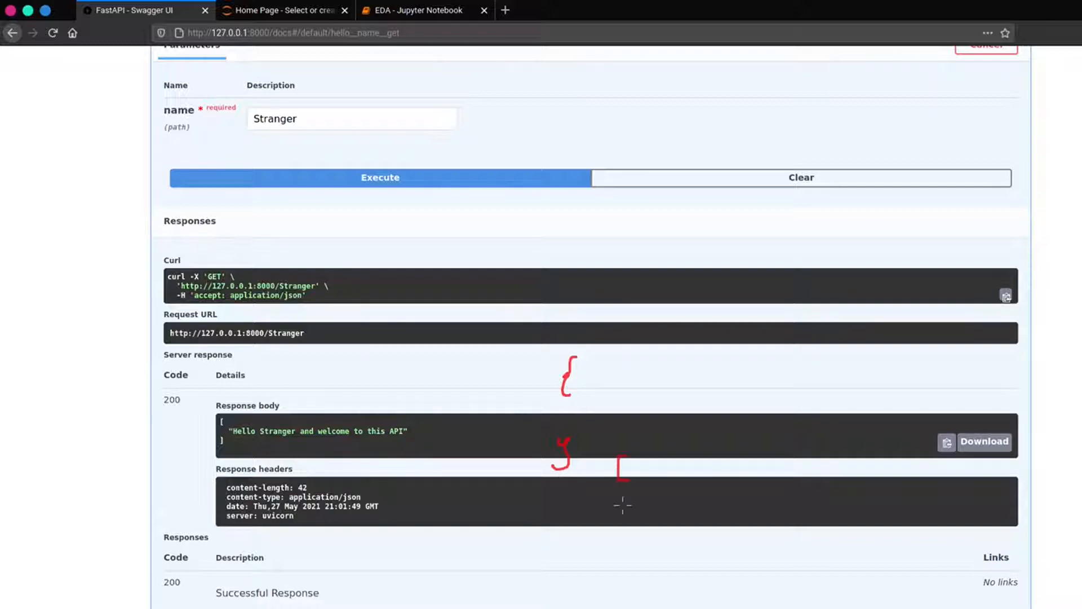
pyautogui.moveTo(627, 517)
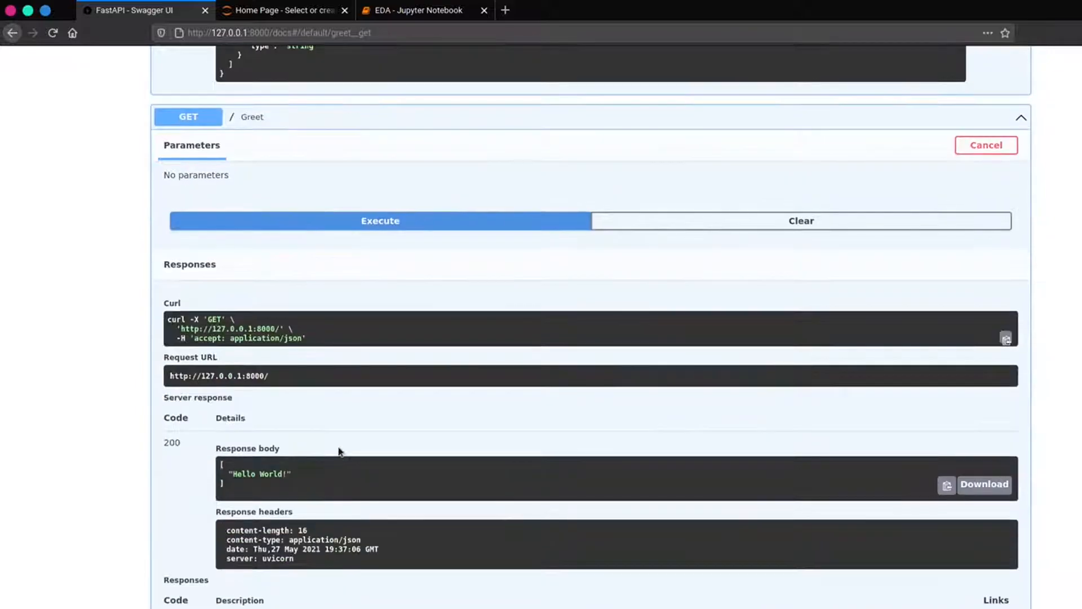
pyautogui.doubleClick(275, 473)
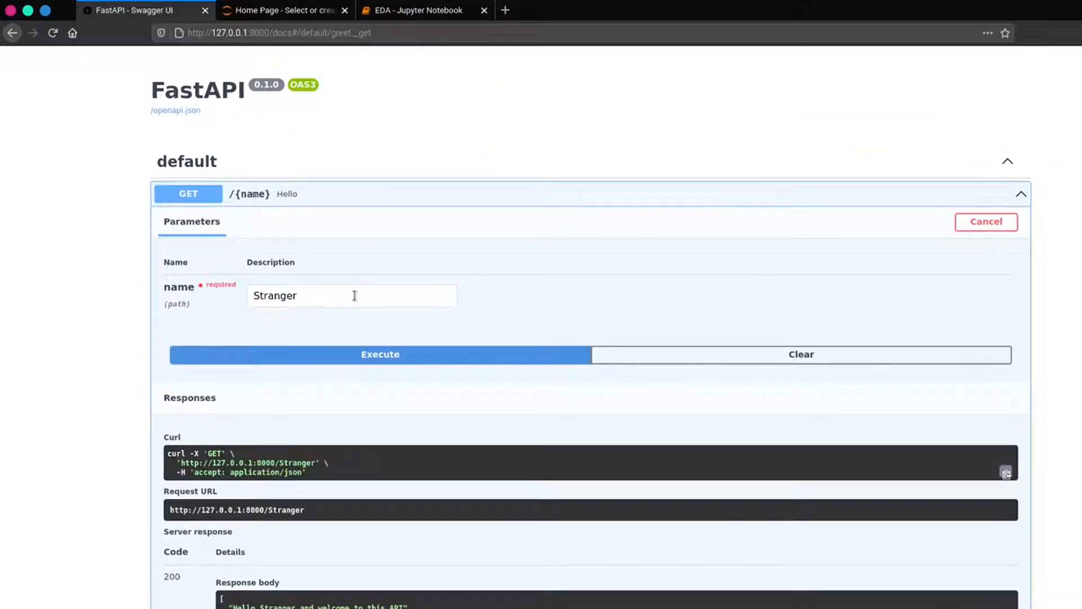
# Step: Return to VS Code and add blank lines above the __main__ block
pyautogui.click(378, 9)
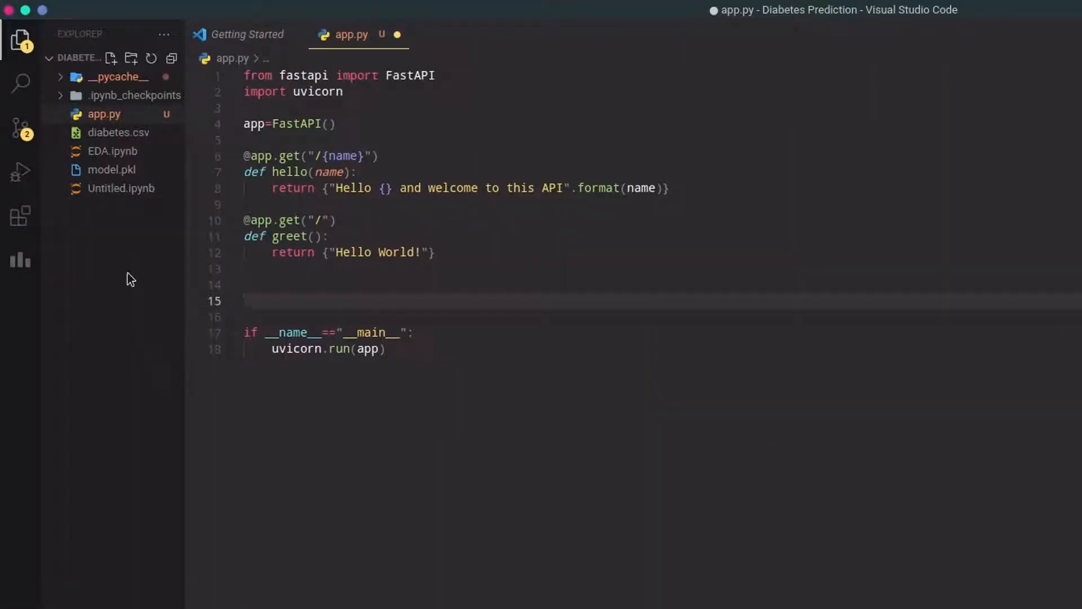
# Step: Create models.py importing BaseModel from pydantic and begin class Women()
pyautogui.click(111, 58)
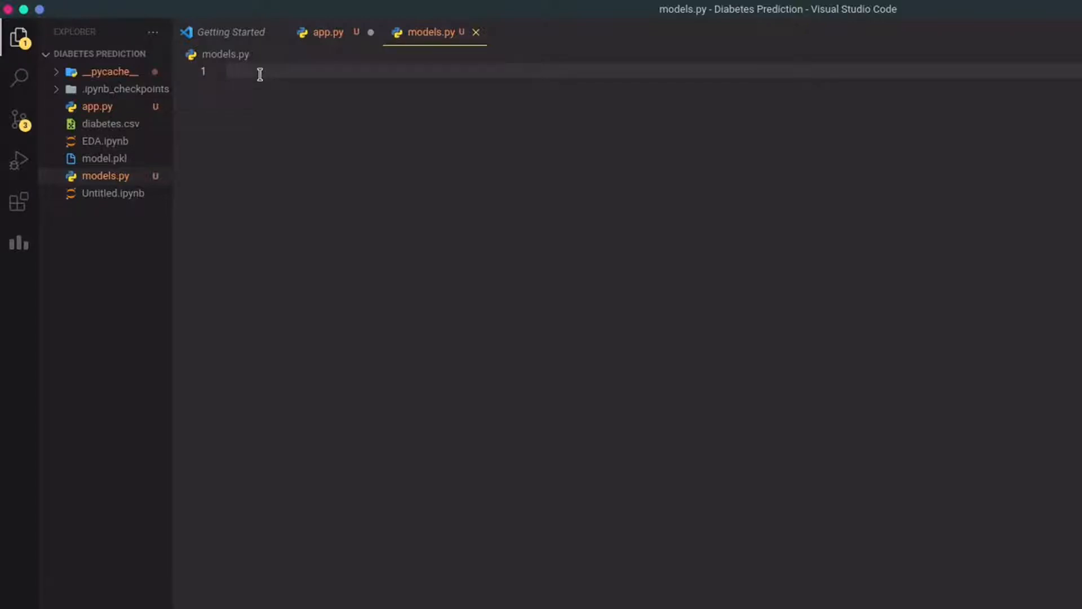
pyautogui.write('from pydantic import BaseModel')
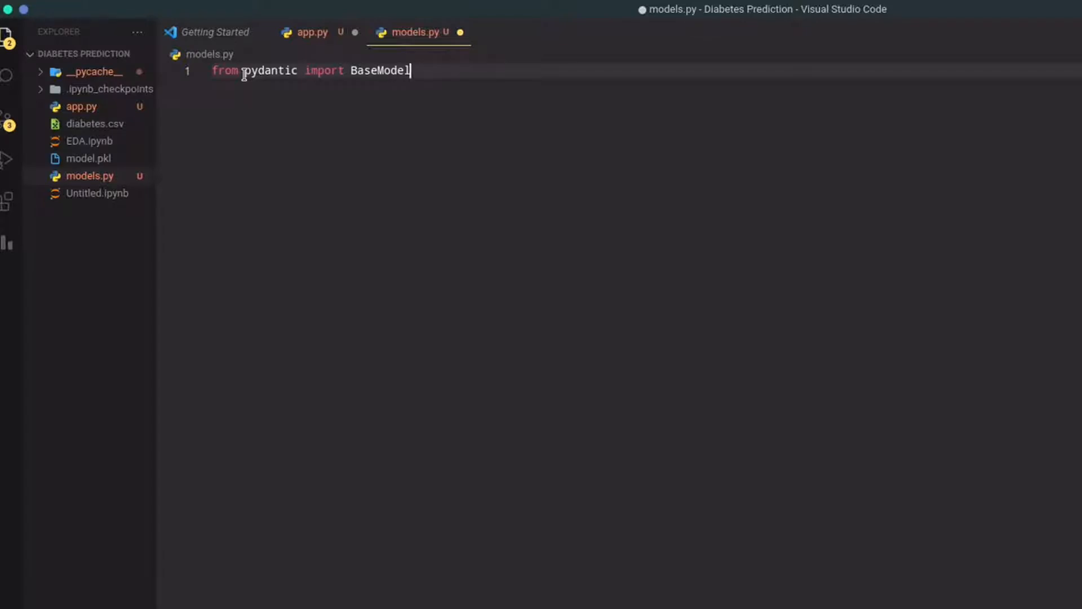
pyautogui.press('Enter')
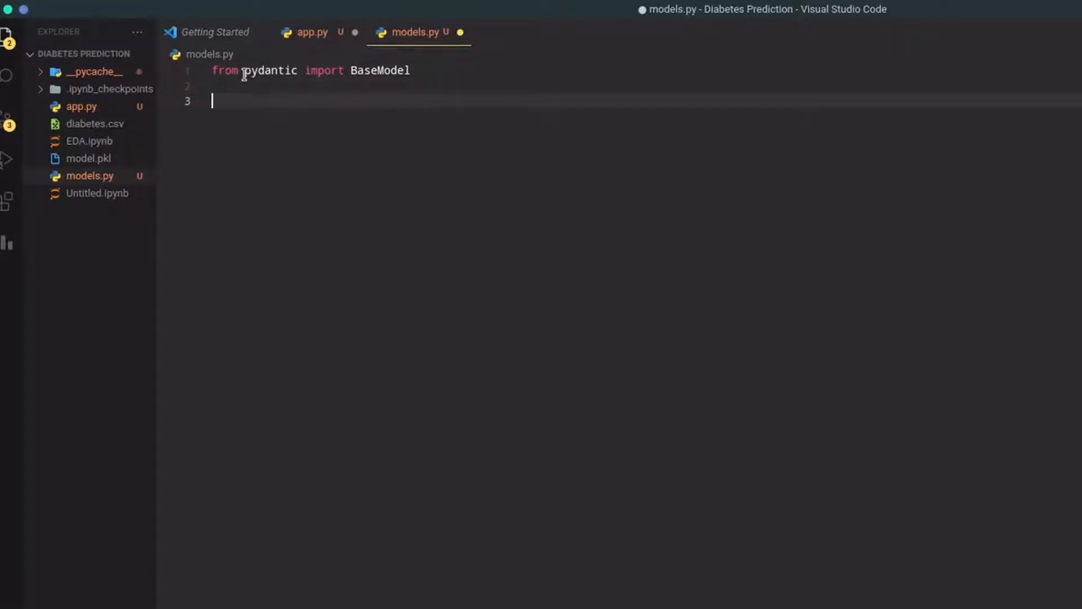
pyautogui.write('class W')
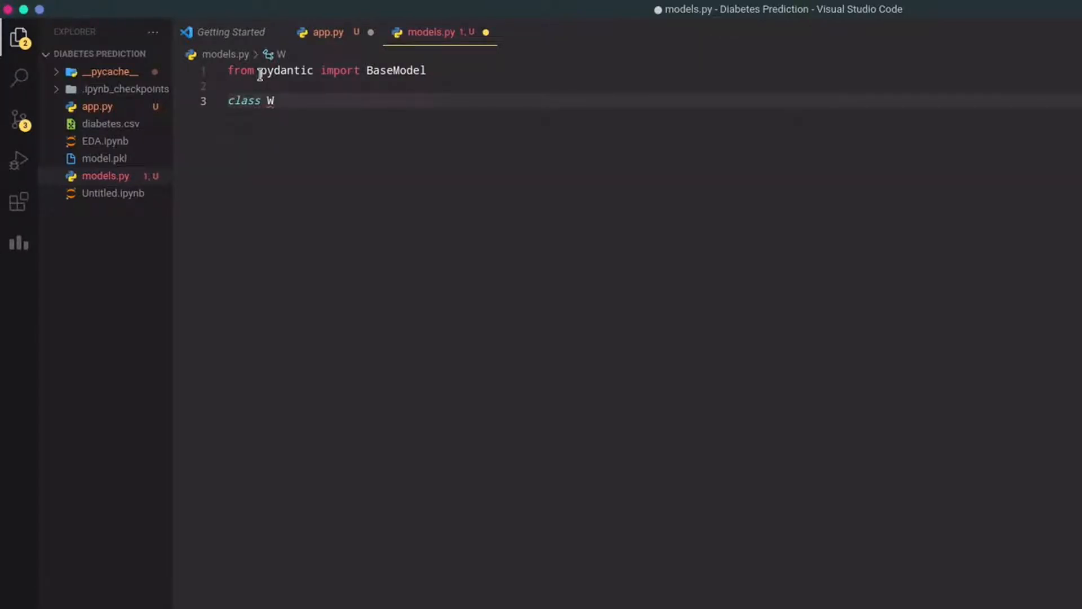
pyautogui.write('omen()')
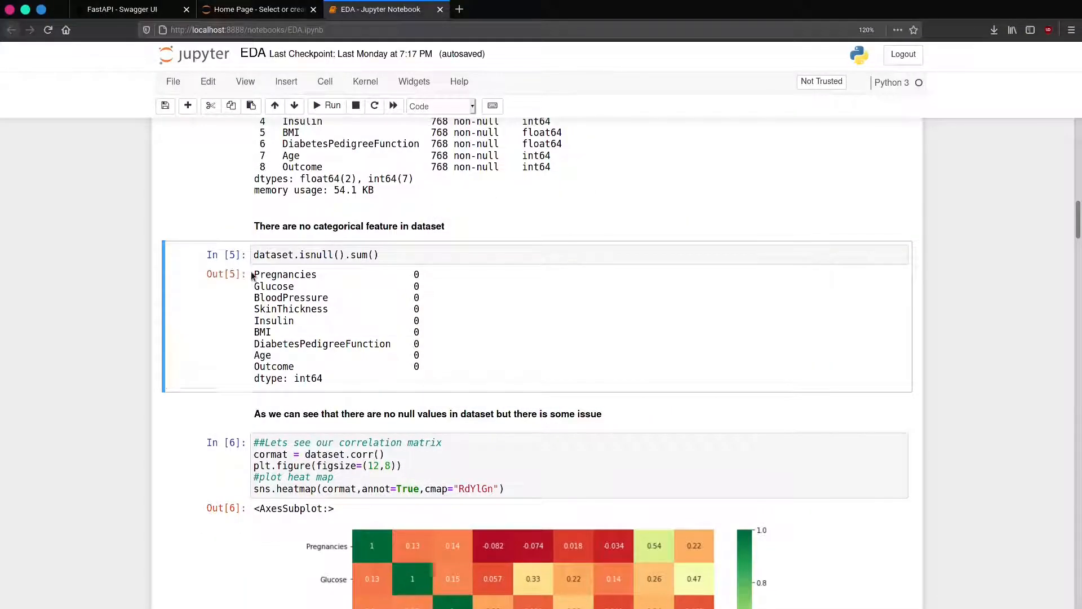
# Step: Select the feature column names in Out[5] of EDA.ipynb and scroll back to models.py
pyautogui.moveTo(254, 274); pyautogui.dragTo(288, 354)
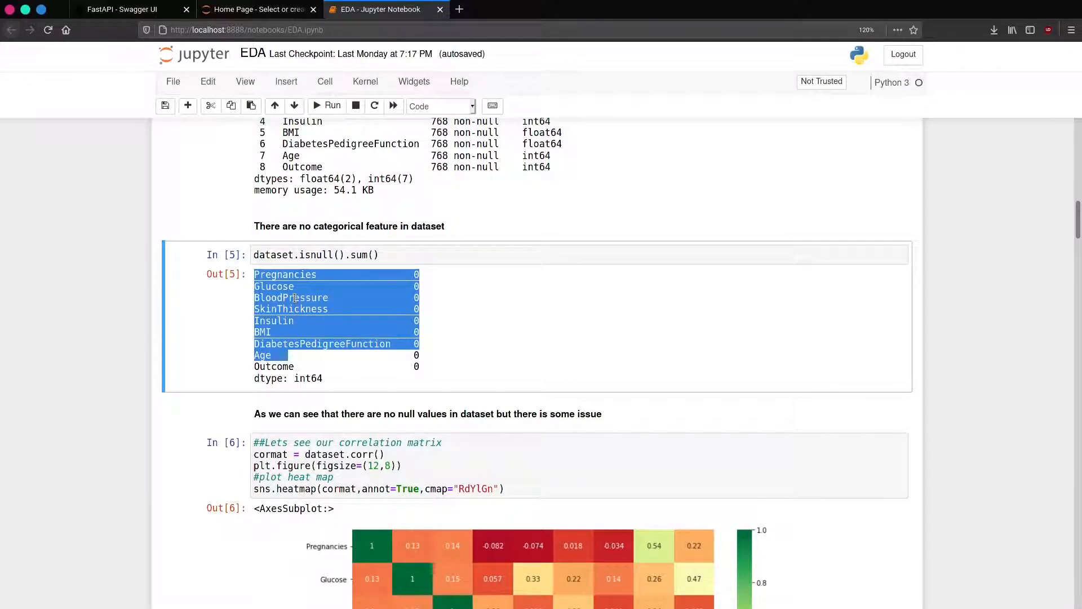
pyautogui.scroll(-3)
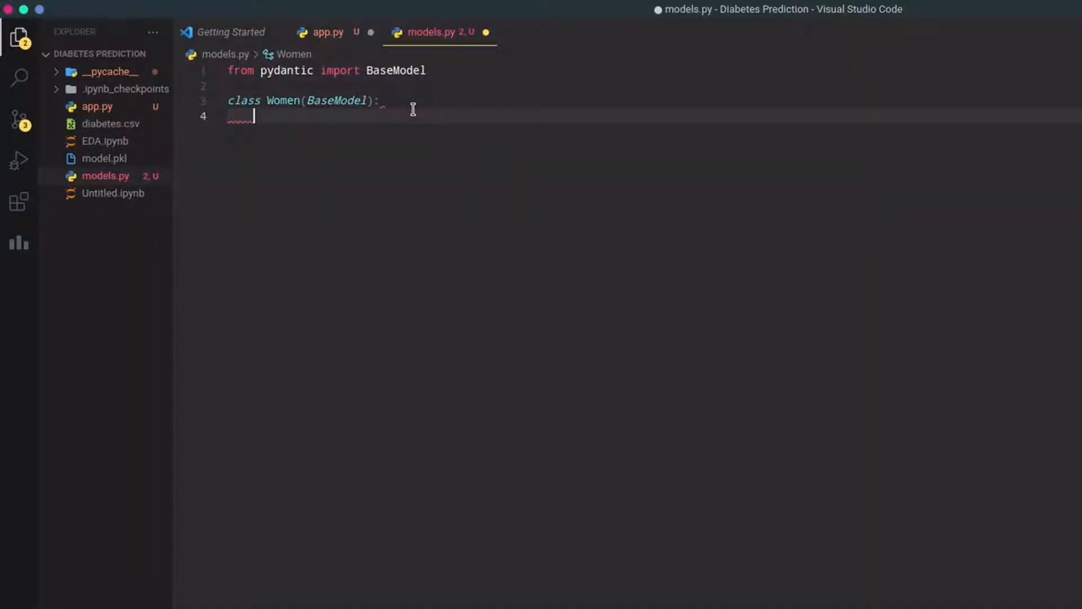
# Step: Declare pregnancies:int as the first typed field of the Women model
pyautogui.write('preg')
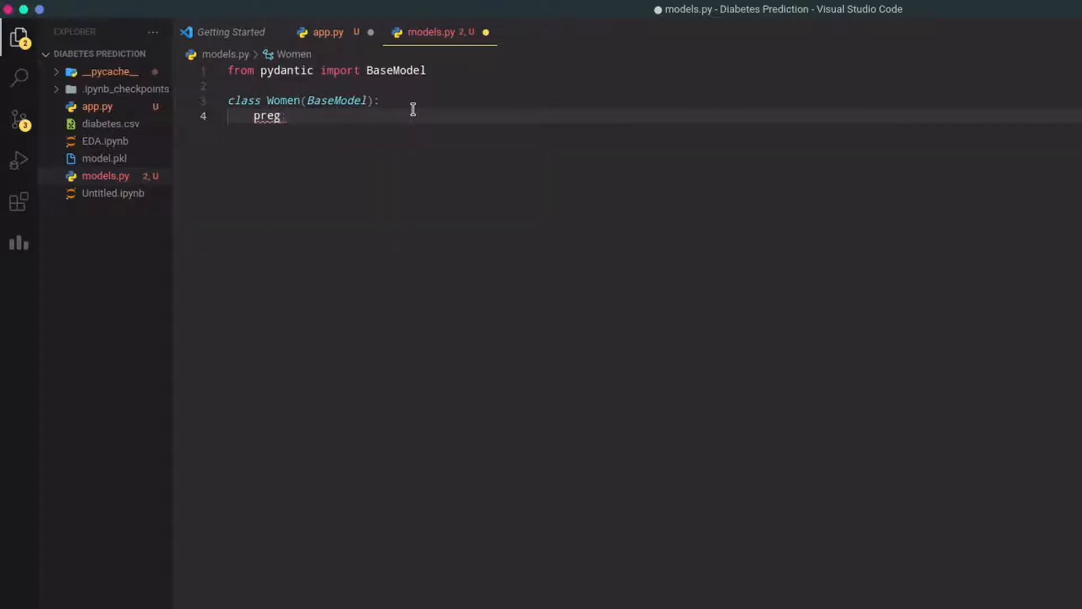
pyautogui.write(':int')
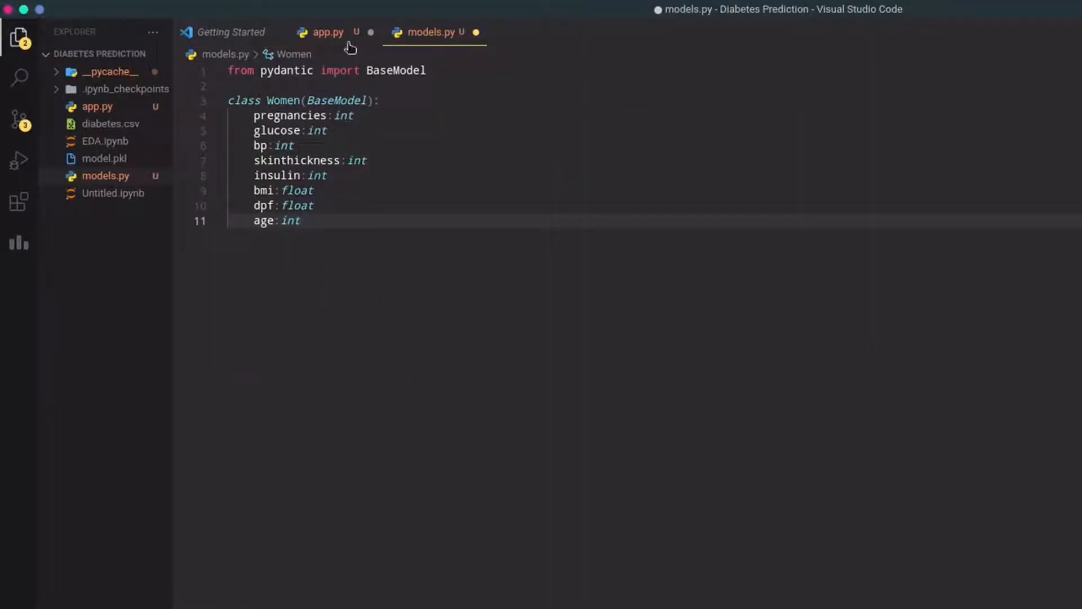
# Step: In app.py load the trained model with pickle.load(open("model.pkl","rb"))
pyautogui.click(326, 31)
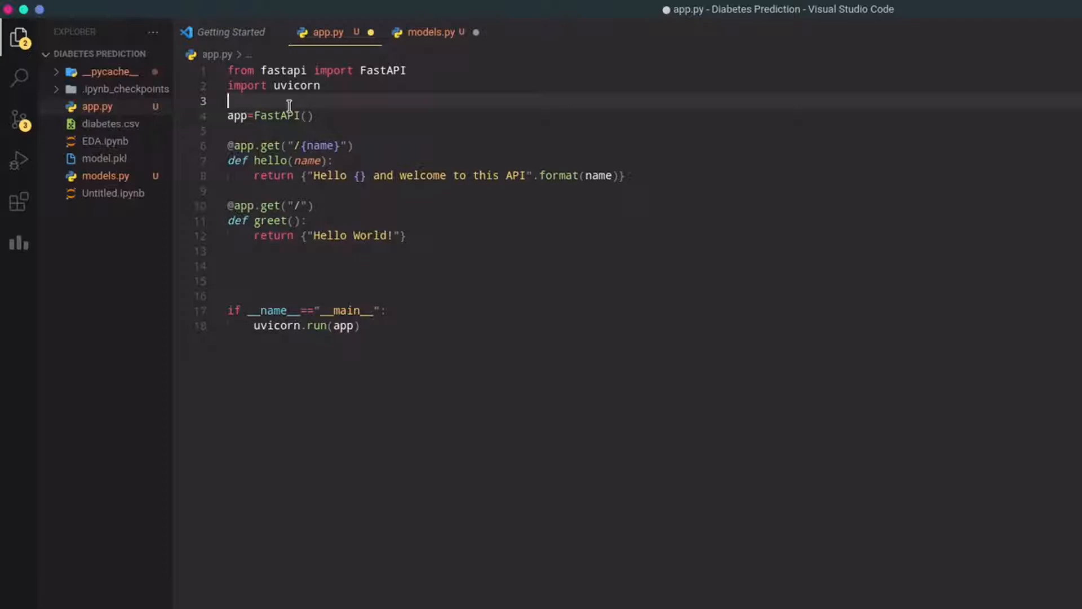
pyautogui.write('import pickle')
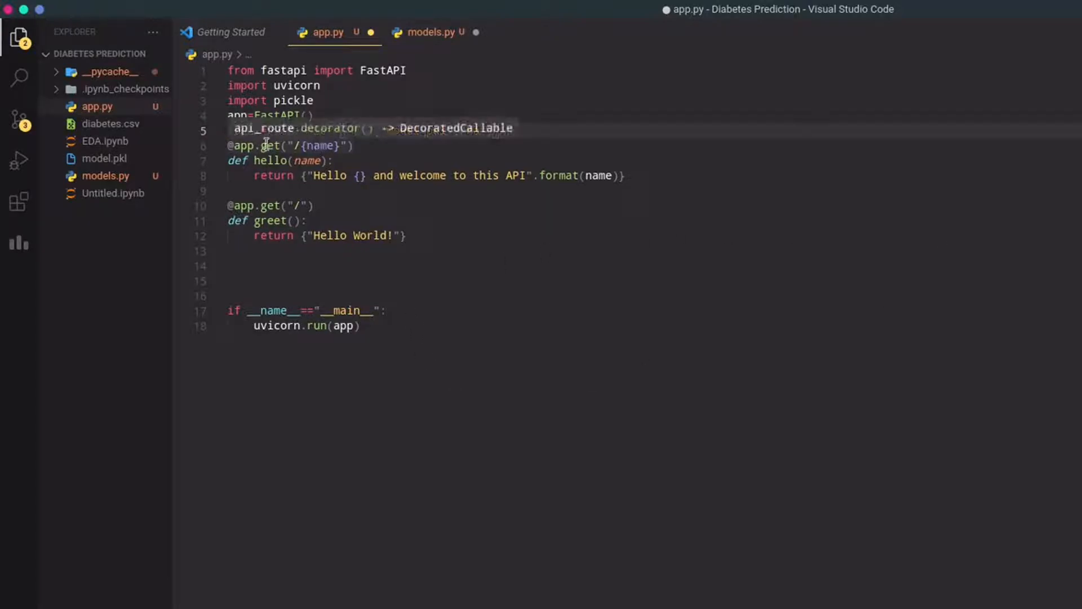
pyautogui.write('model=pickle.load(open("model.pkl","rb"))')
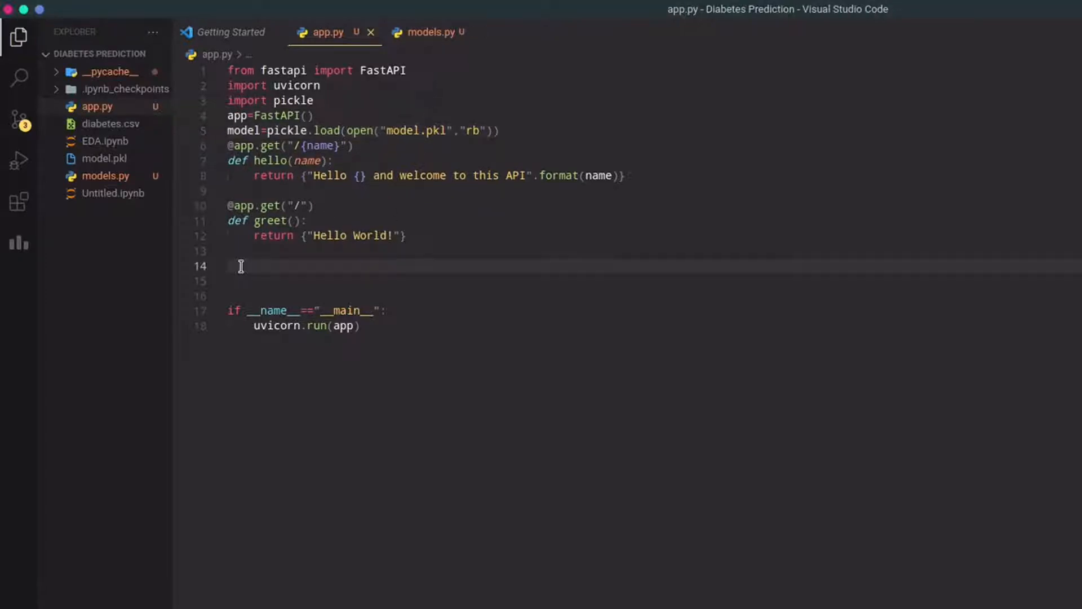
pyautogui.write('@')
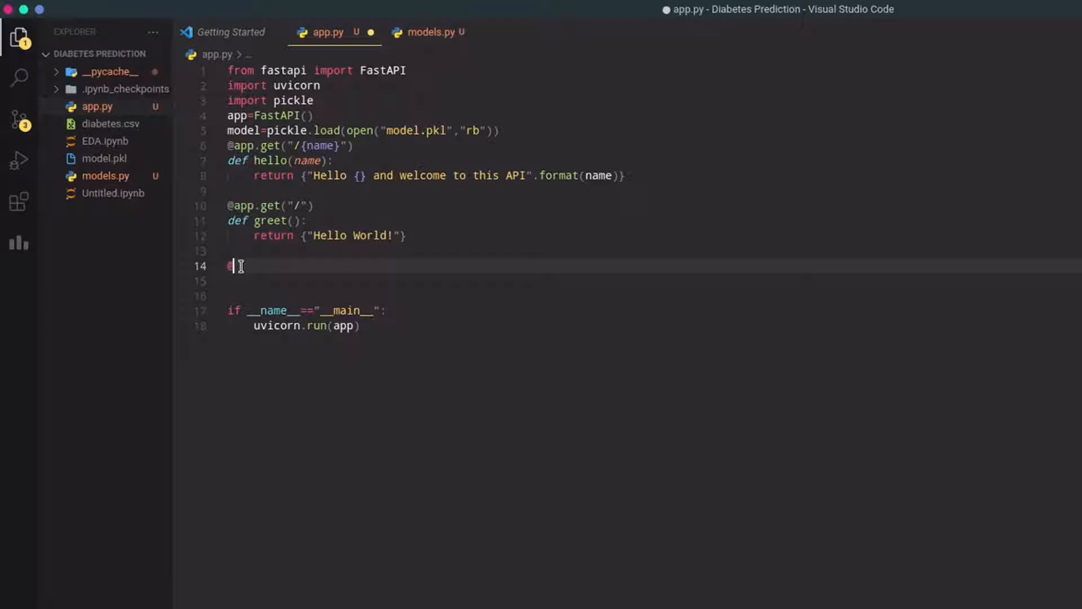
pyautogui.write('app.post("/")')
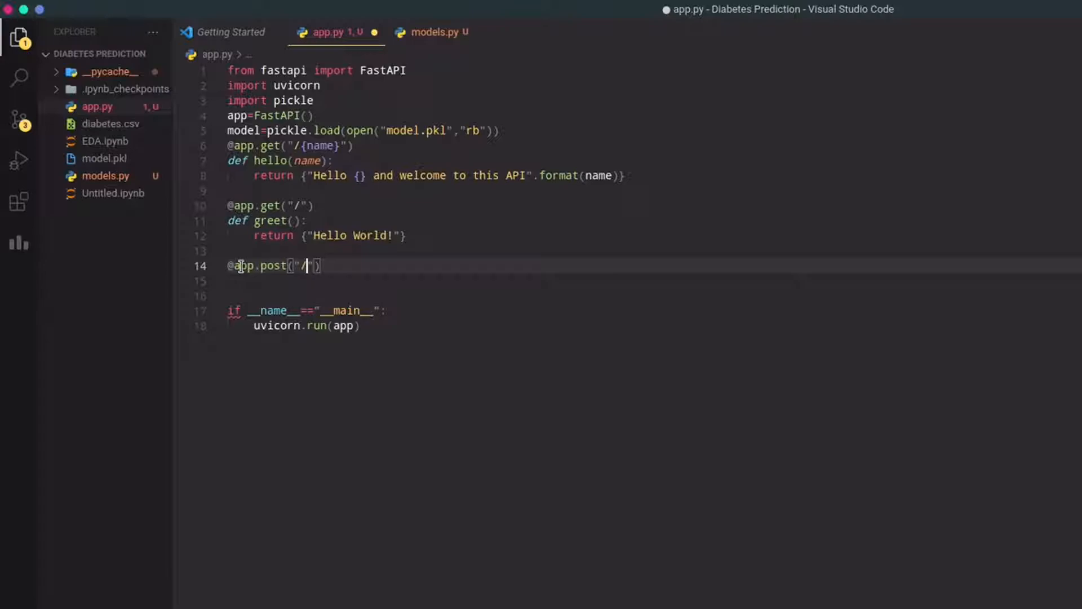
pyautogui.write('predict')
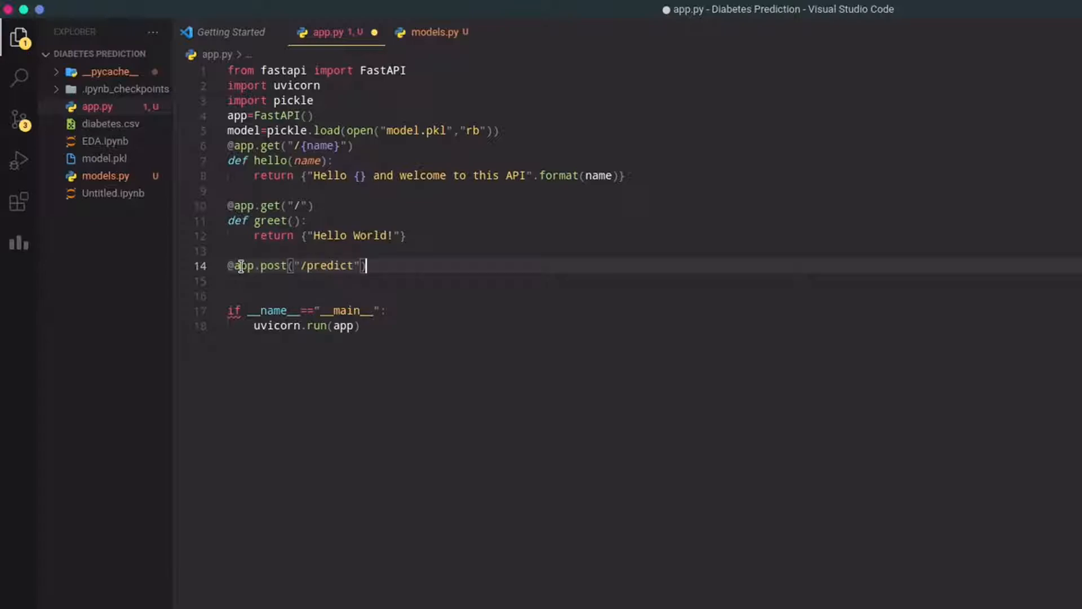
pyautogui.click(433, 31)
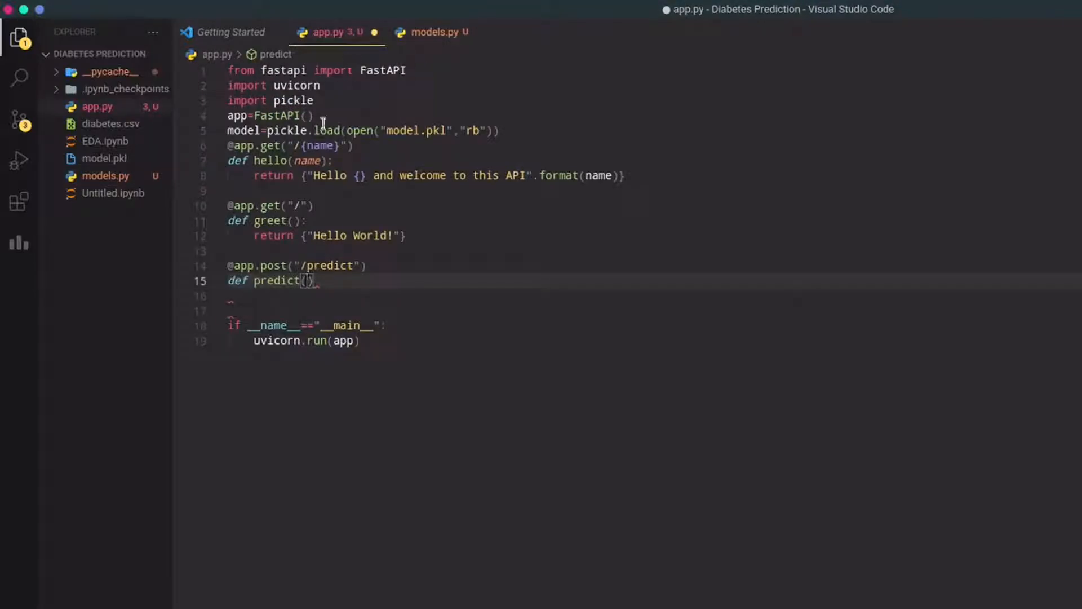
pyautogui.click(326, 100)
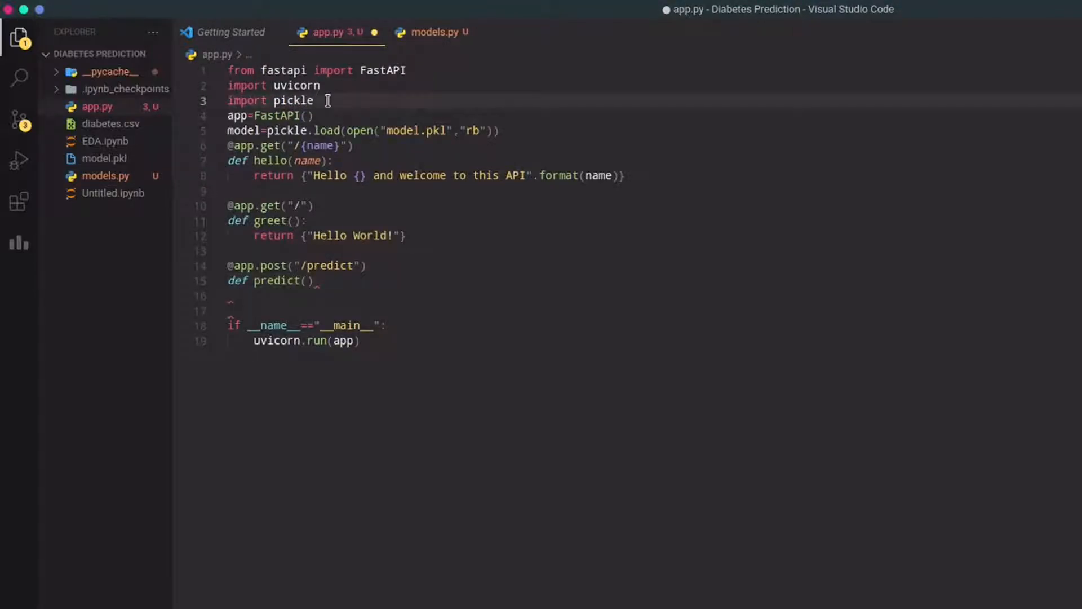
pyautogui.write('from models import Women')
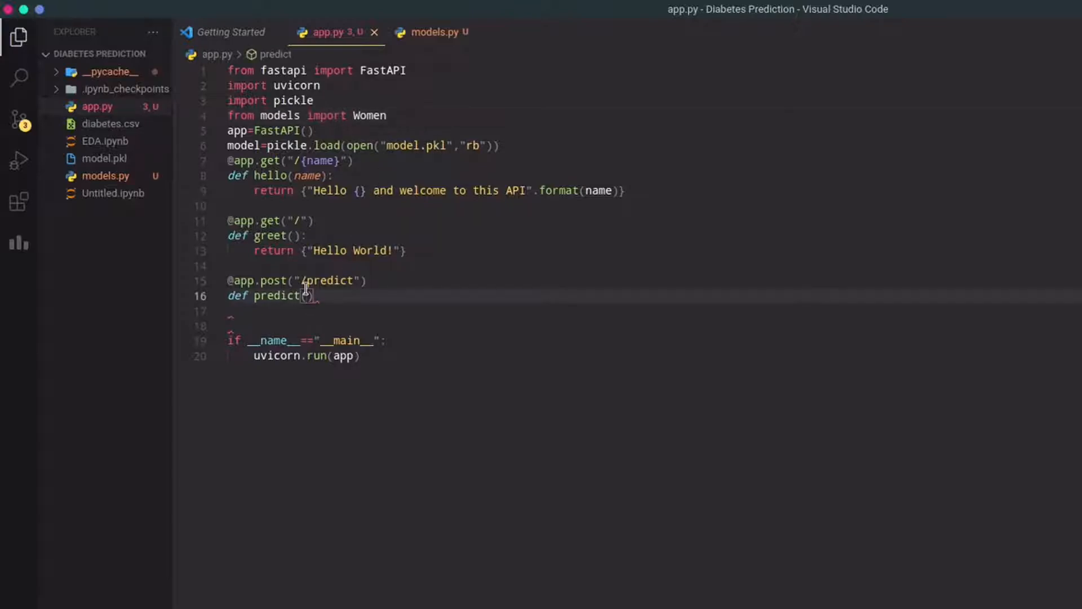
# Step: Define predict(req:Women) with a pass body as the /predict handler
pyautogui.write('req:W')
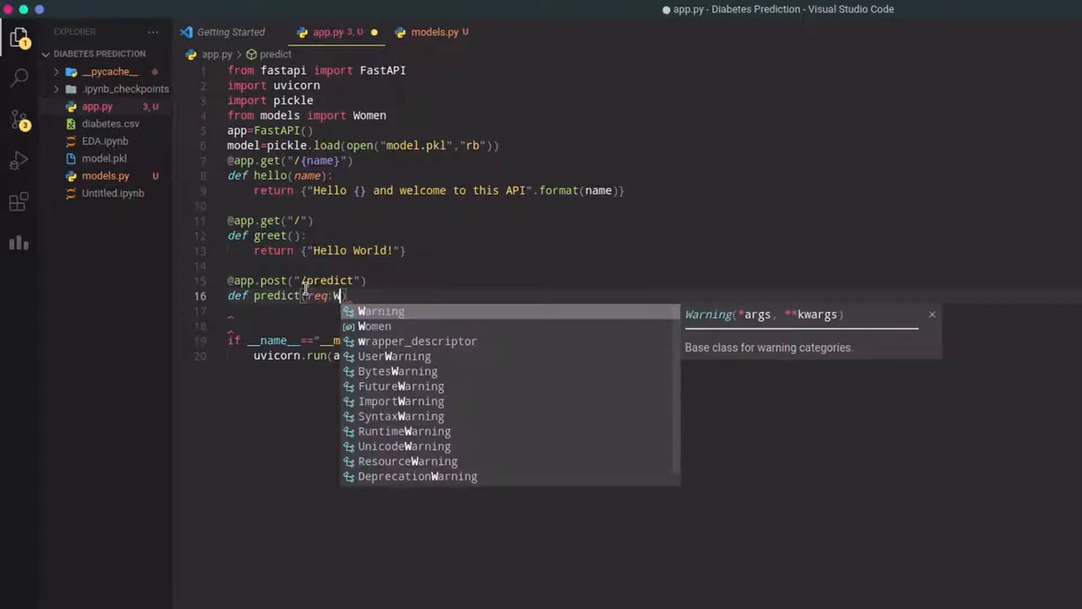
pyautogui.write('omen')
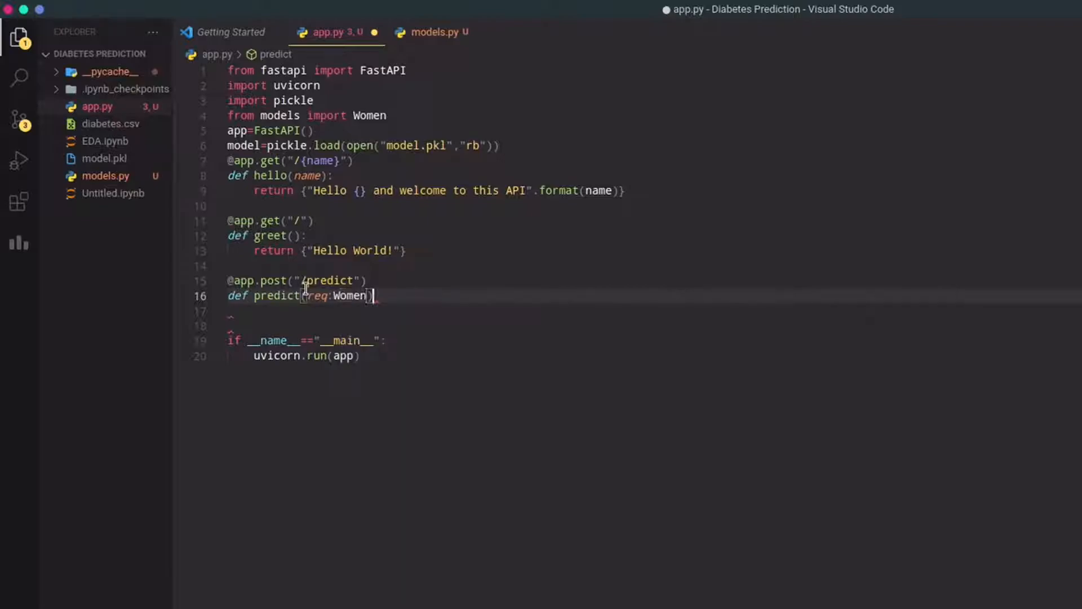
pyautogui.write('pas')
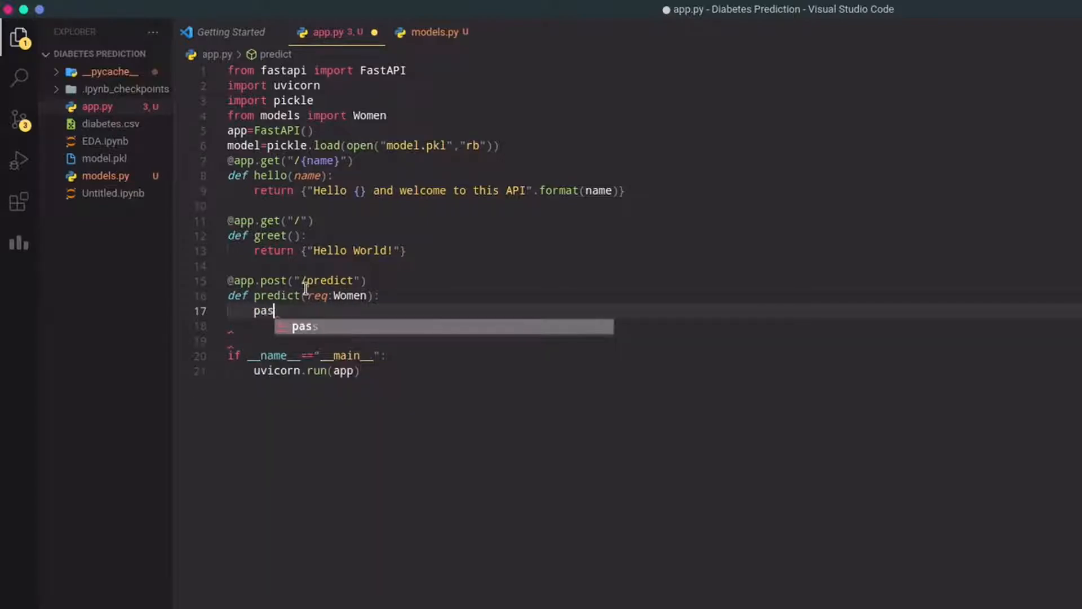
pyautogui.press('alt+tab')
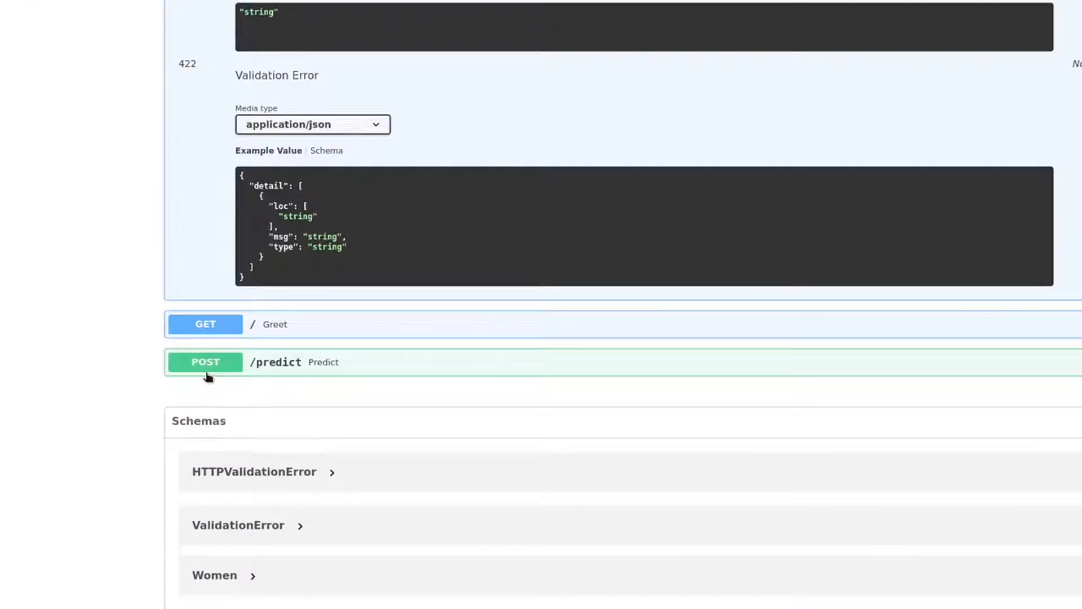
# Step: Try out POST /predict in Swagger UI with pregnancies set to 10 and execute it
pyautogui.click(205, 362)
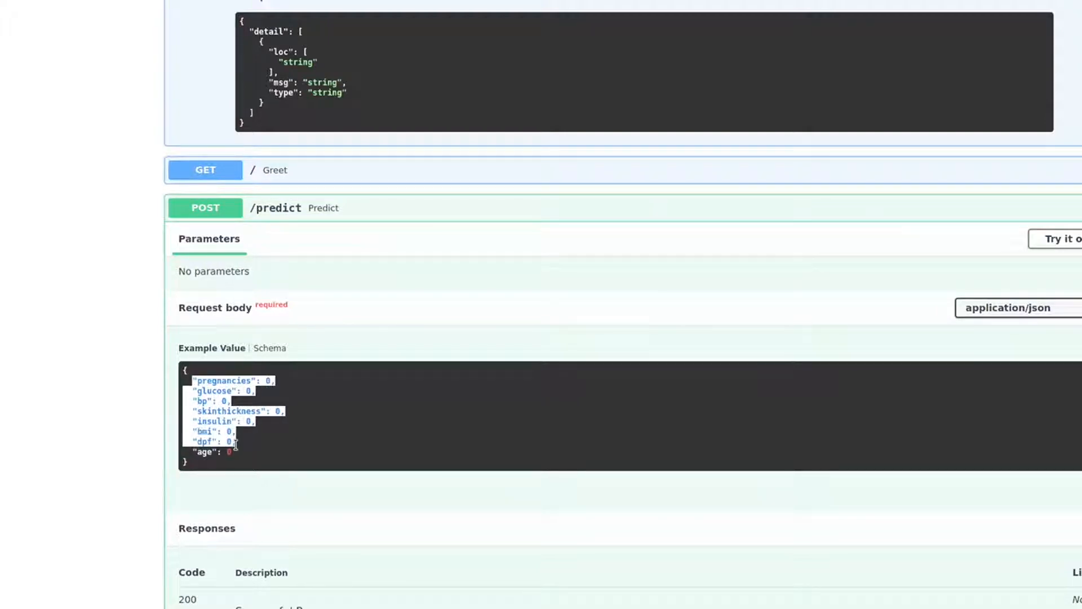
pyautogui.click(1059, 239)
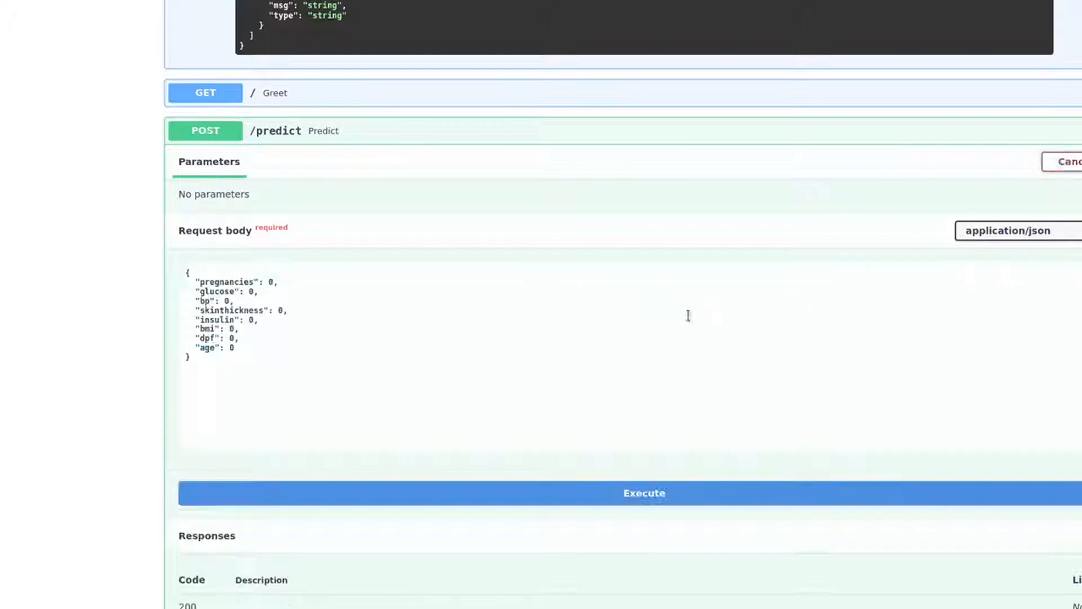
pyautogui.click(277, 283)
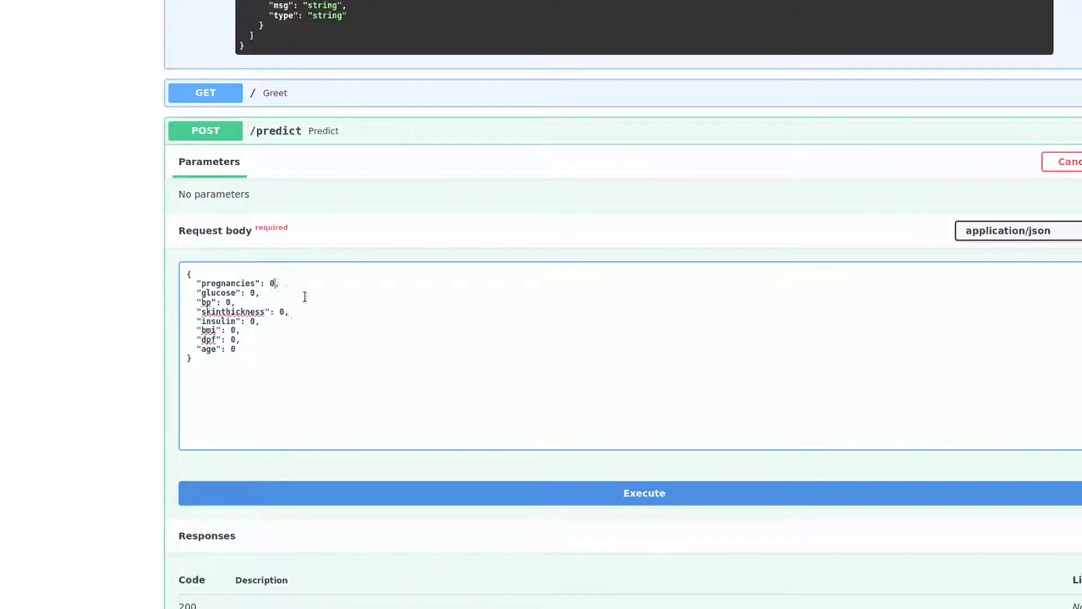
pyautogui.write('10')
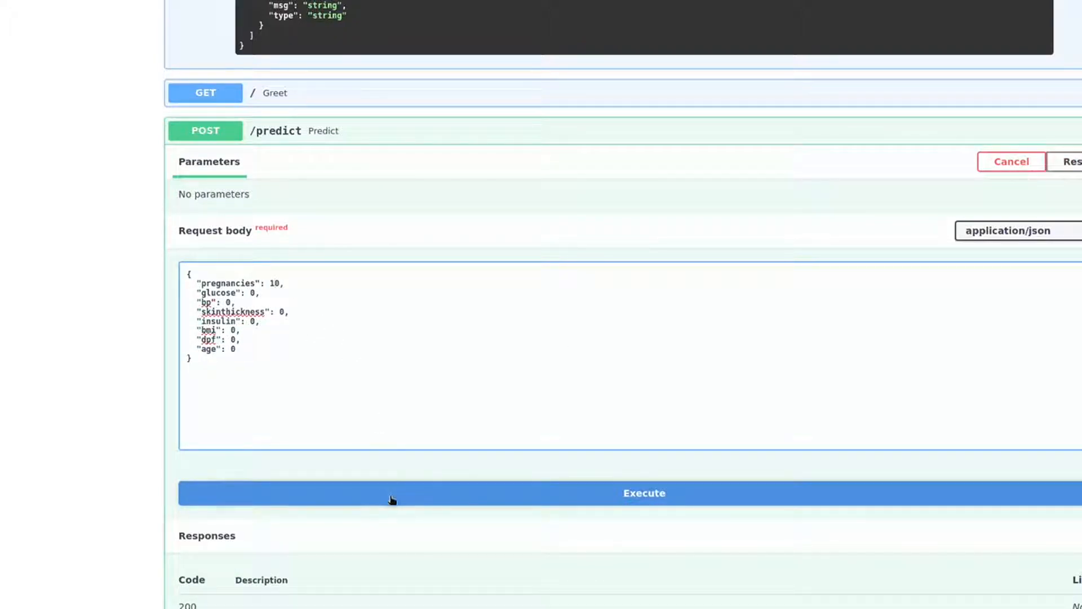
pyautogui.click(392, 493)
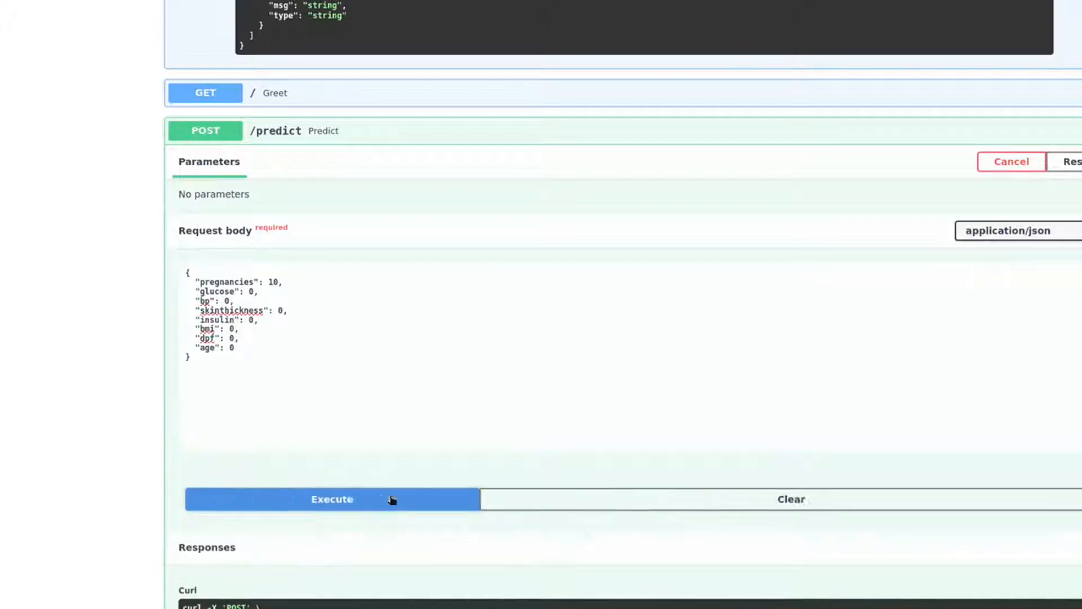
pyautogui.click(332, 498)
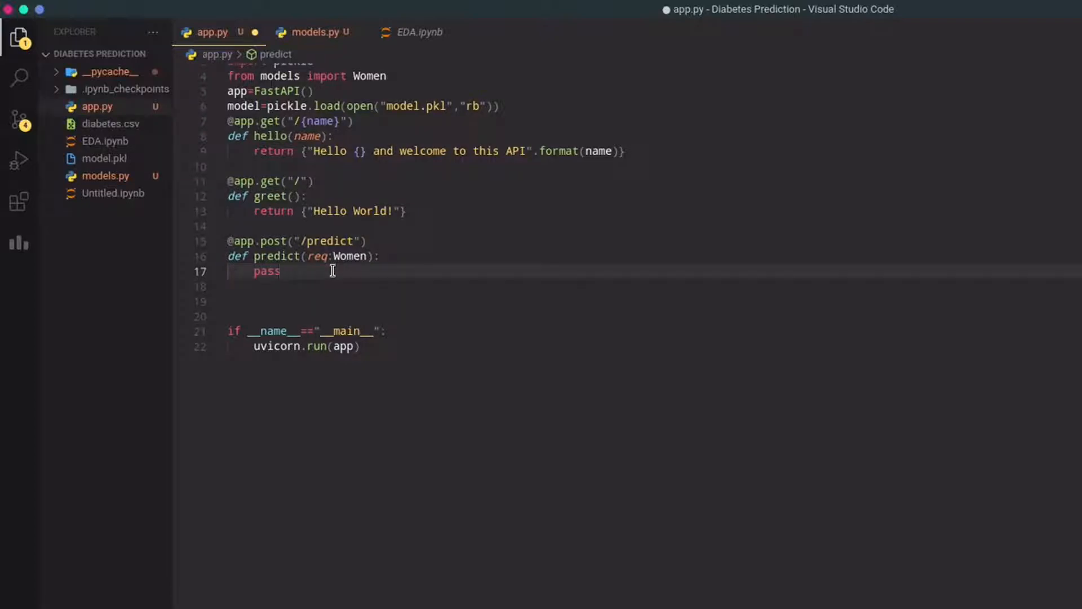
# Step: Replace pass in predict with preg=req.pregnancies
pyautogui.click(265, 271)
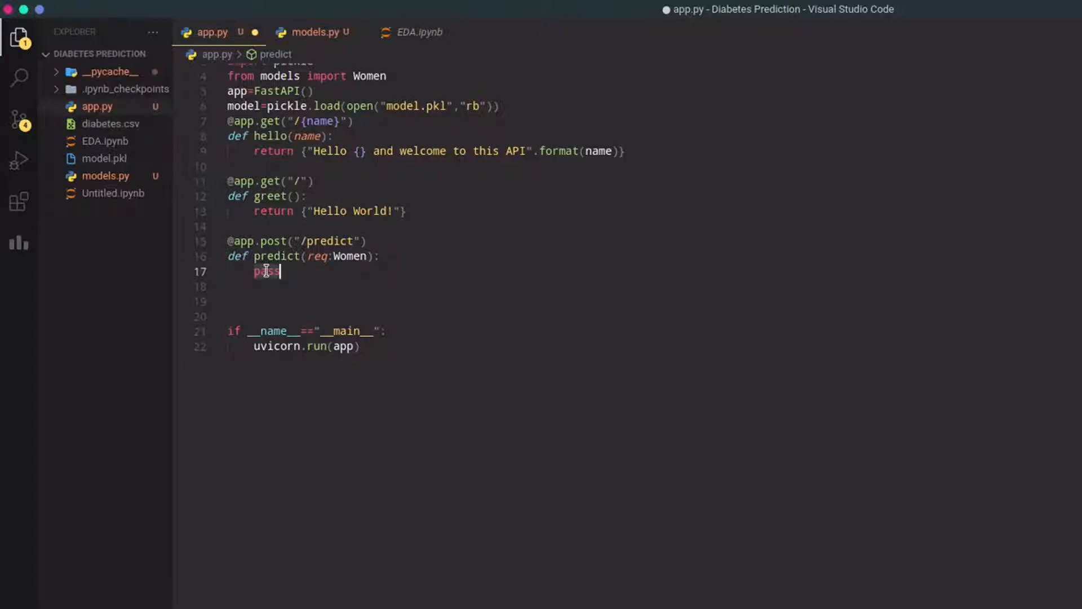
pyautogui.write('req.')
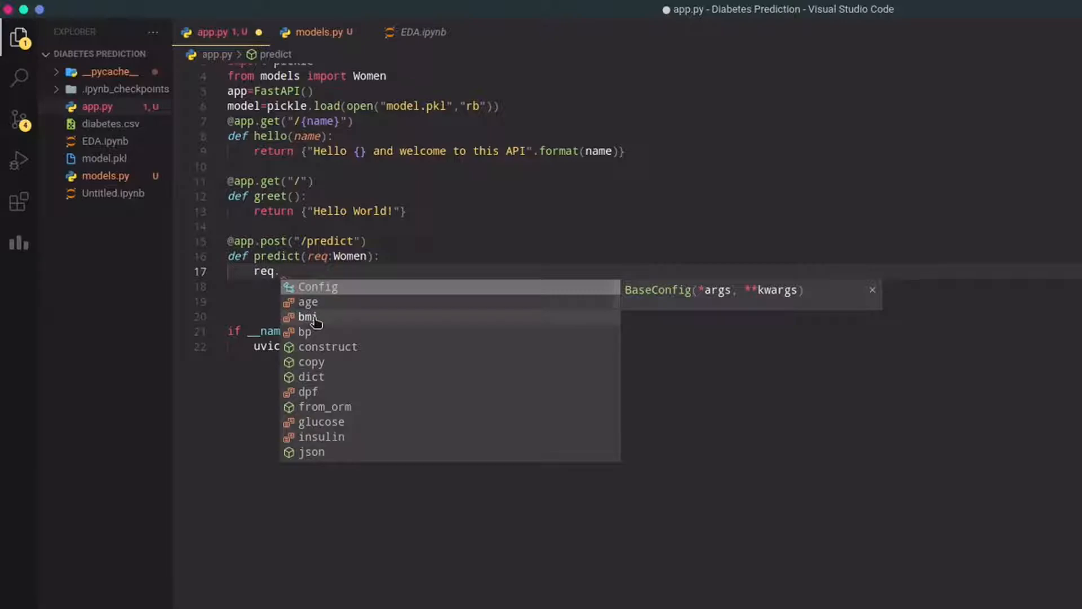
pyautogui.write('preg=req.pregnancies')
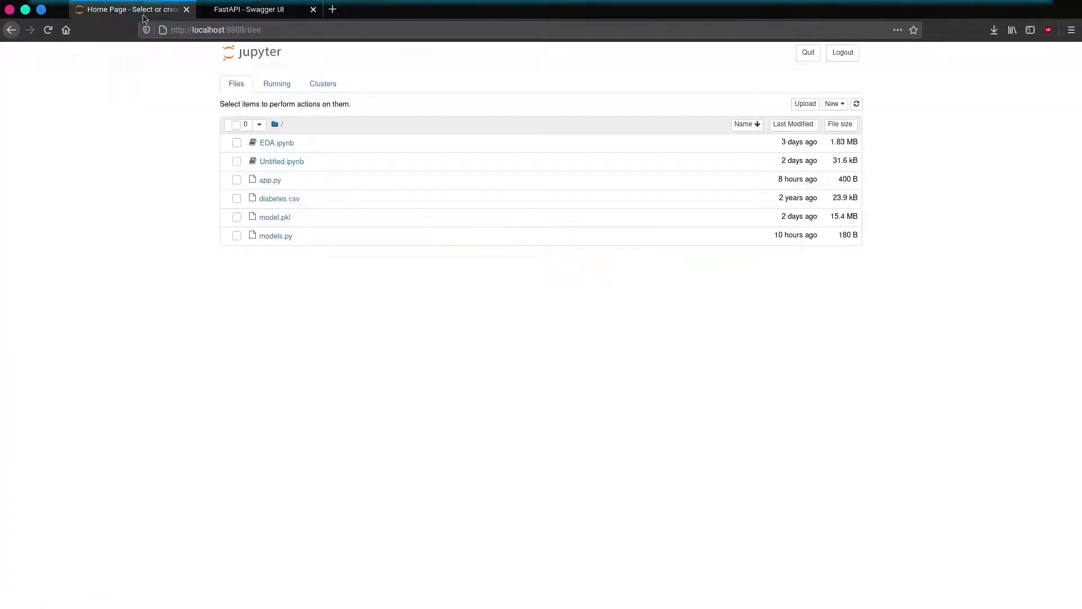
# Step: Create a new Python 3 notebook from the Jupyter New menu
pyautogui.click(833, 104)
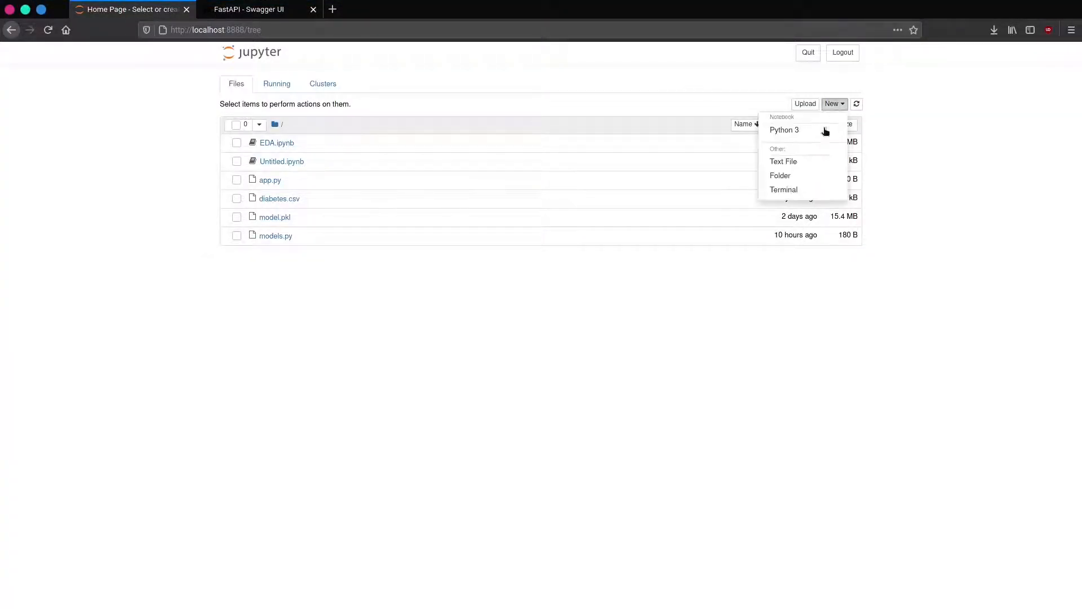
pyautogui.click(784, 129)
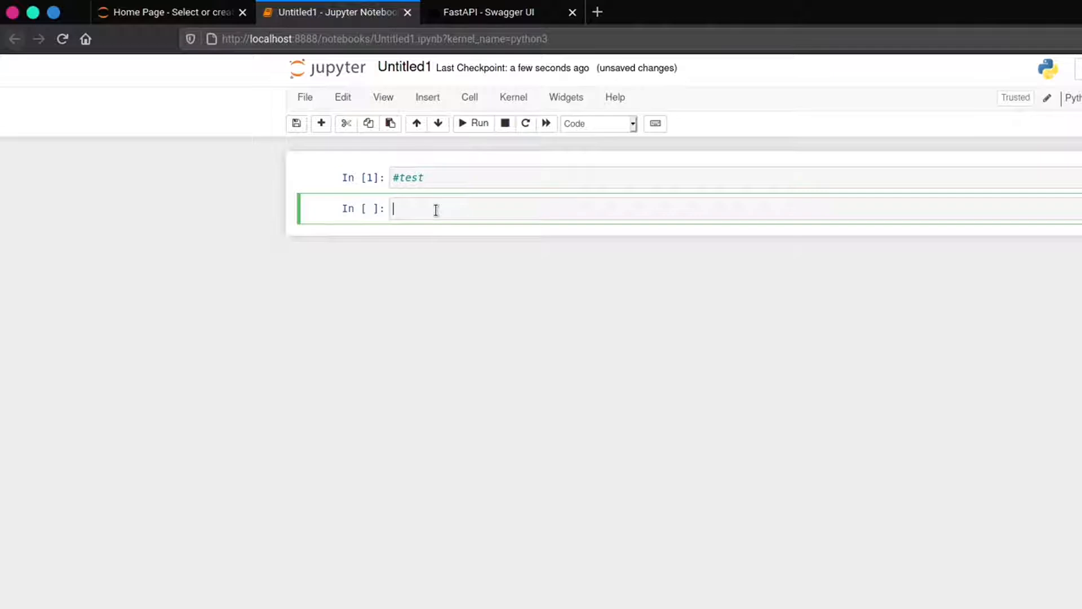
# Step: Load model.pkl with pickle in the notebook, fixing the misplaced parenthesis
pyautogui.write('mo')
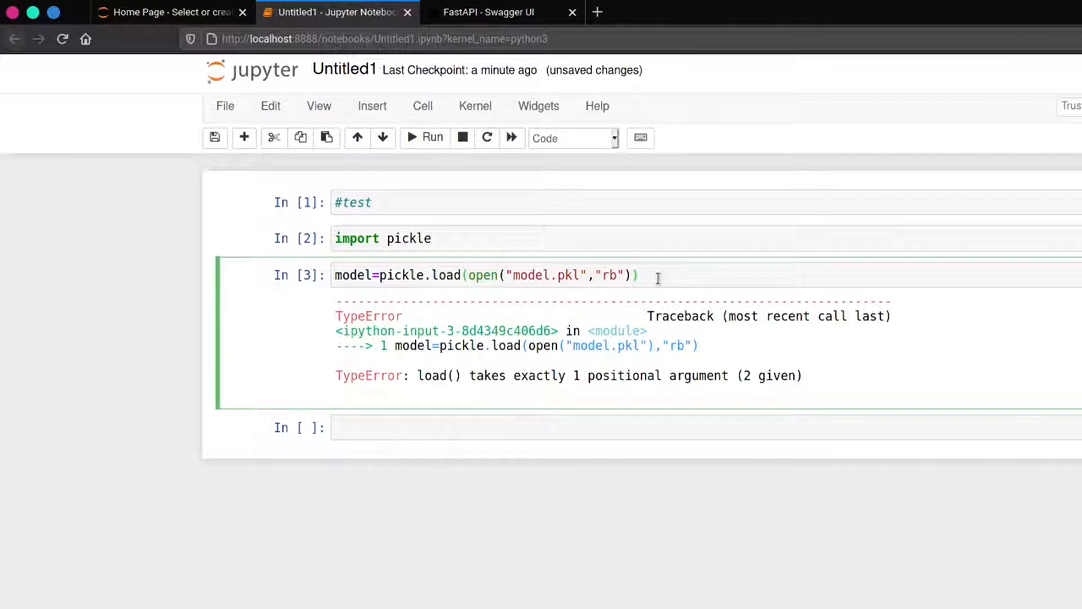
pyautogui.click(425, 138)
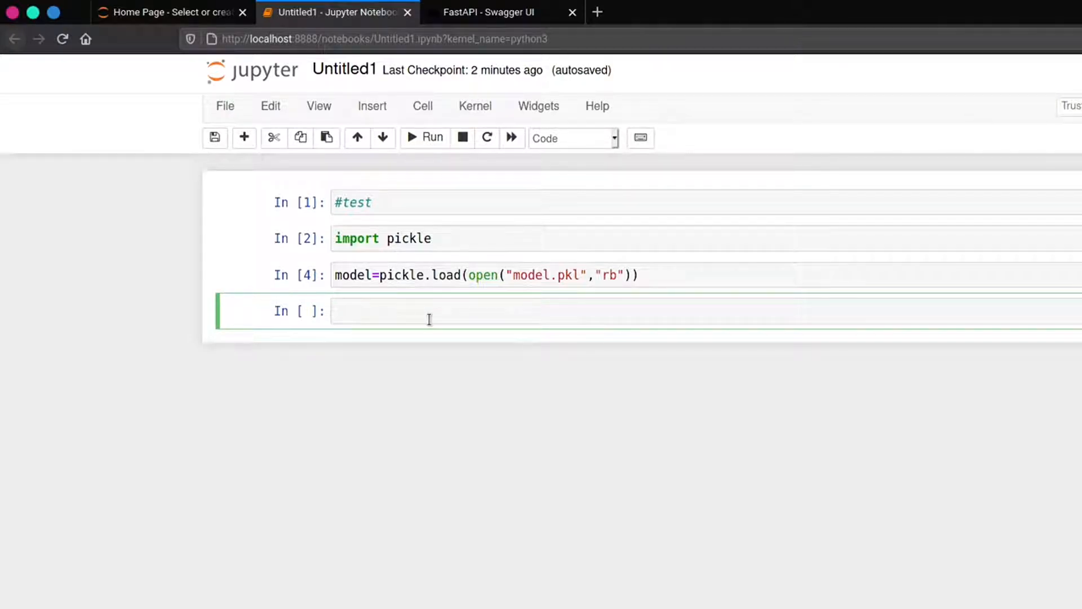
# Step: Run model.predict([[2,150,100,23,125,28,1,42]]) and get array([1])
pyautogui.write('model.pre')
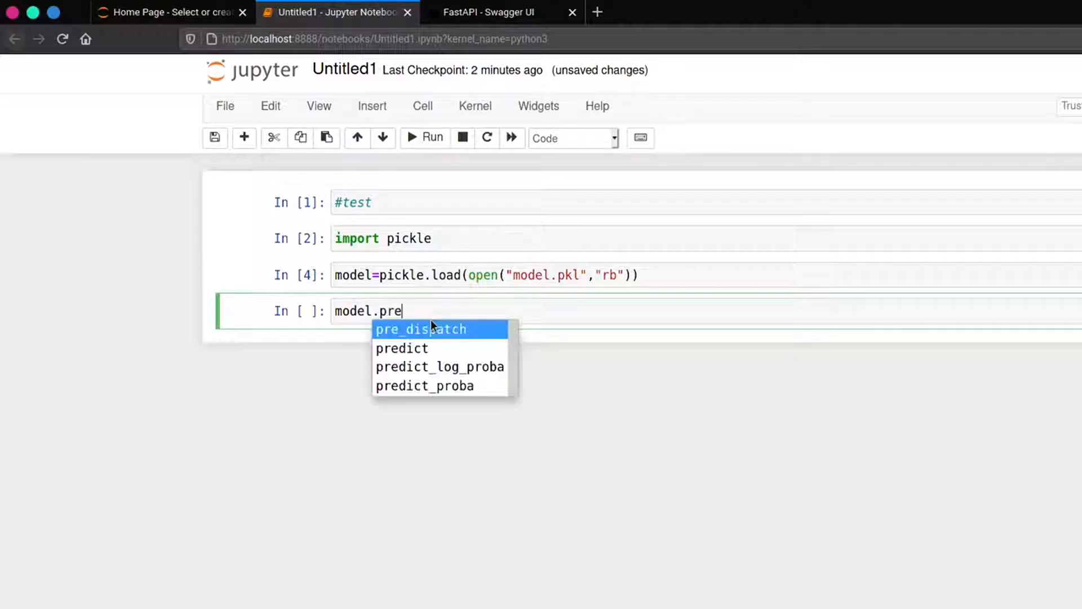
pyautogui.write('d')
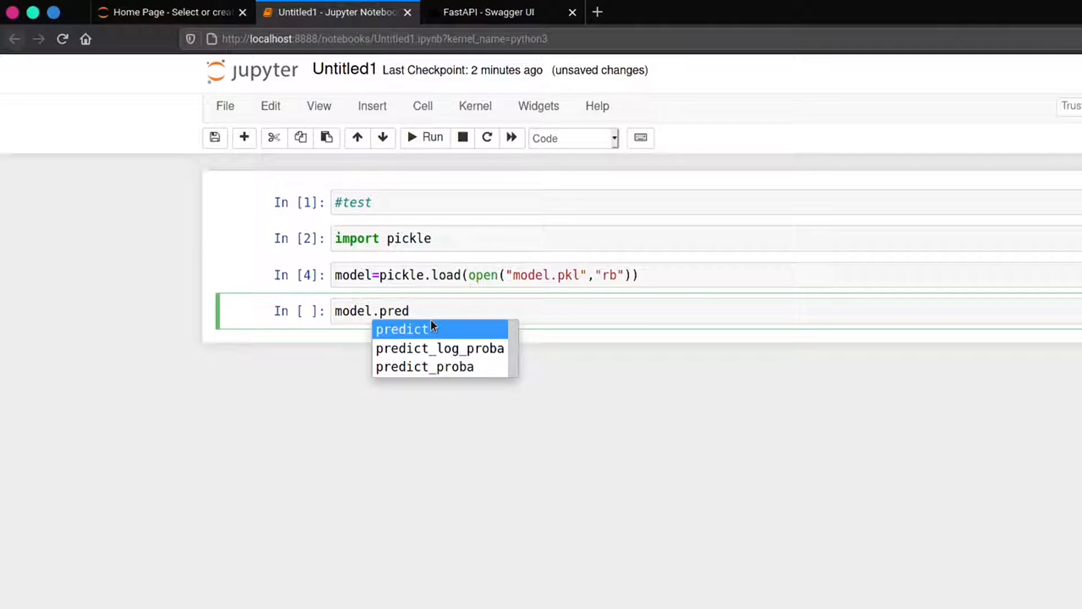
pyautogui.click(407, 328)
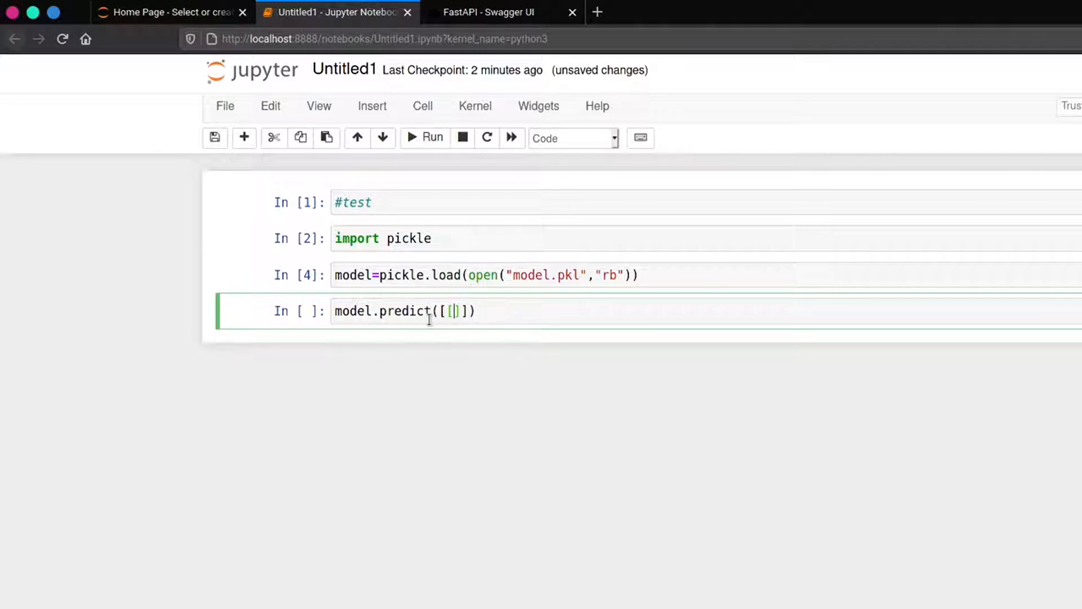
pyautogui.write('2')
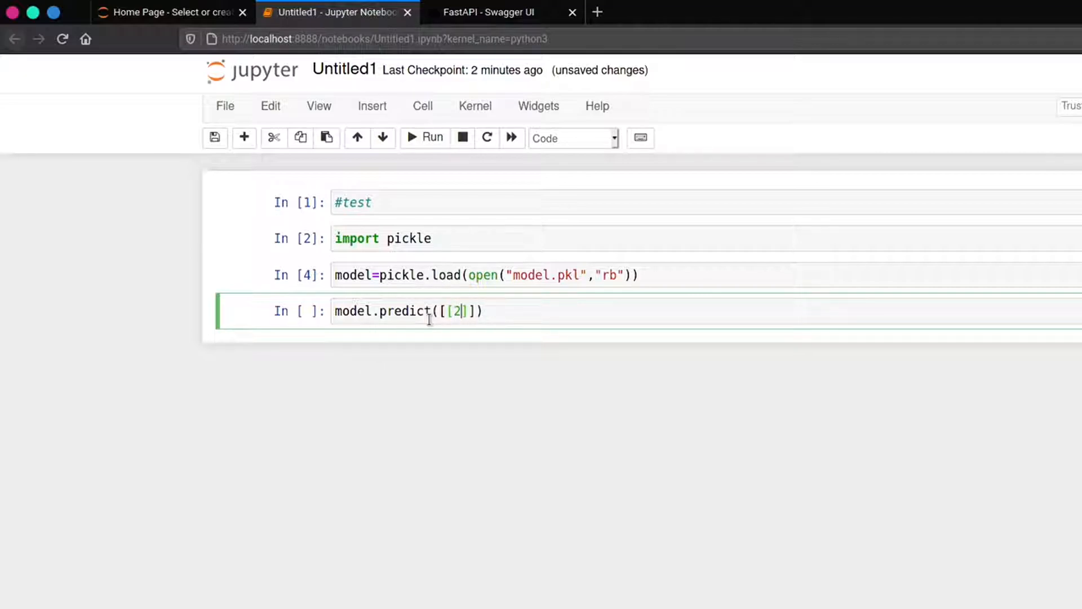
pyautogui.write(',150,100')
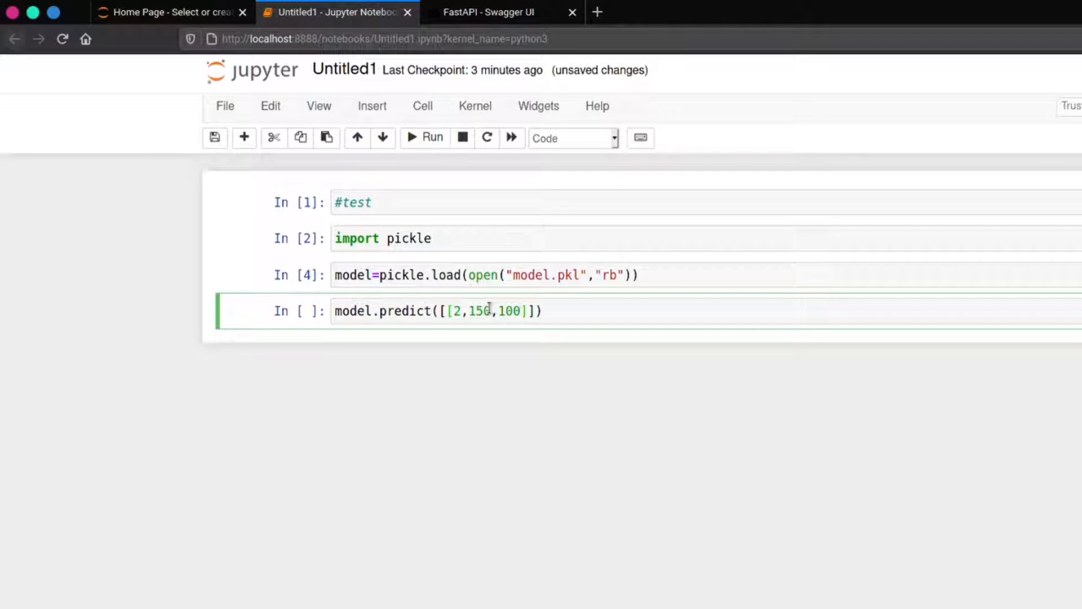
pyautogui.write(',23')
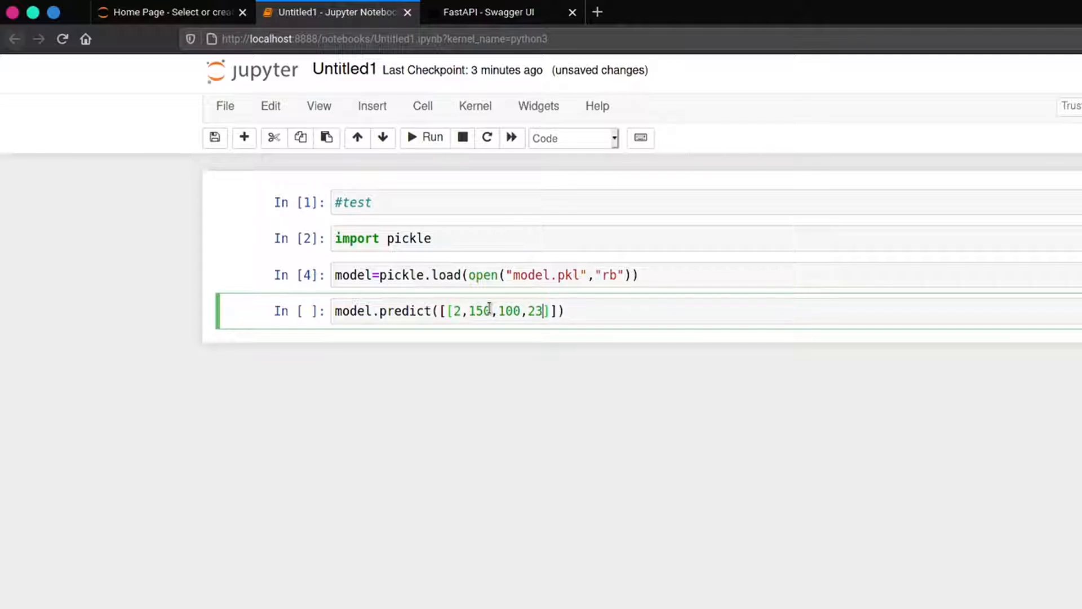
pyautogui.write(',')
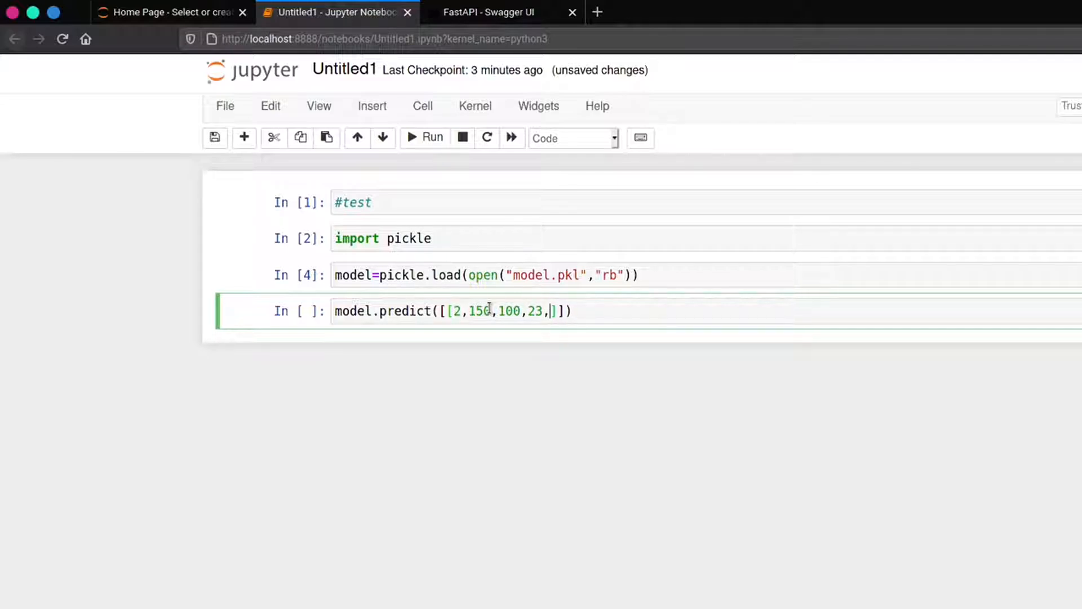
pyautogui.write('125,')
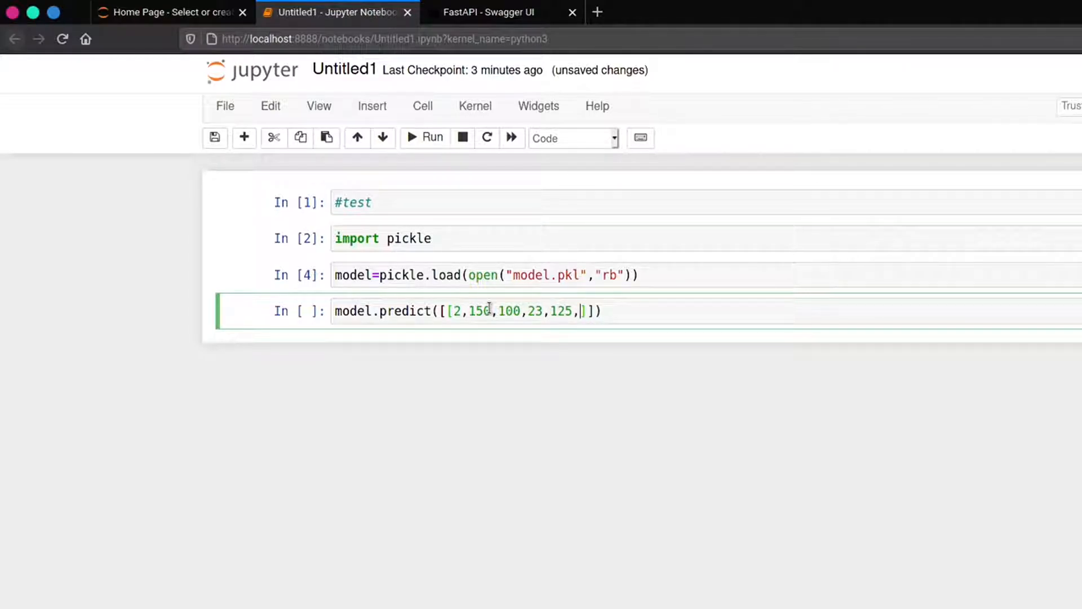
pyautogui.write('28')
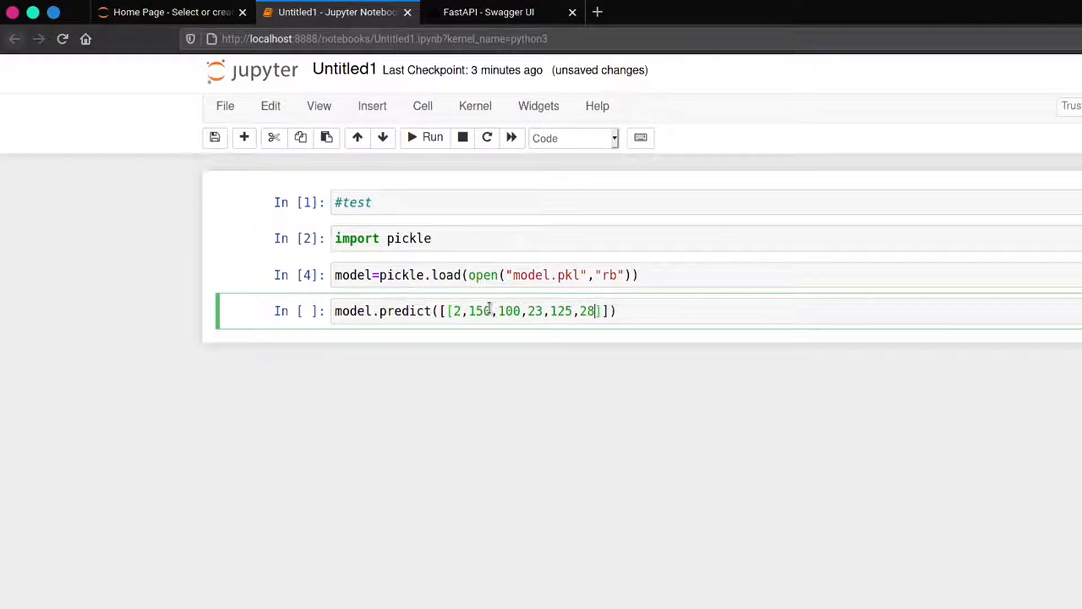
pyautogui.write(',')
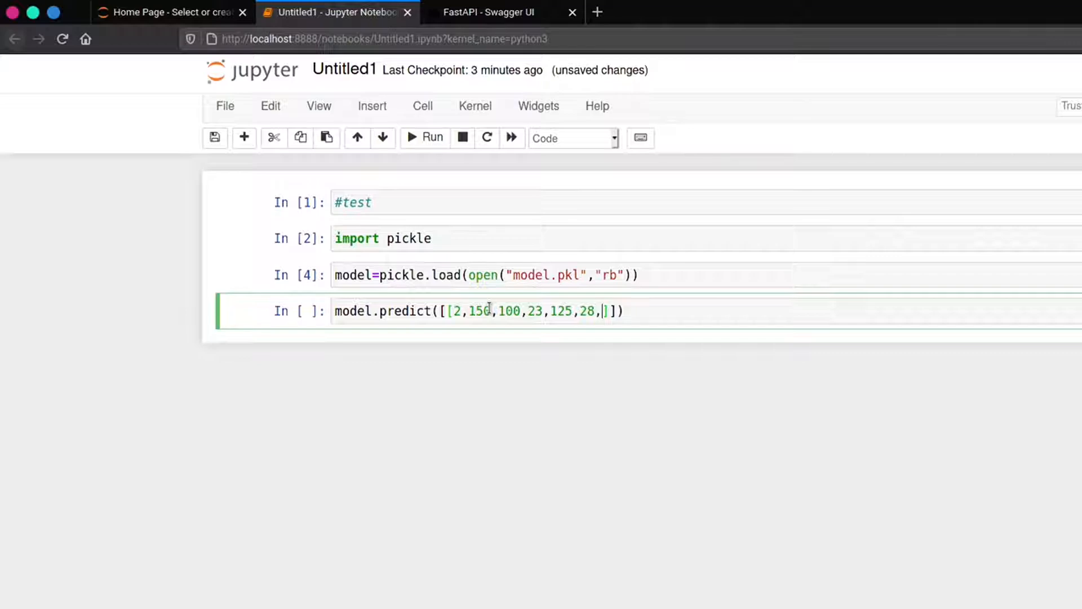
pyautogui.write('1,')
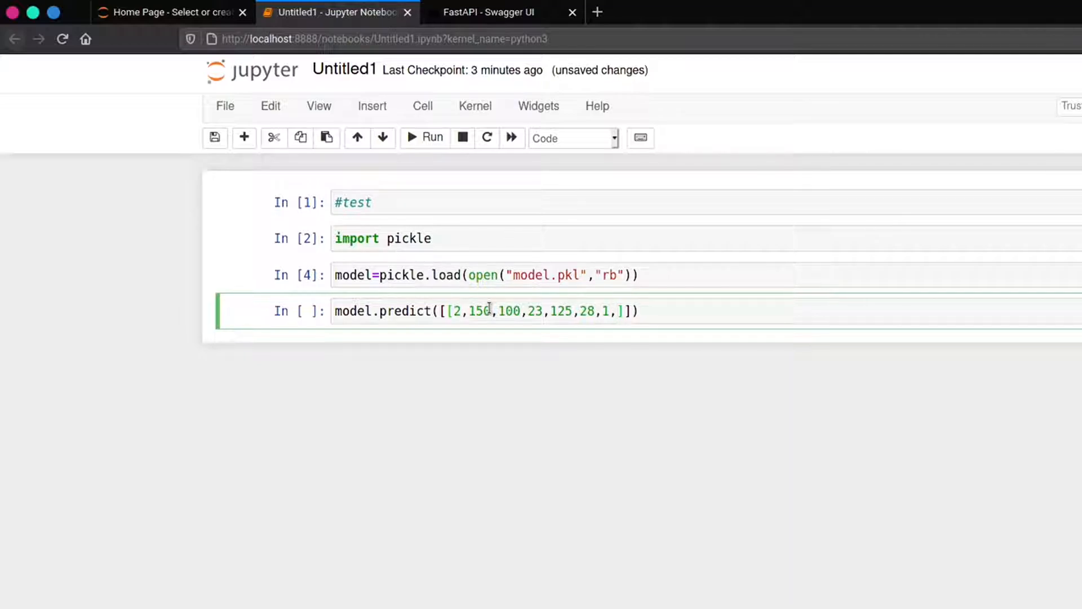
pyautogui.write('2')
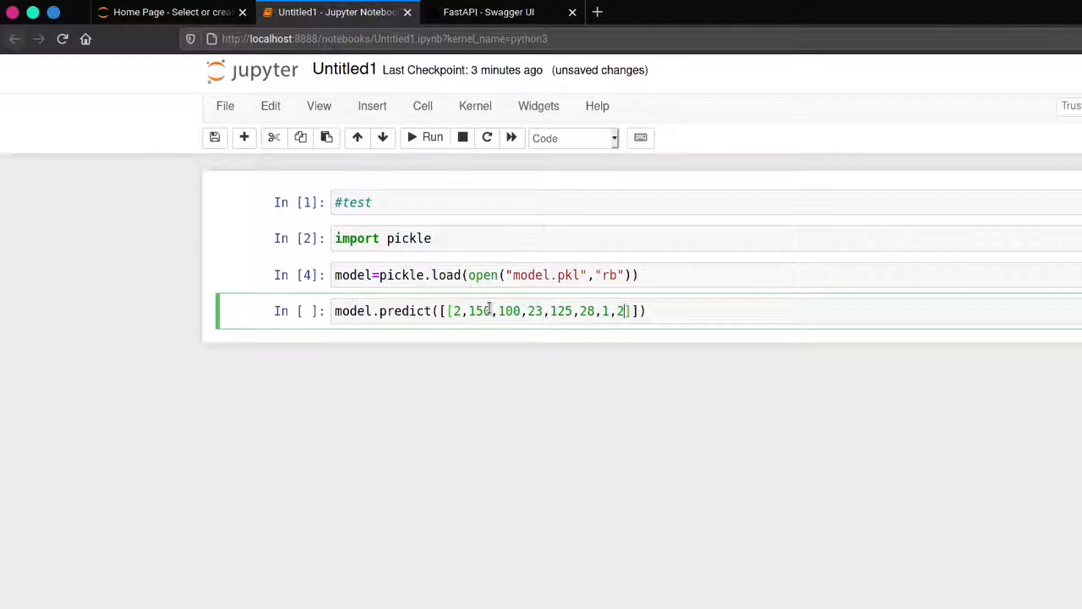
pyautogui.write('4')
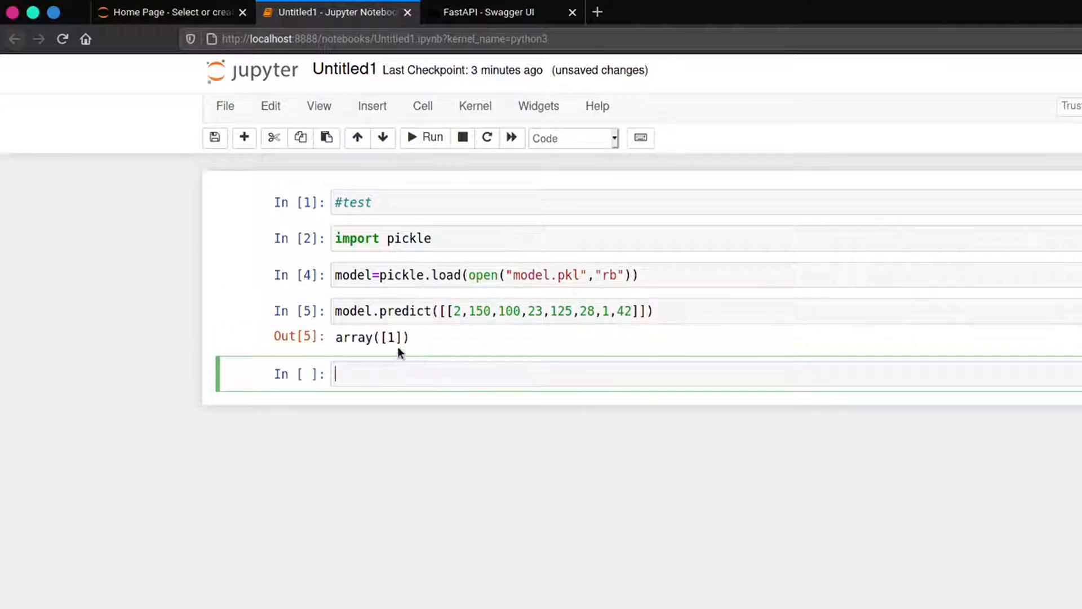
pyautogui.doubleClick(394, 338)
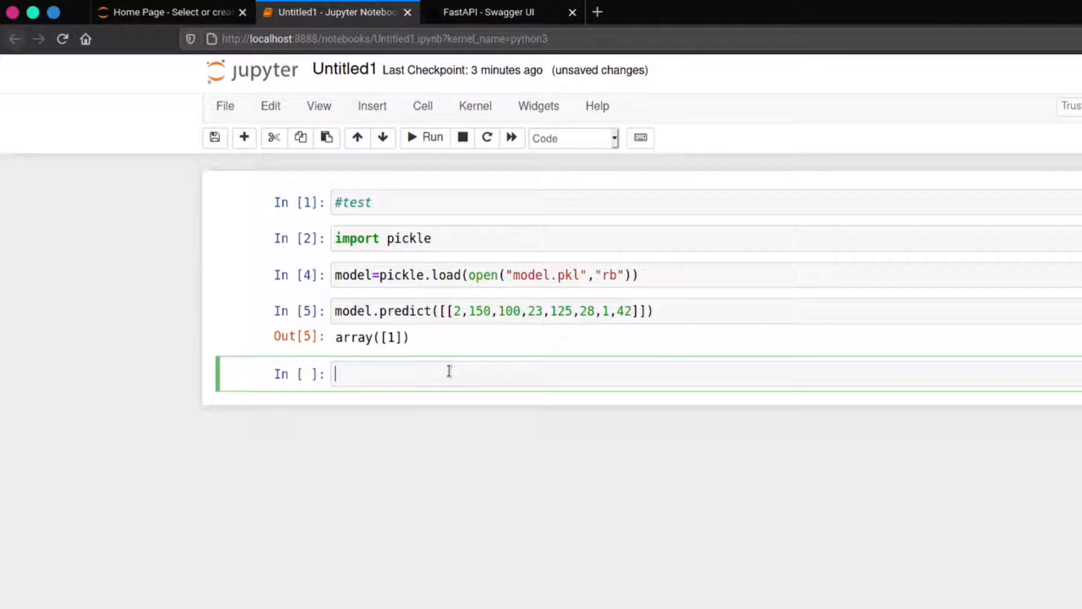
# Step: Store a=model.predict_proba on the sample and show a[0], about 0.308 and 0.692
pyautogui.write('m')
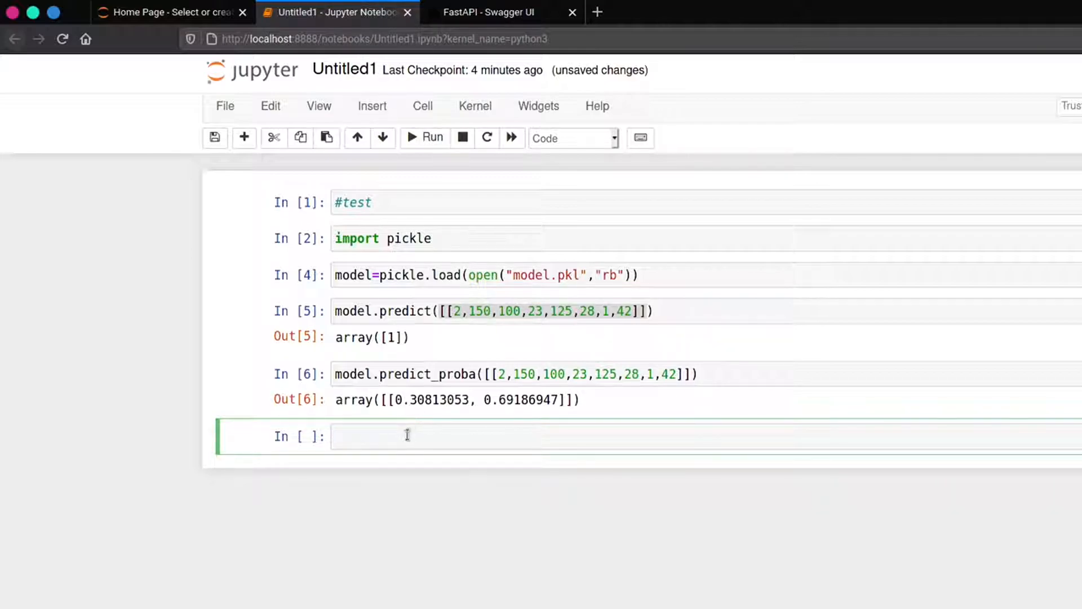
pyautogui.write('a[0]')
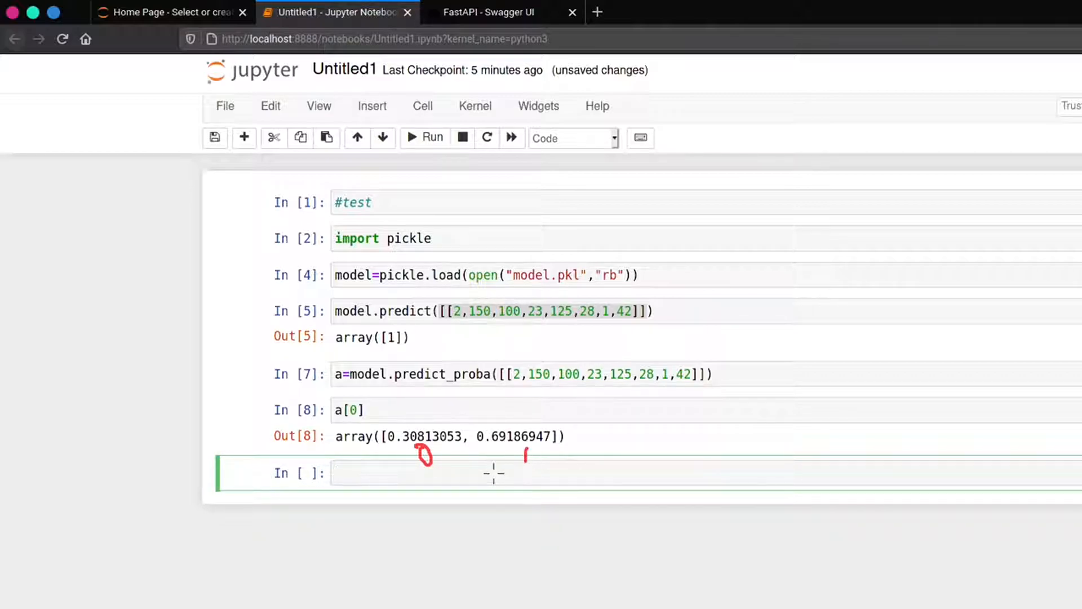
# Step: Write a[0][1] in a new cell to pick the positive-class probability
pyautogui.click(407, 473)
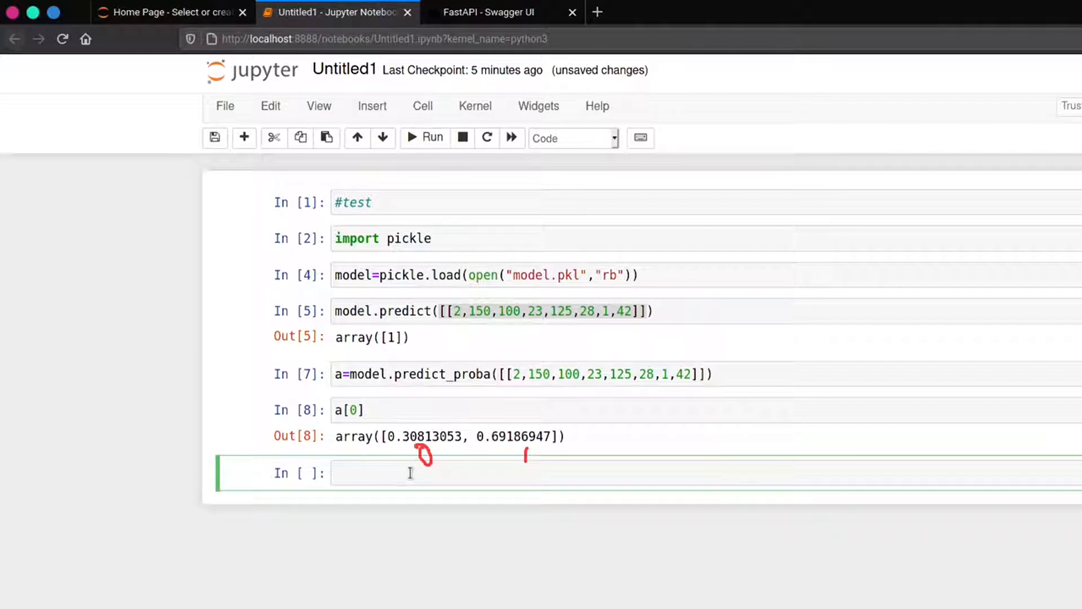
pyautogui.write('a')
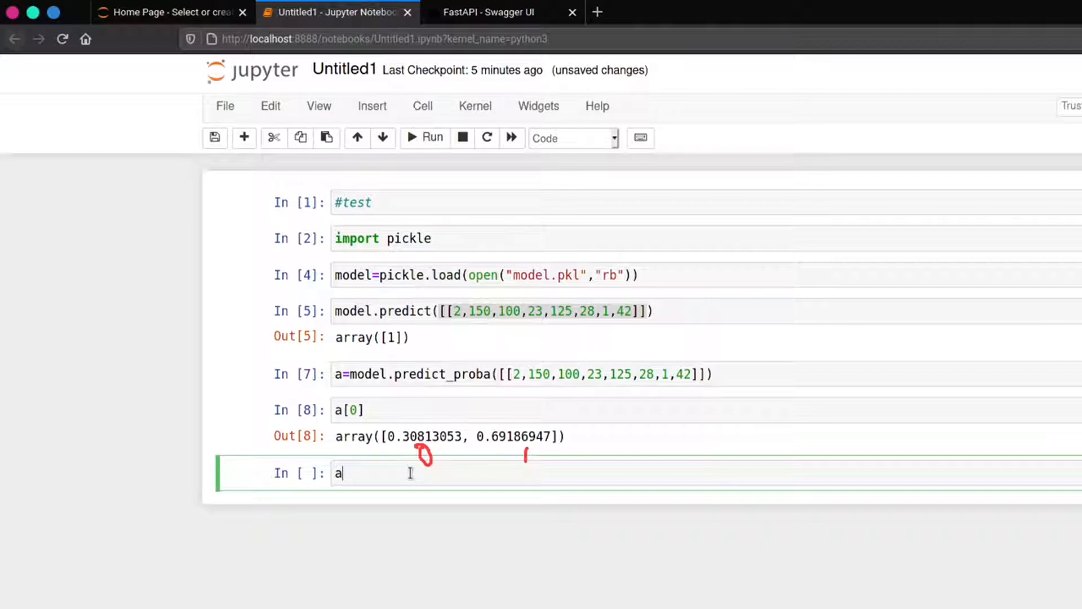
pyautogui.write('[0][]')
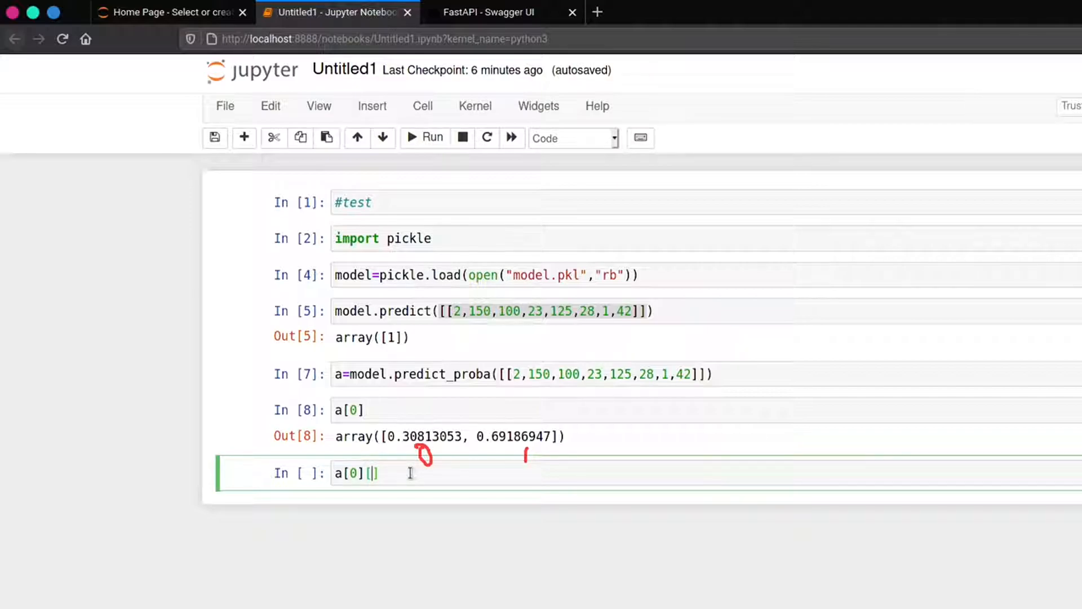
pyautogui.write('1')
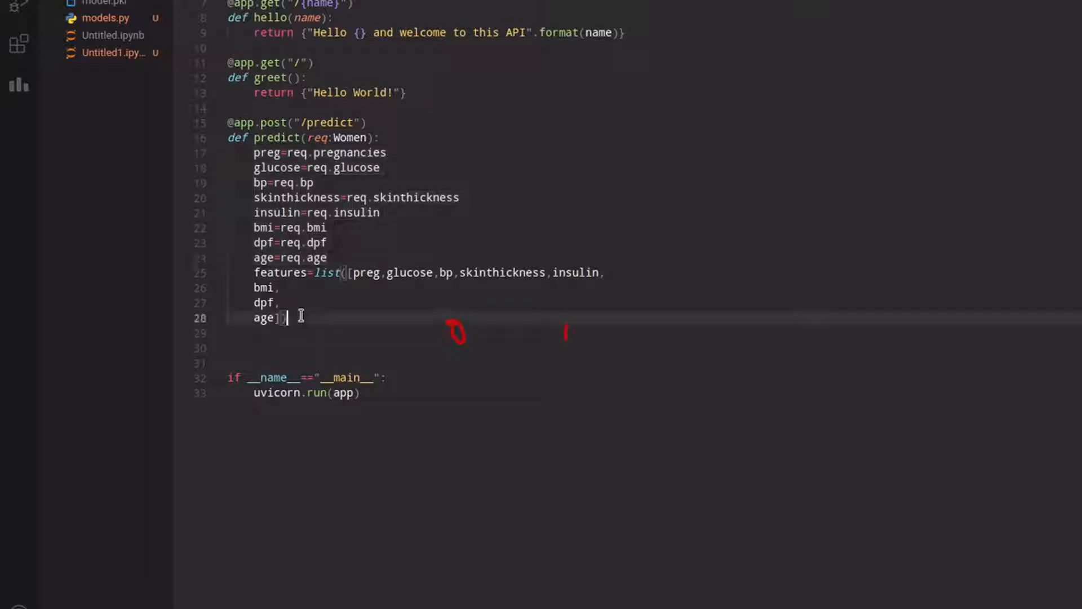
# Step: Add predict=model.predict([features]) after the features list and begin returning the answer
pyautogui.press('Enter')
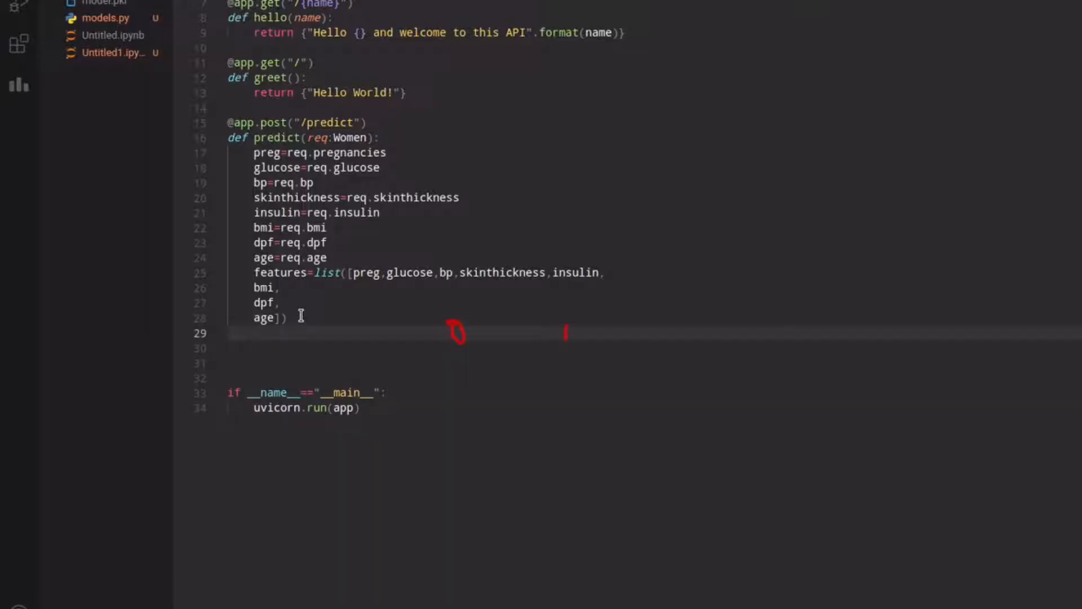
pyautogui.write('predict=model.predict([features])')
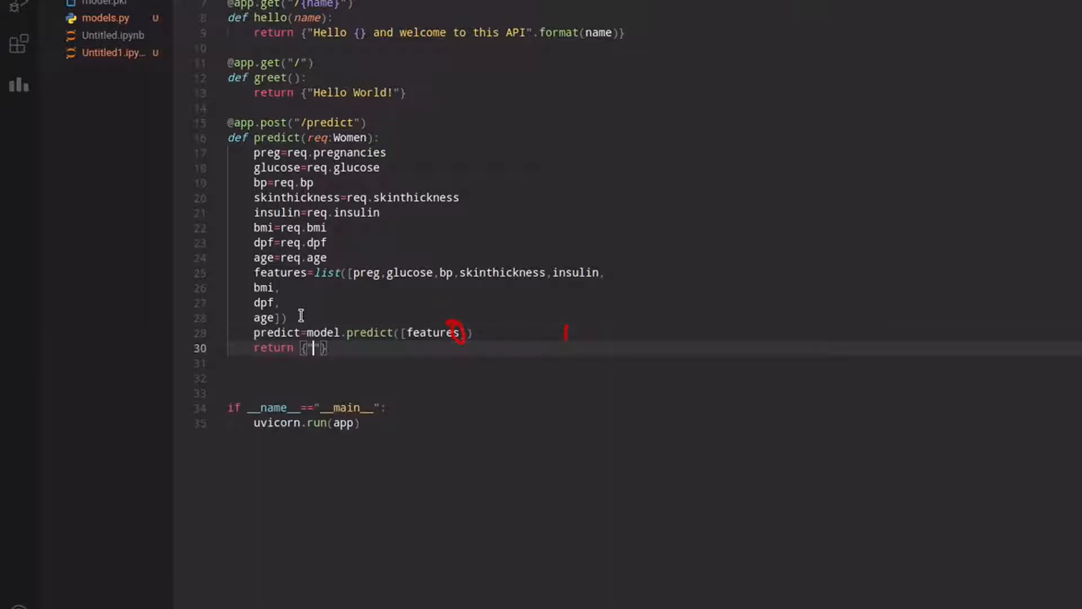
pyautogui.write('A')
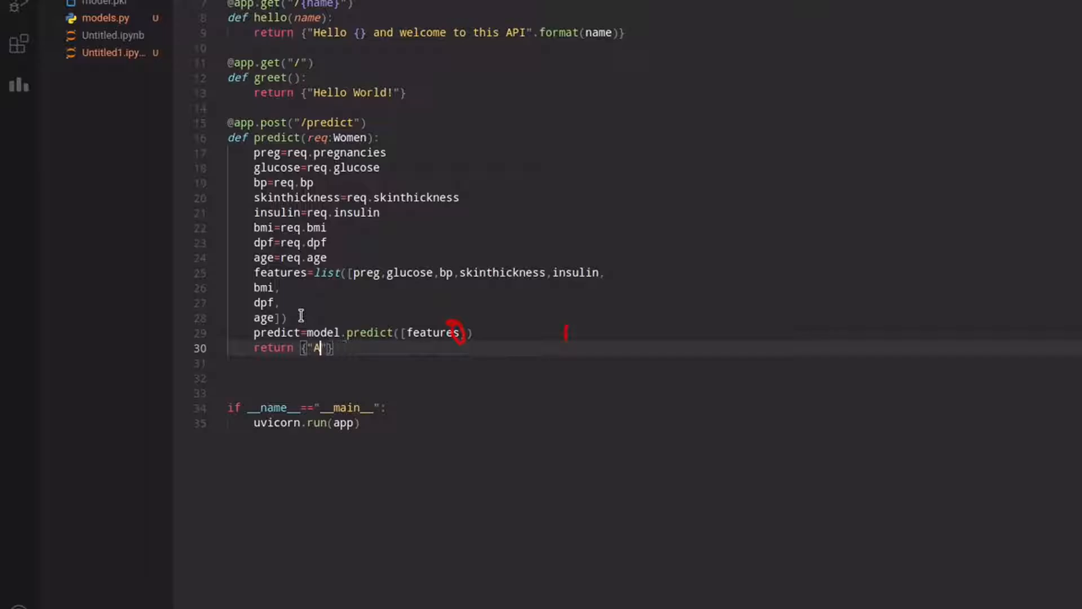
pyautogui.click(487, 12)
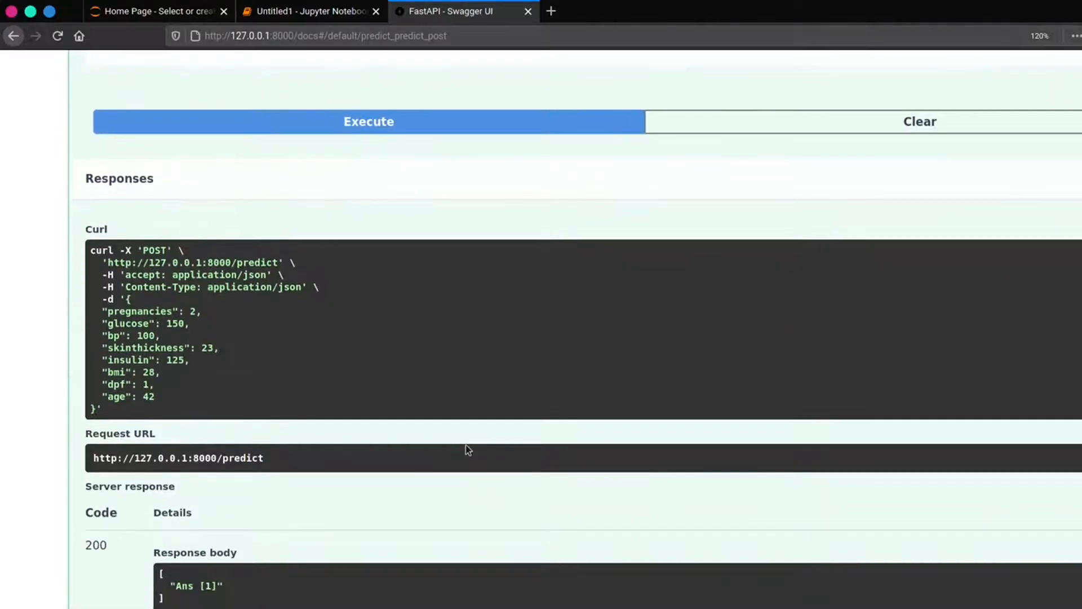
# Step: Zoom in on the Swagger UI response showing Ans [1] for the sample patient
pyautogui.press('ctrl+plus')
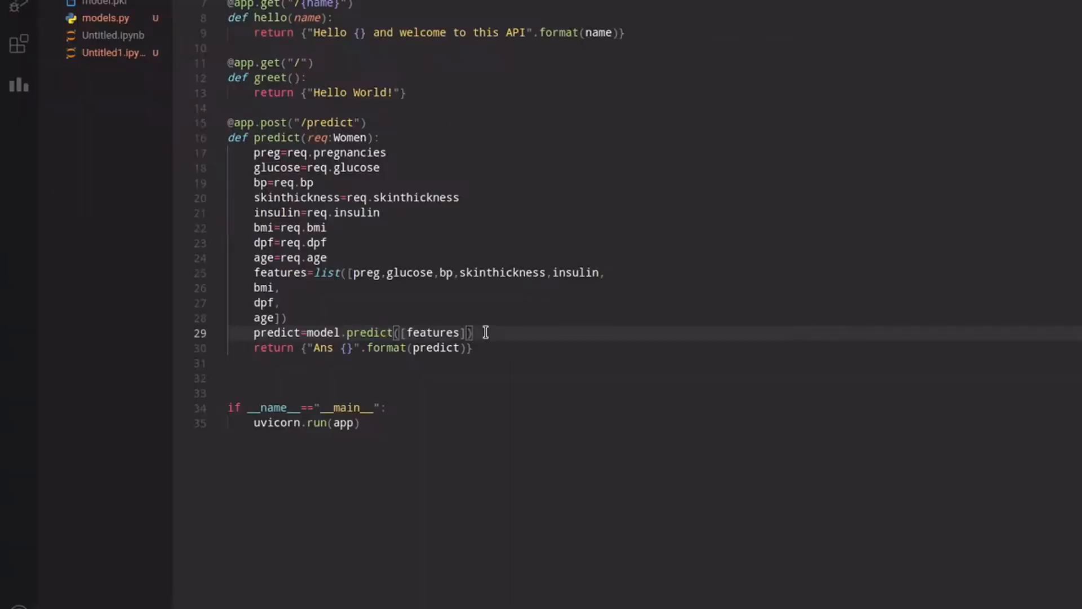
# Step: Add a predict_proba line and return "Ans {} with probability {}" using probab[0][1]
pyautogui.press('Enter')
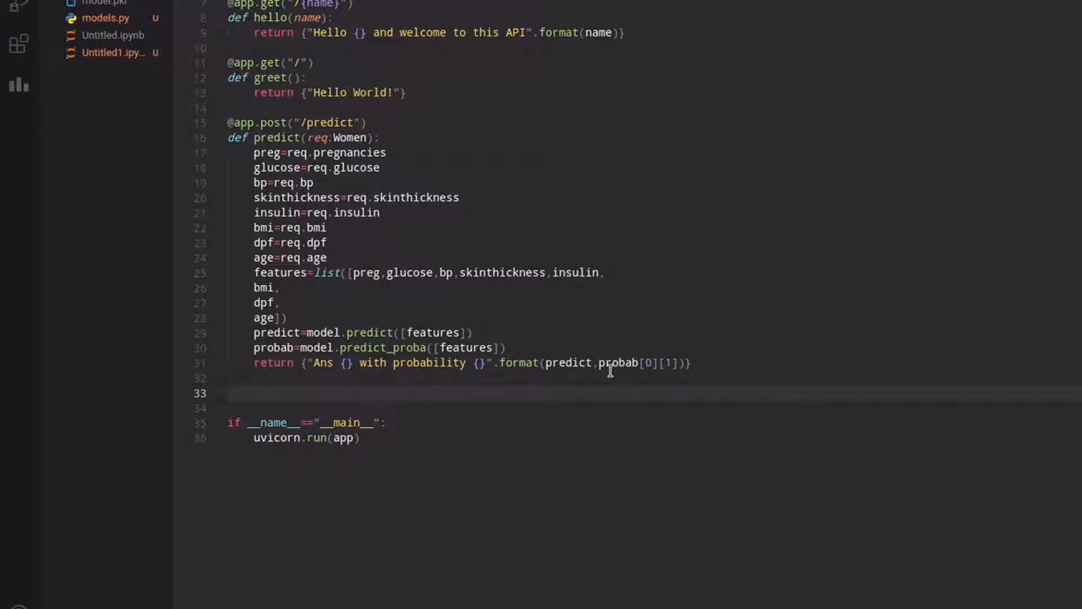
pyautogui.moveTo(616, 363)
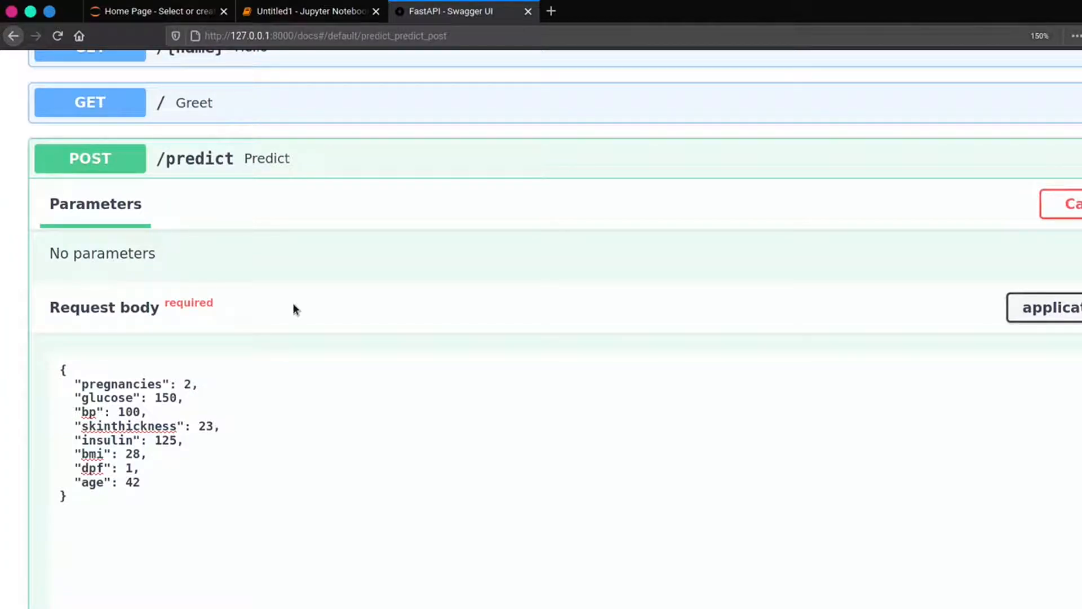
# Step: Execute the sample request and read Ans [1] with probability 0.6918694669328143
pyautogui.scroll(-3)
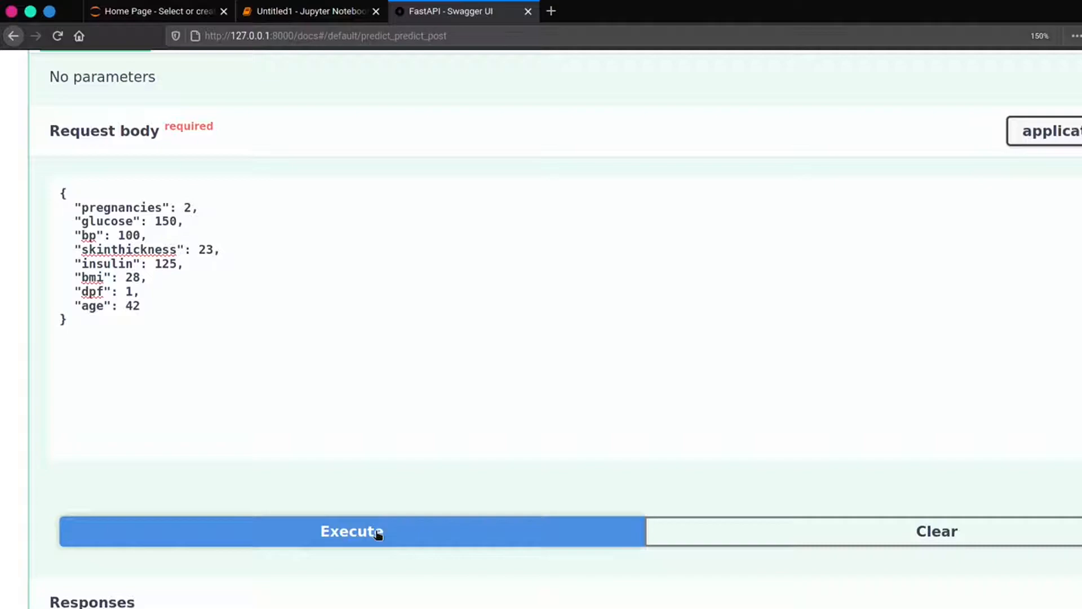
pyautogui.click(351, 531)
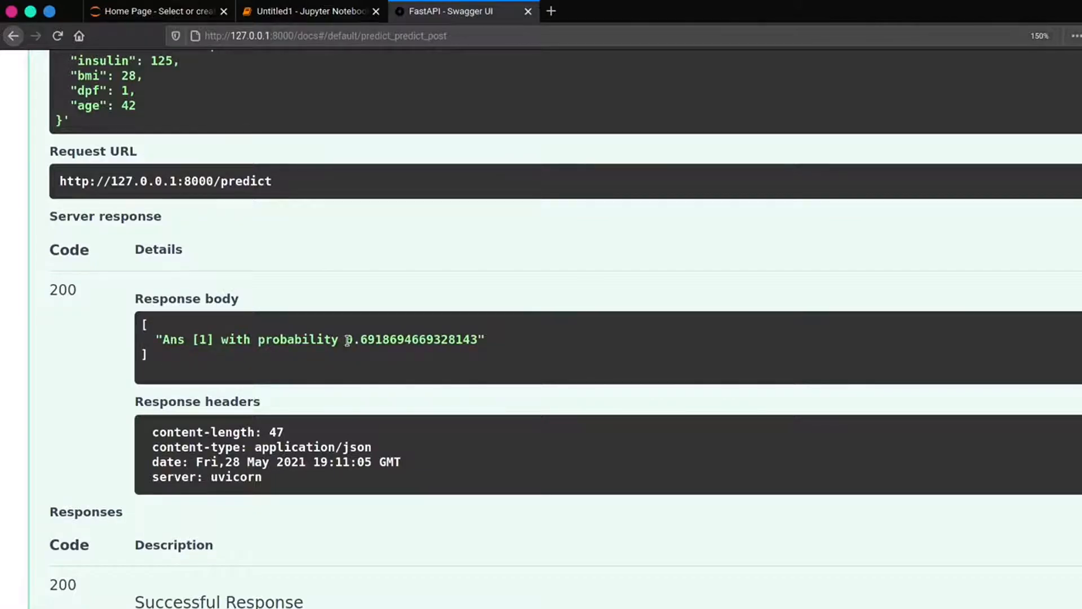
pyautogui.click(311, 12)
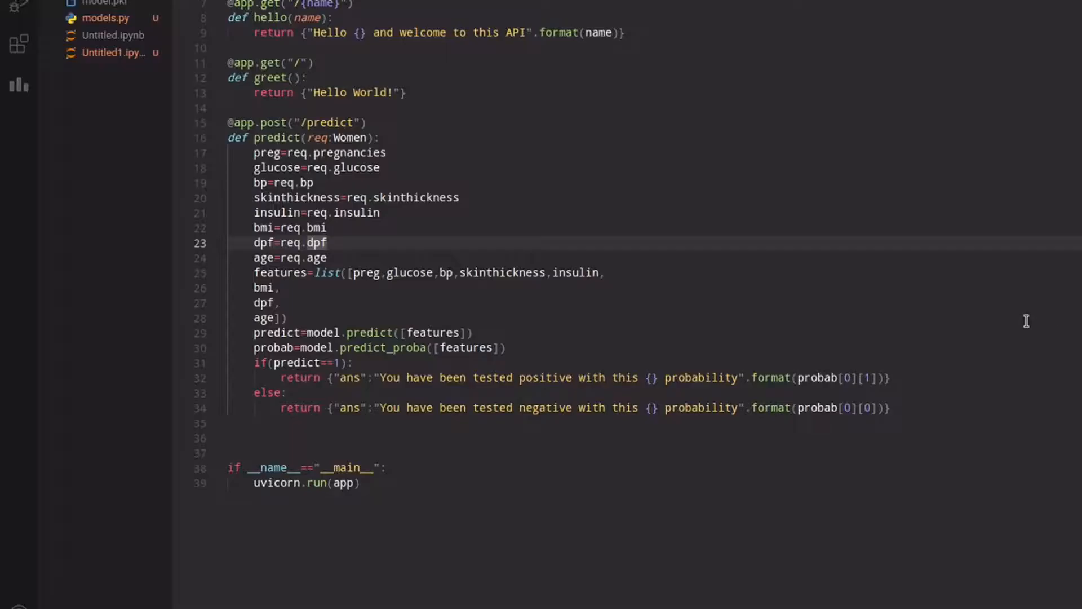
pyautogui.moveTo(990, 321)
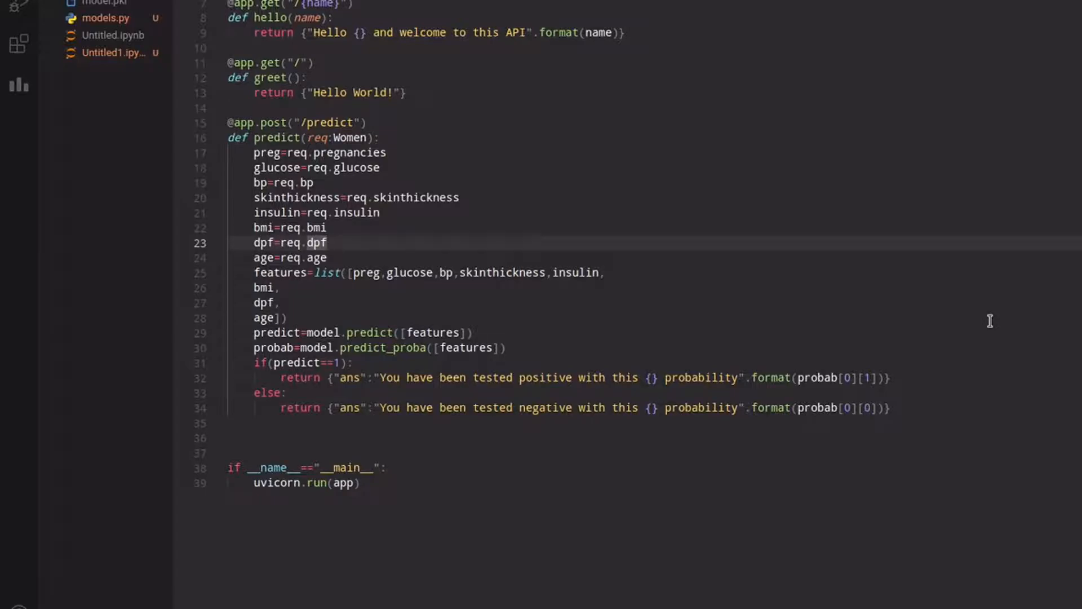
# Step: Return positive/negative messages by class using probab[0][1] and probab[0][0]
pyautogui.click(473, 332)
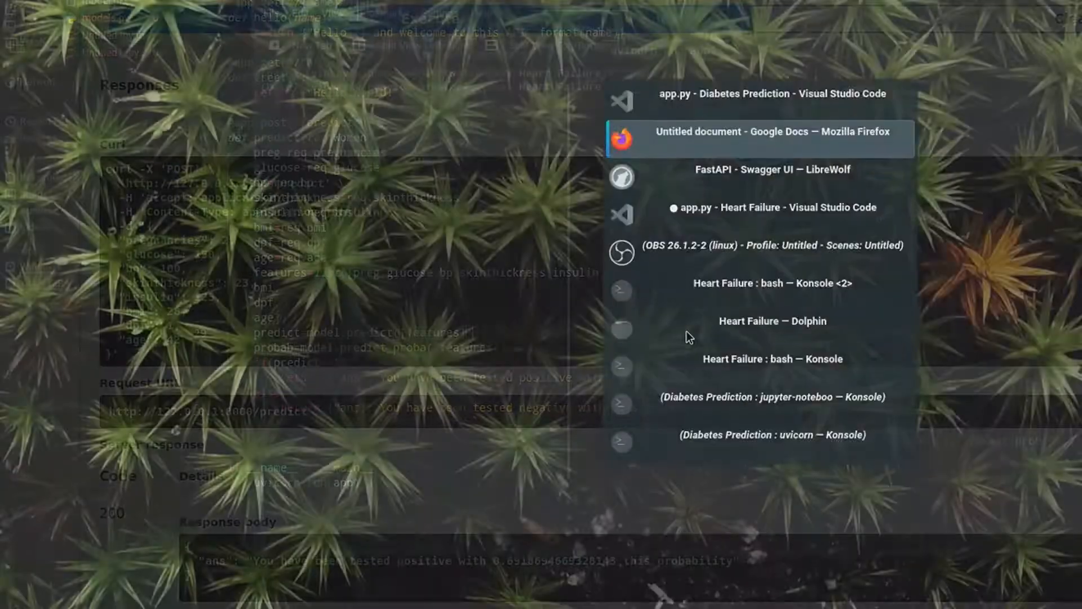
# Step: Re-test the sample patient, then glucose 250, getting positive at 0.7297
pyautogui.click(772, 169)
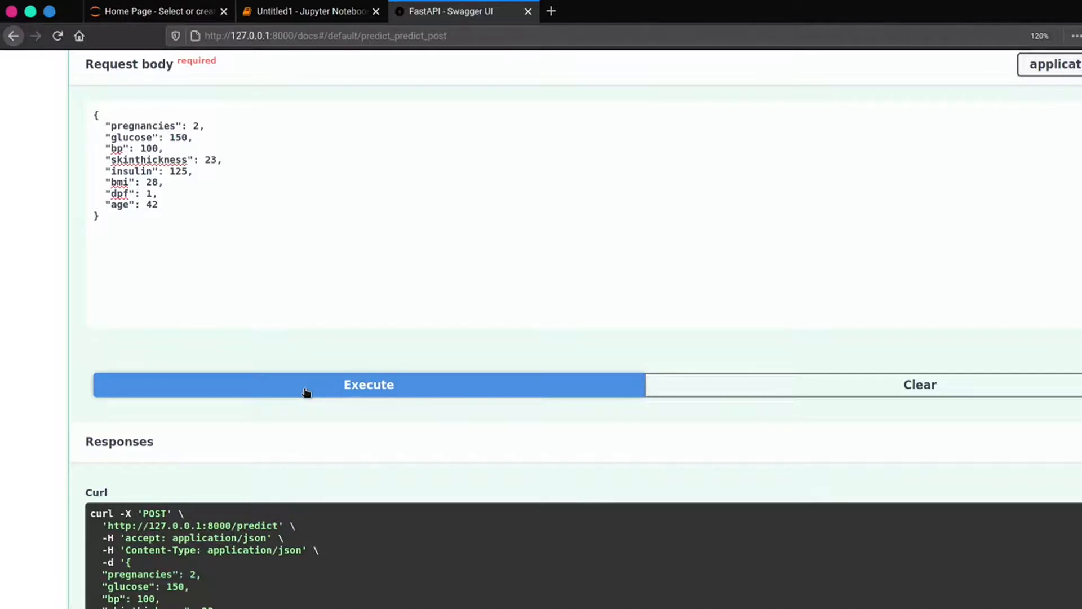
pyautogui.click(369, 384)
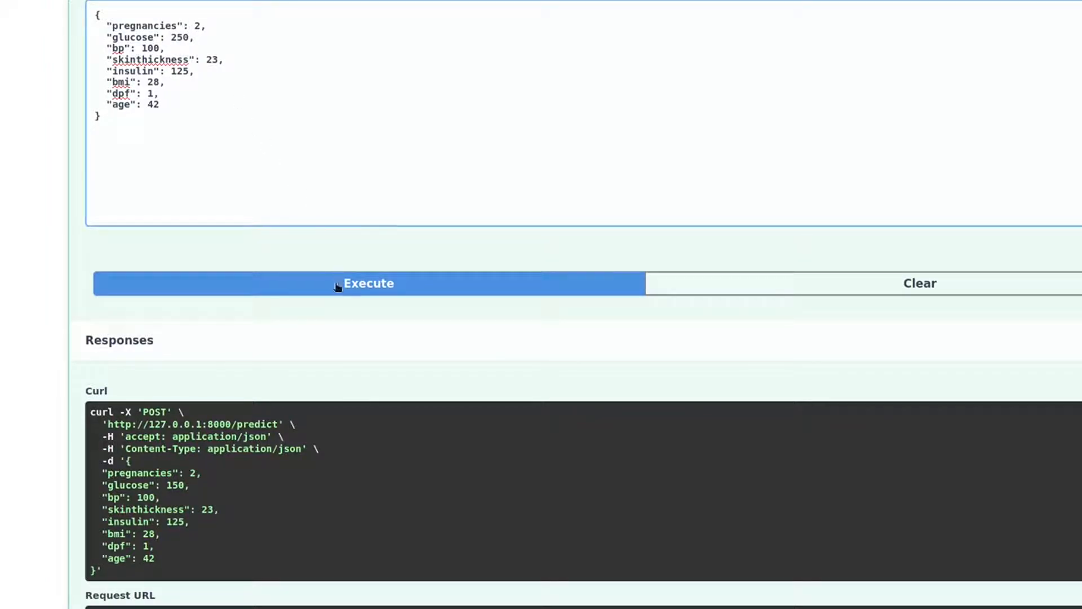
pyautogui.click(368, 283)
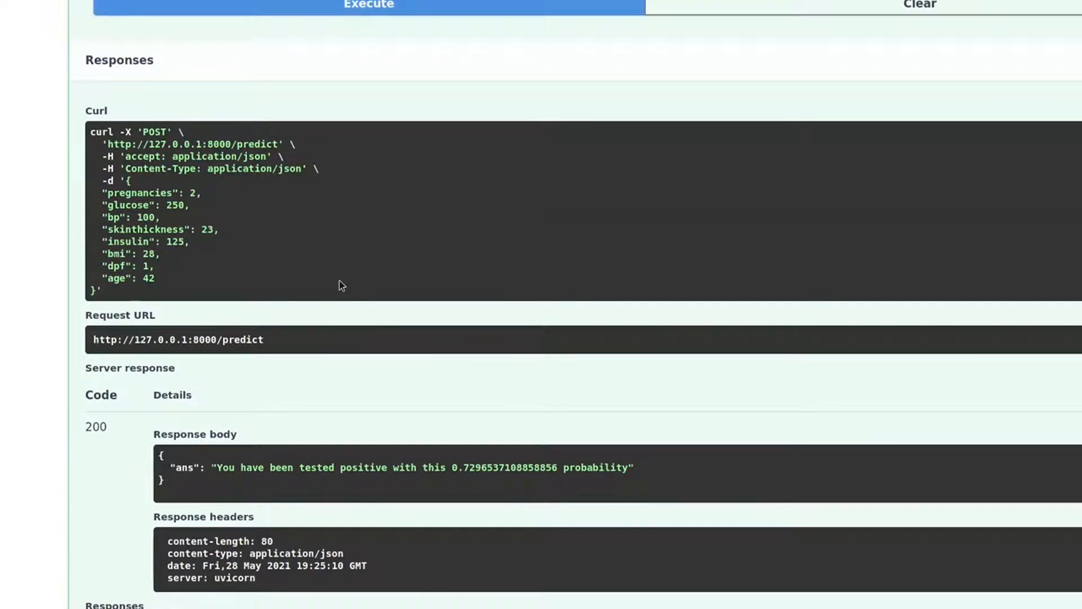
pyautogui.moveTo(472, 473)
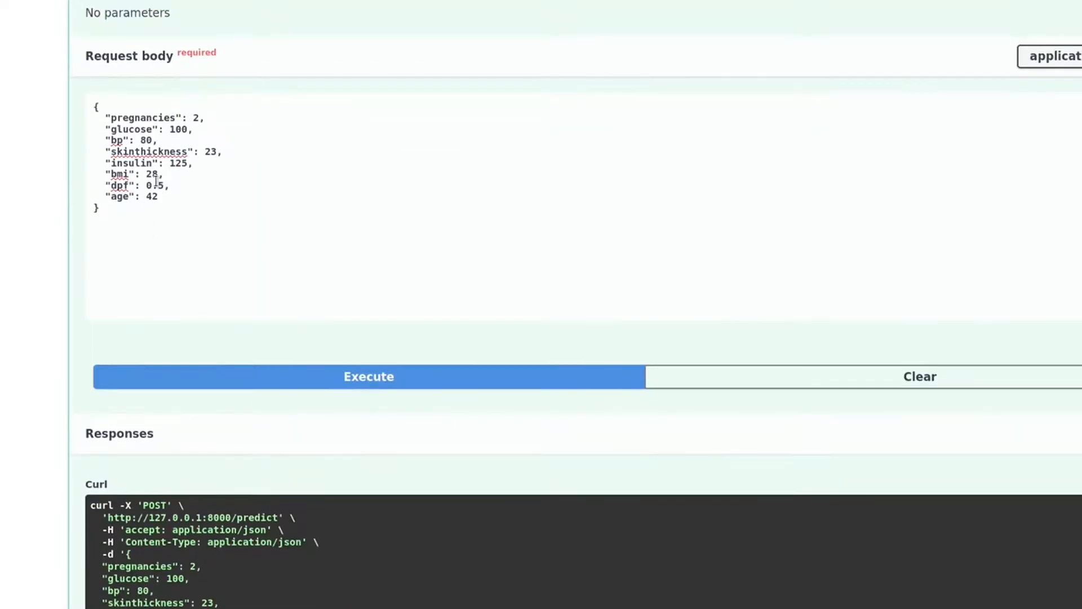
# Step: Test glucose 100, bp 80, dpf 0.5 and get negative at 0.5289
pyautogui.click(368, 376)
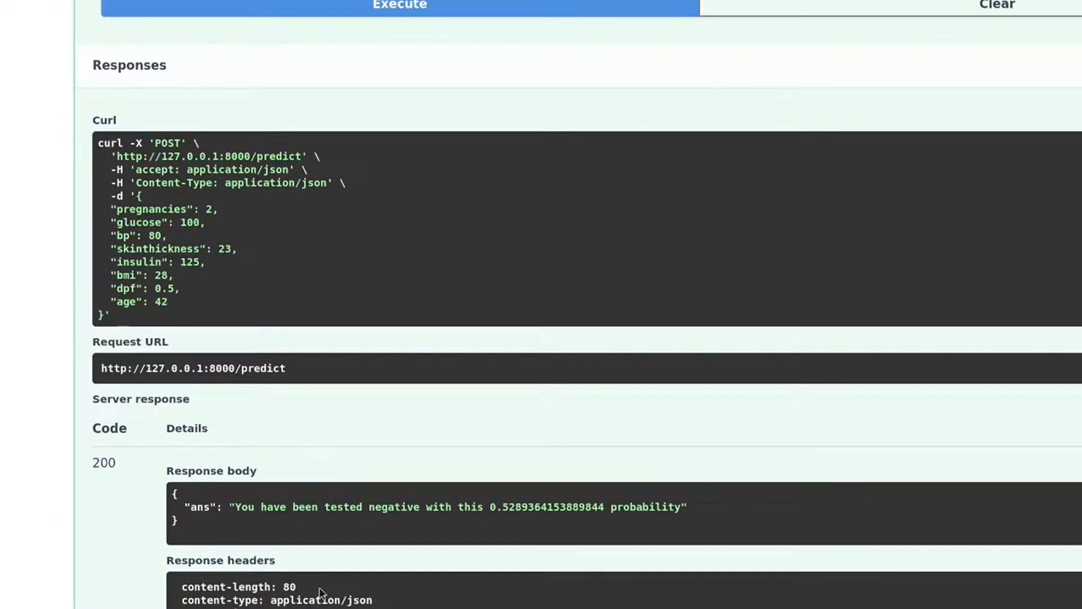